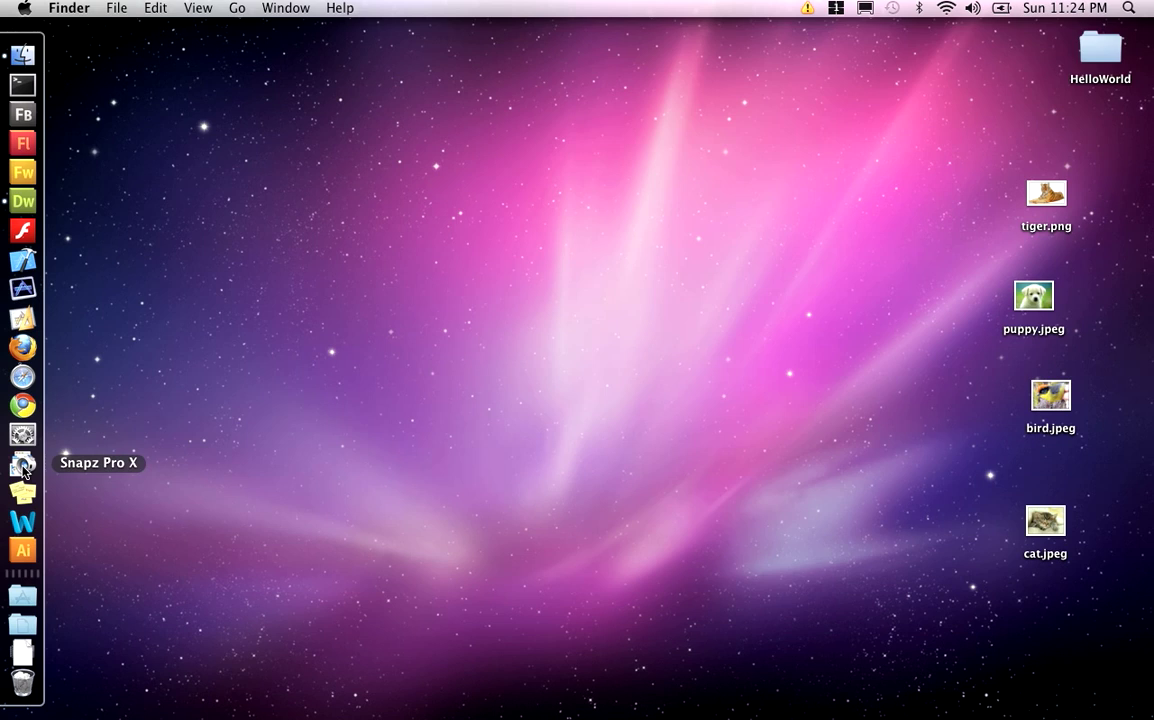
{"action": "mouse_move", "coordinate": [305, 348]}
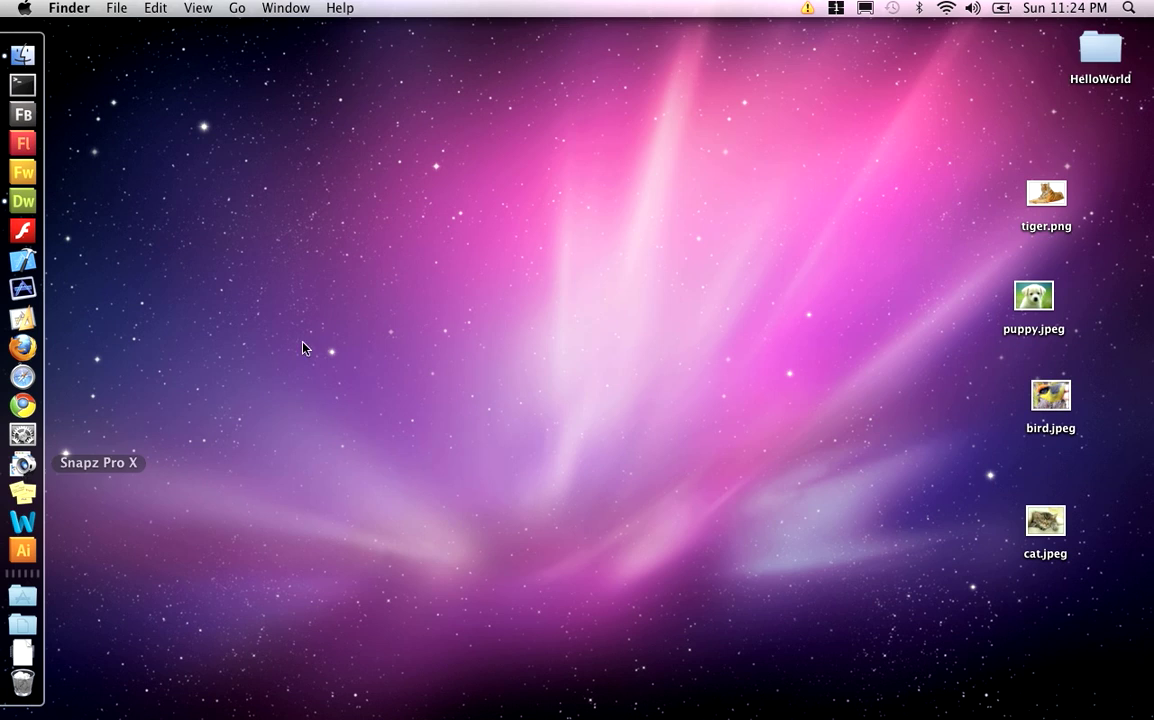
{"action": "mouse_move", "coordinate": [22, 259]}
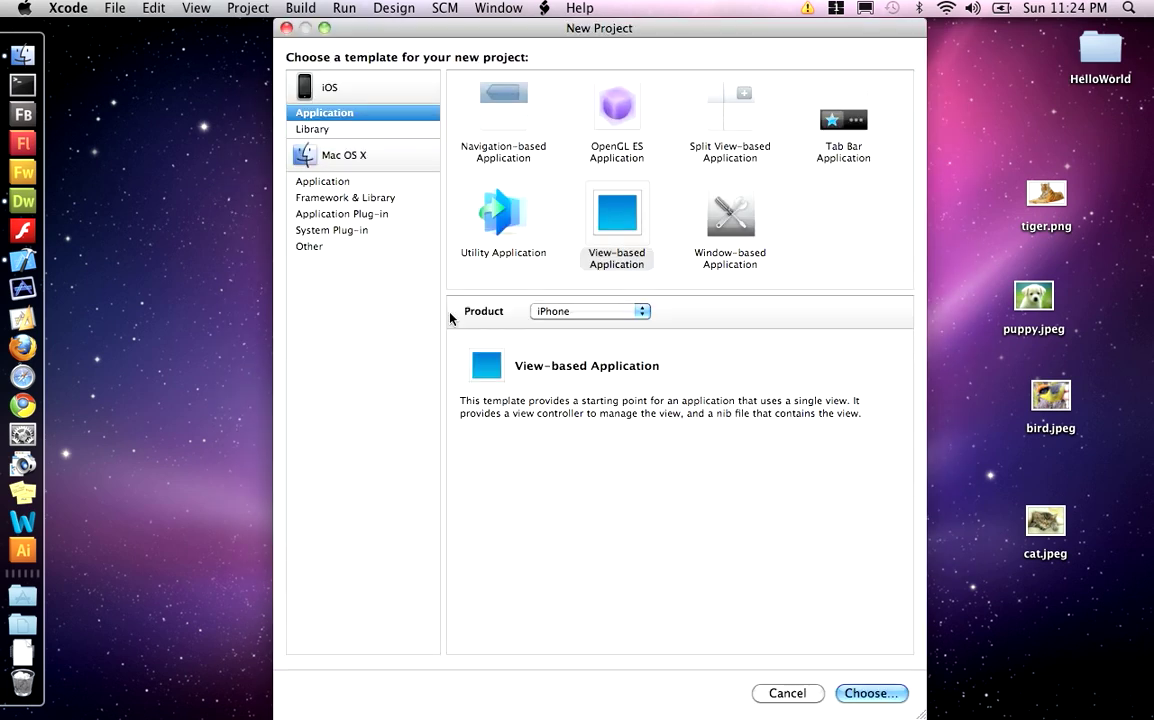
Step: Create an iPhone View-based Application project named UIImageView, saved on the Desktop
{"action": "left_click", "coordinate": [616, 211]}
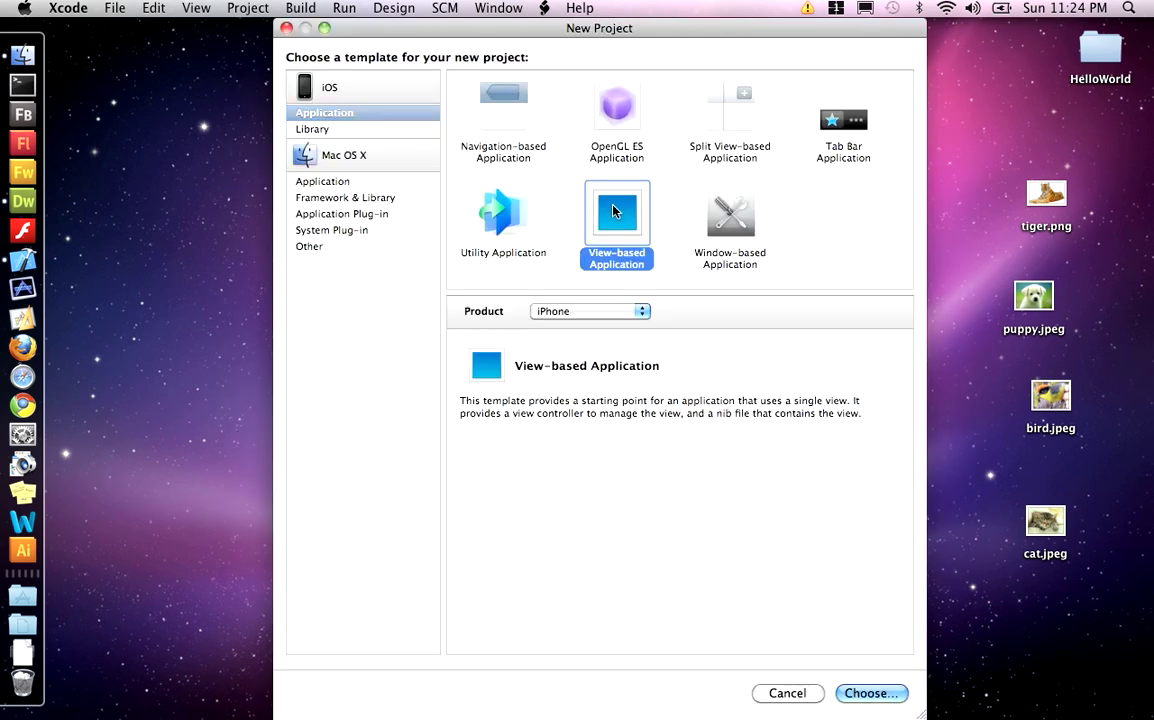
{"action": "left_click", "coordinate": [590, 311]}
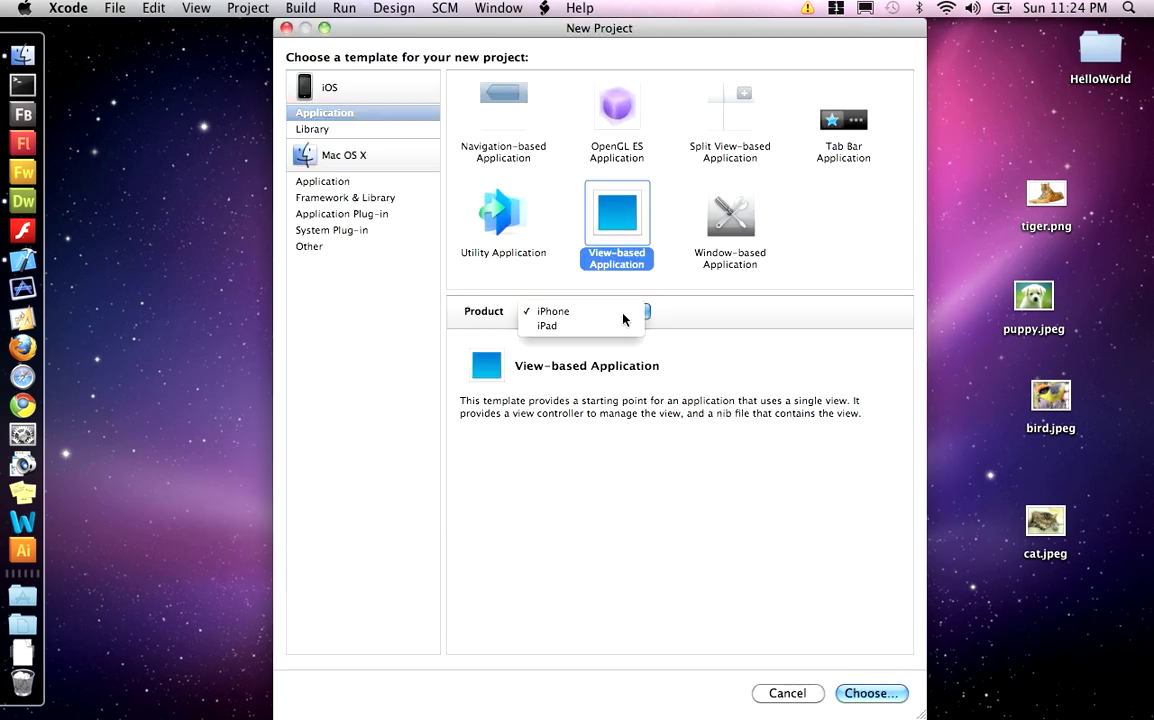
{"action": "left_click", "coordinate": [875, 693]}
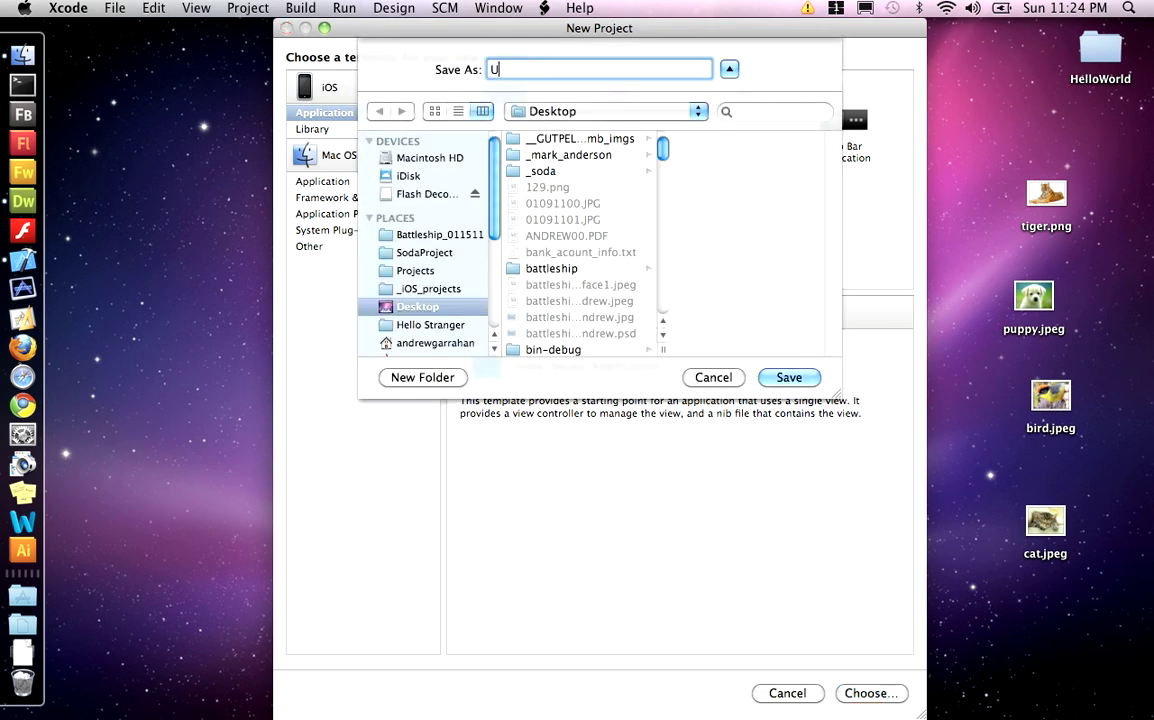
{"action": "type", "text": "IImage"}
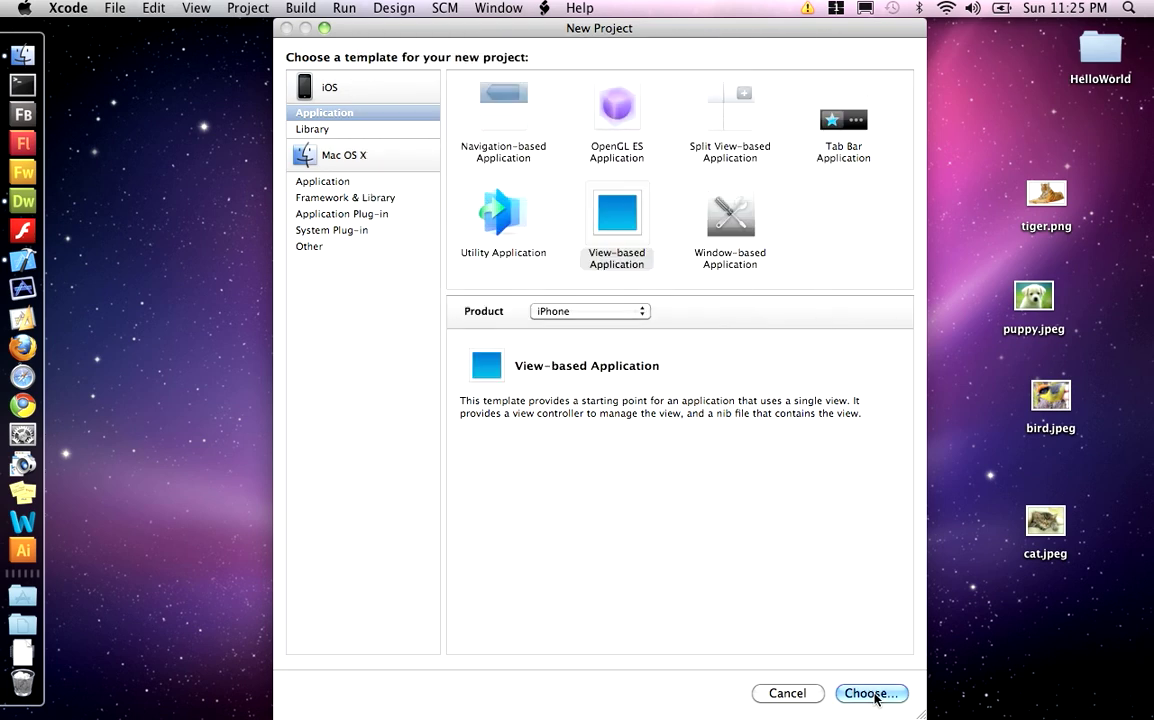
{"action": "left_click", "coordinate": [872, 693]}
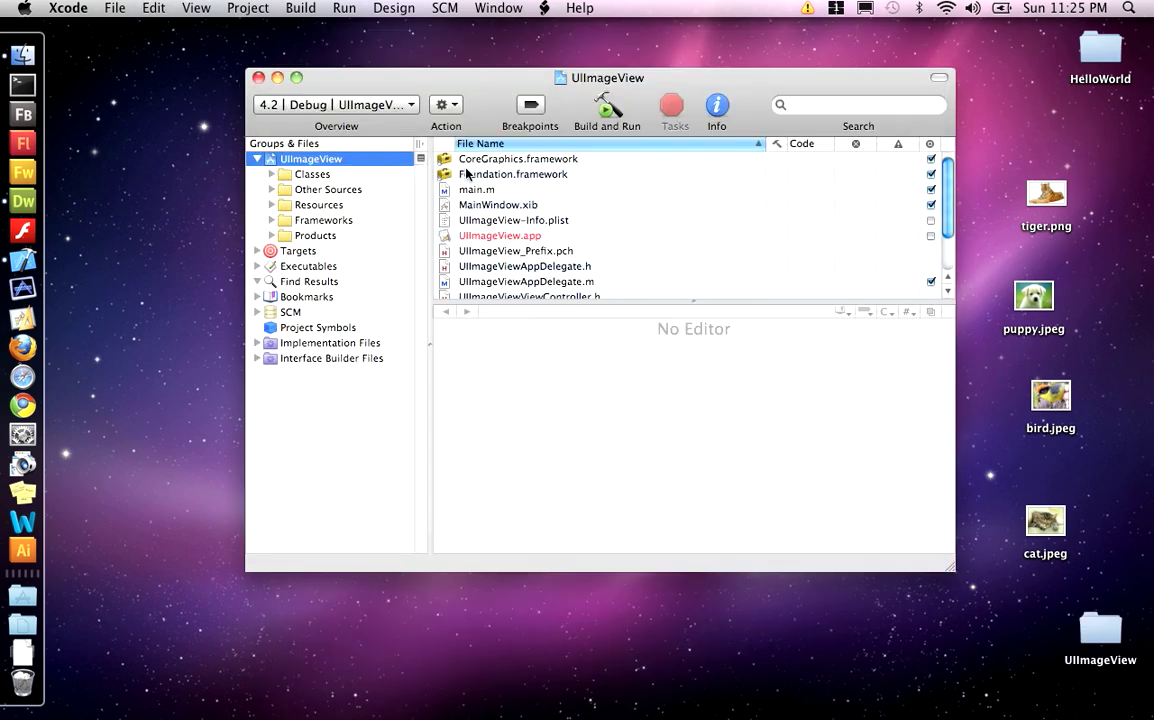
Step: Add tiger.png and puppy.jpeg to Resources with 'Copy items into destination group's folder' ticked
{"action": "left_click_drag", "start_coordinate": [954, 570], "coordinate": [882, 534]}
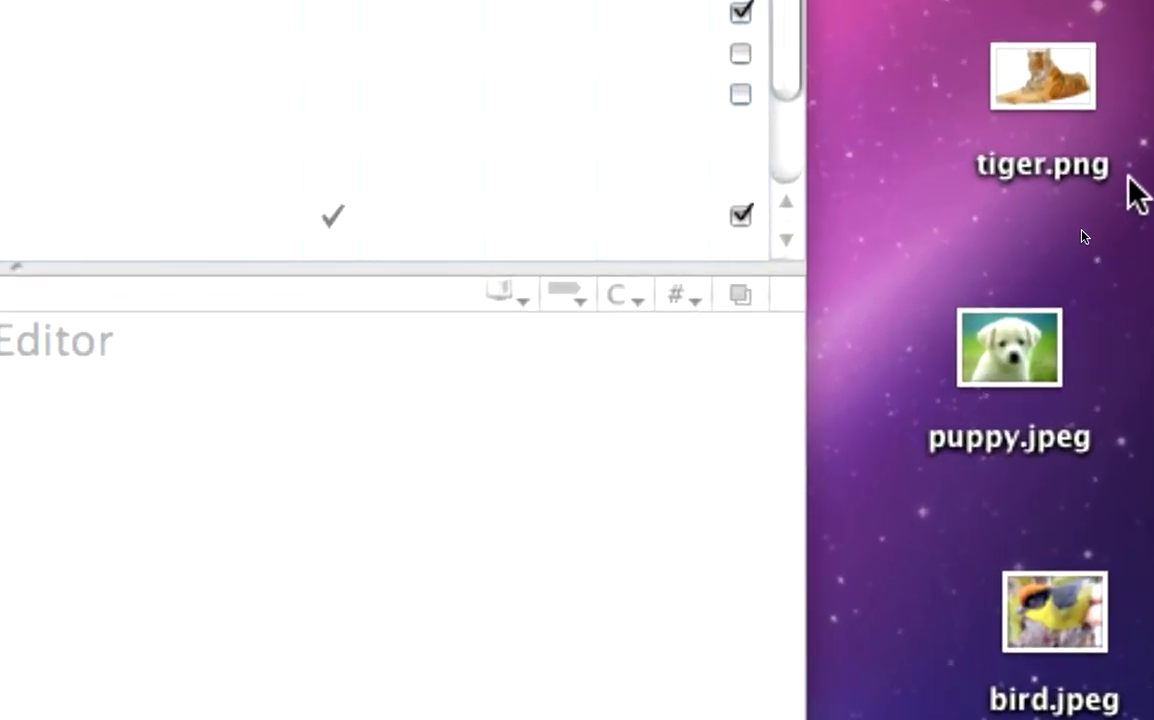
{"action": "mouse_move", "coordinate": [1070, 175]}
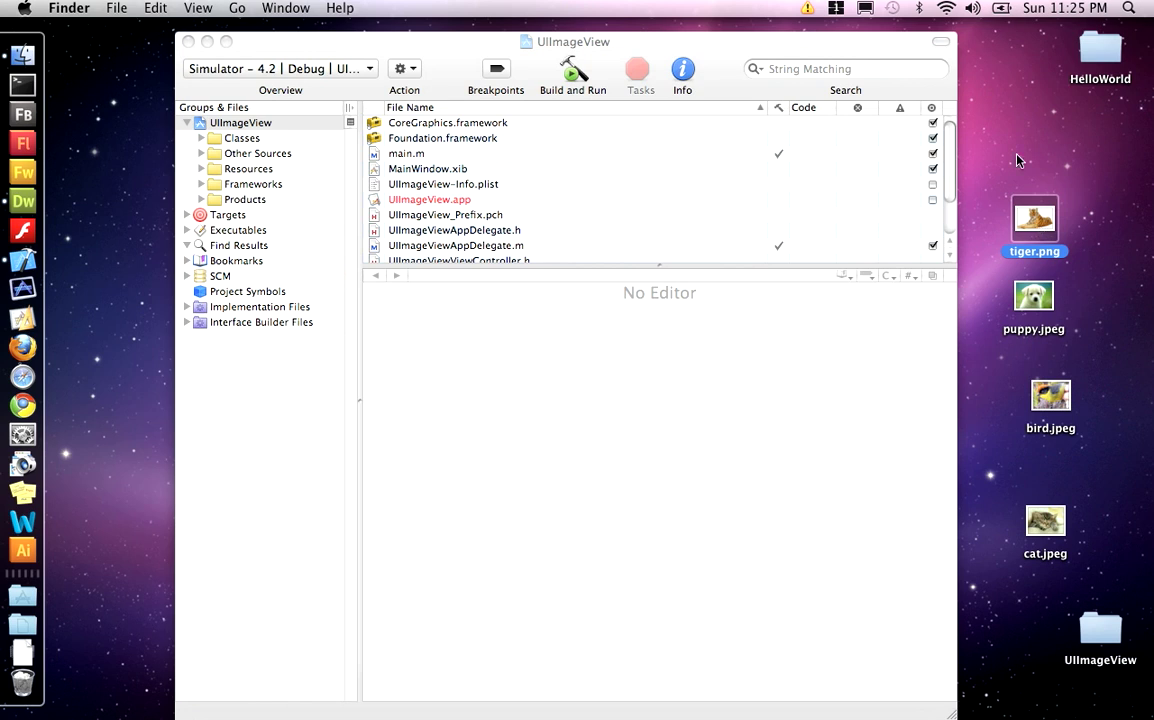
{"action": "left_click", "coordinate": [1034, 300]}
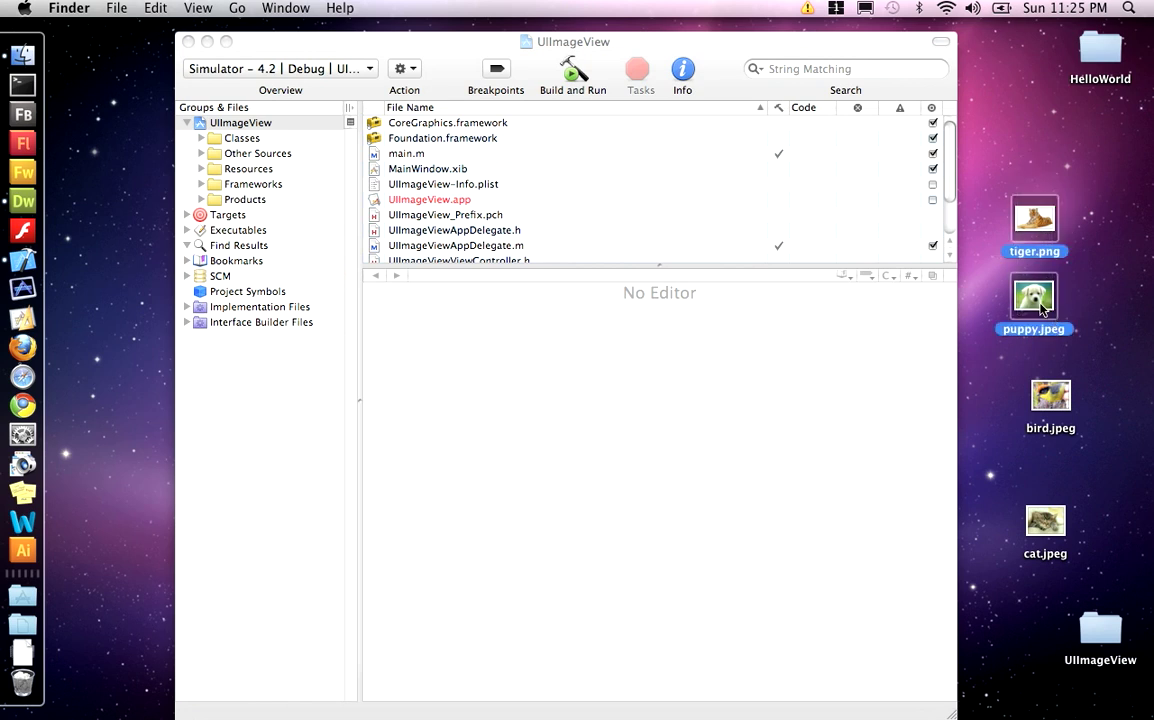
{"action": "mouse_move", "coordinate": [140, 213]}
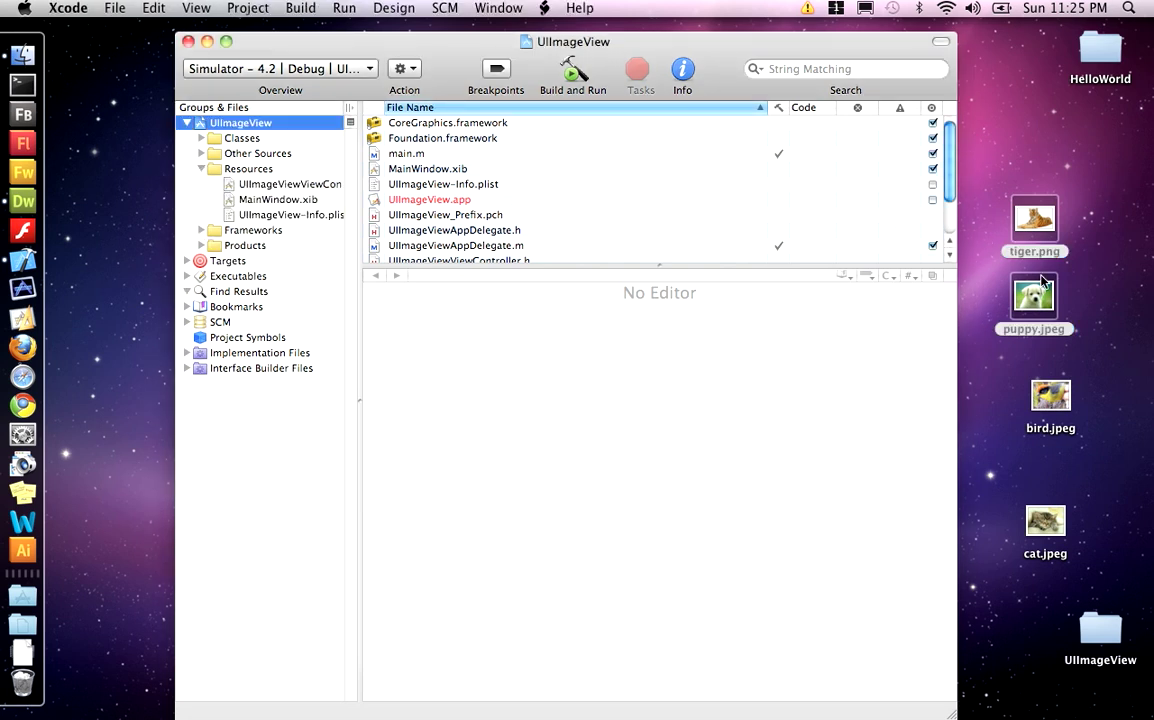
{"action": "left_click", "coordinate": [248, 168]}
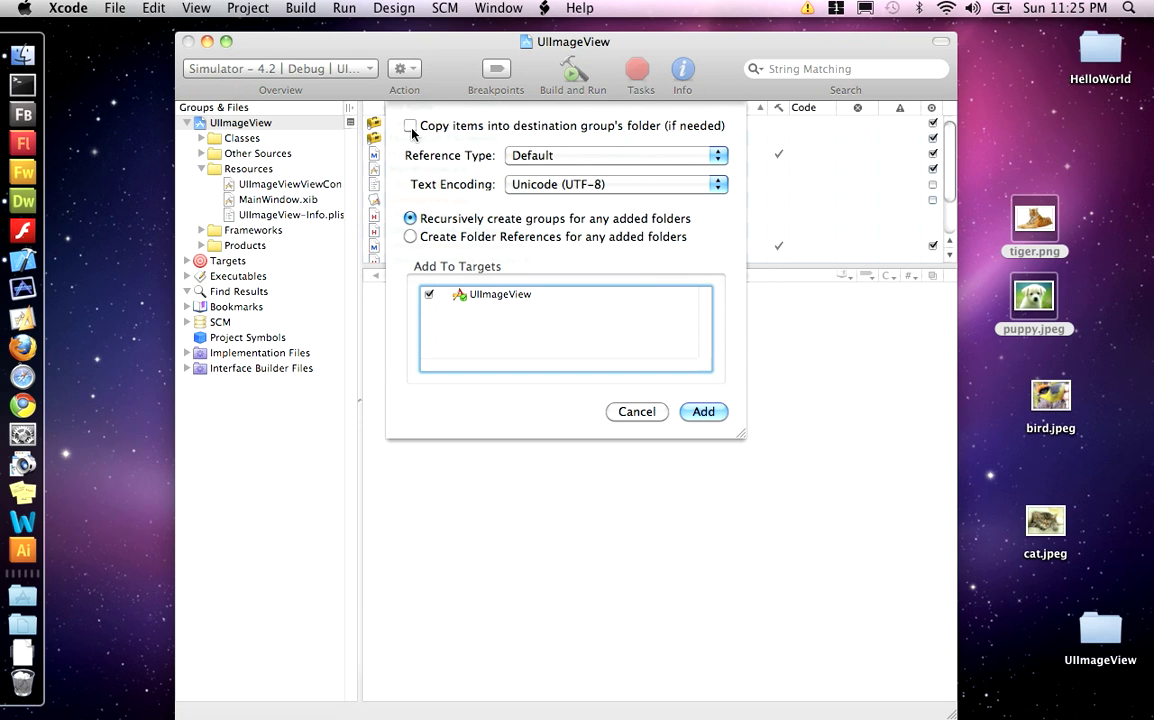
{"action": "left_click", "coordinate": [411, 125]}
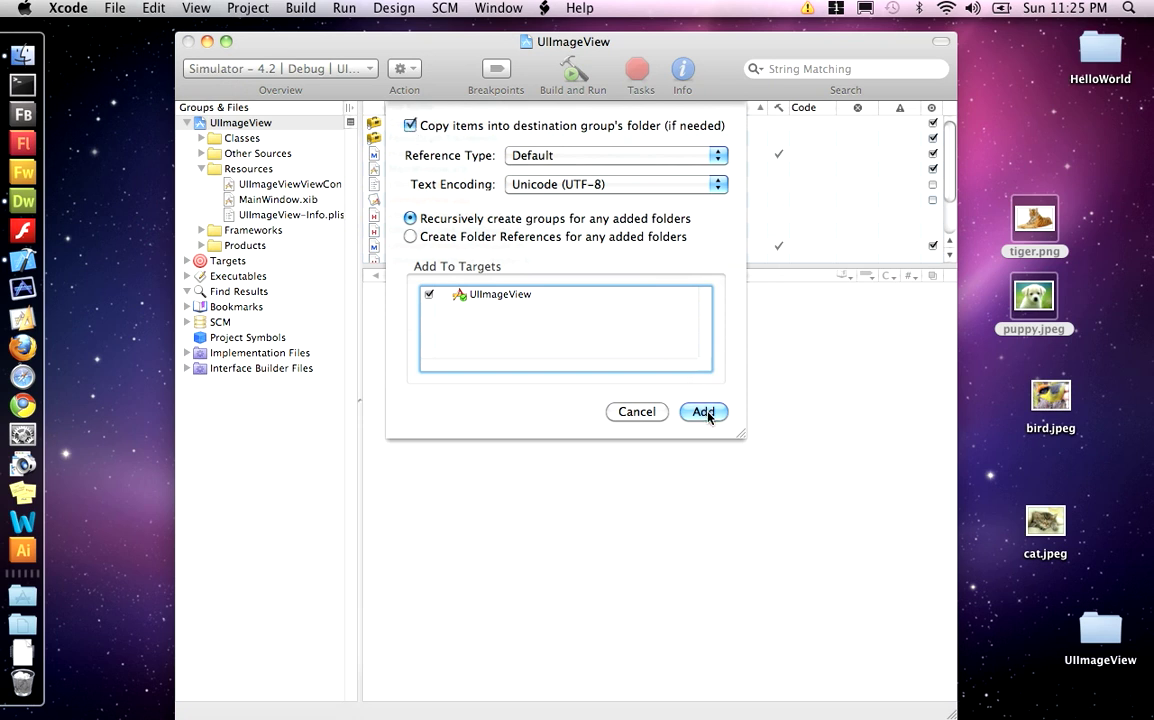
{"action": "left_click", "coordinate": [702, 411]}
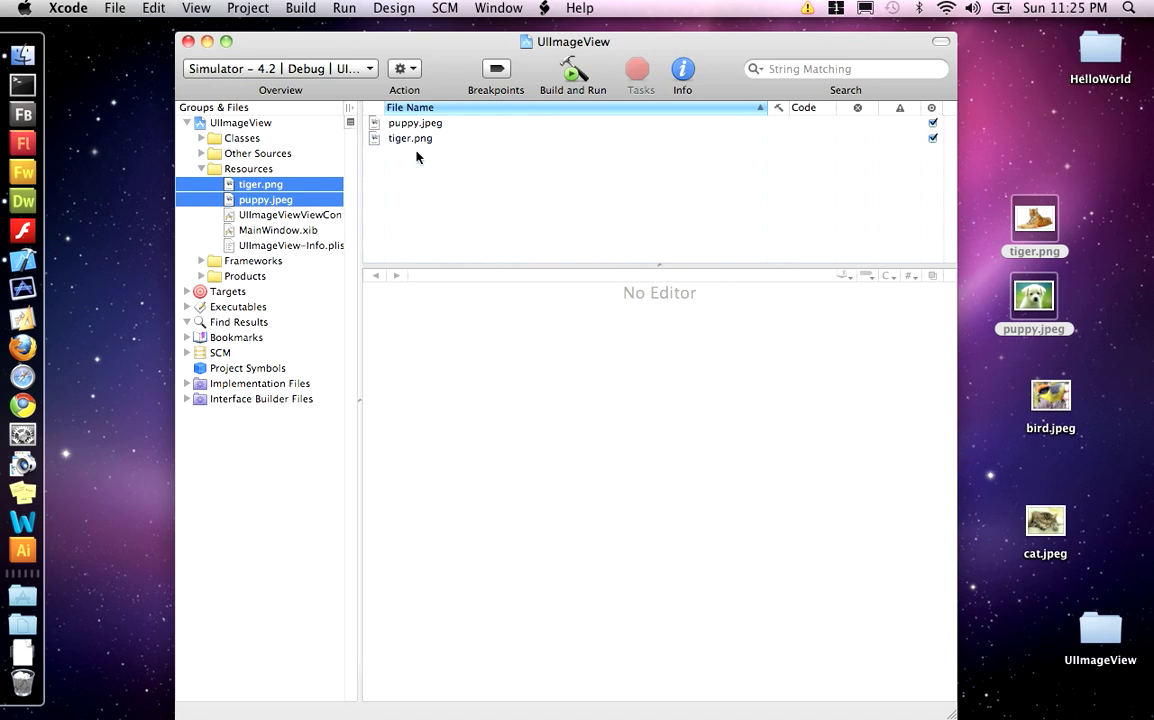
Step: Preview tiger.png and puppy.jpeg, then open UIImageViewAppDelegate.h from the Classes group
{"action": "left_click", "coordinate": [410, 138]}
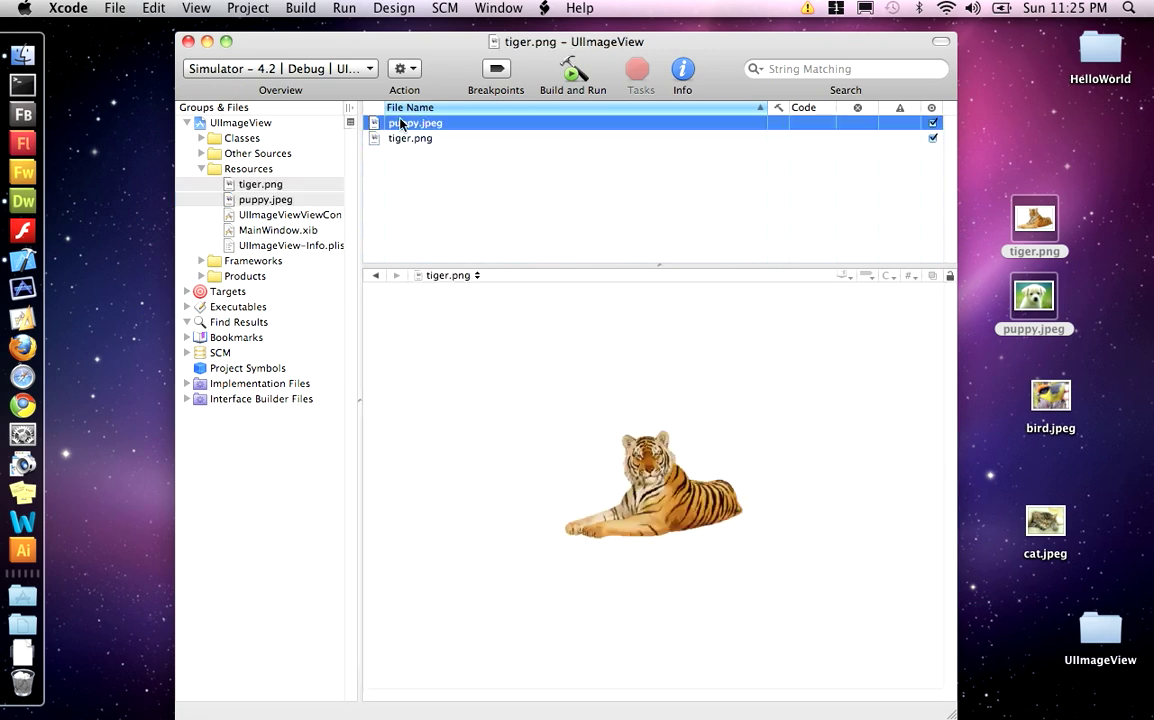
{"action": "left_click", "coordinate": [415, 122]}
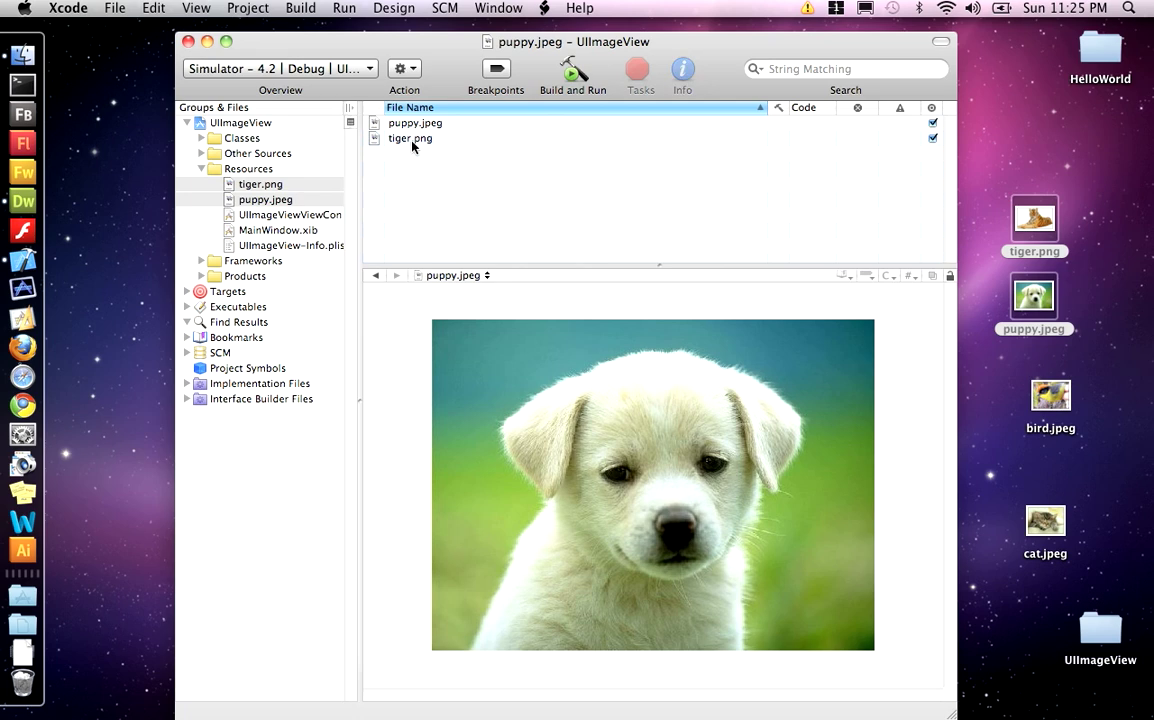
{"action": "left_click", "coordinate": [411, 138]}
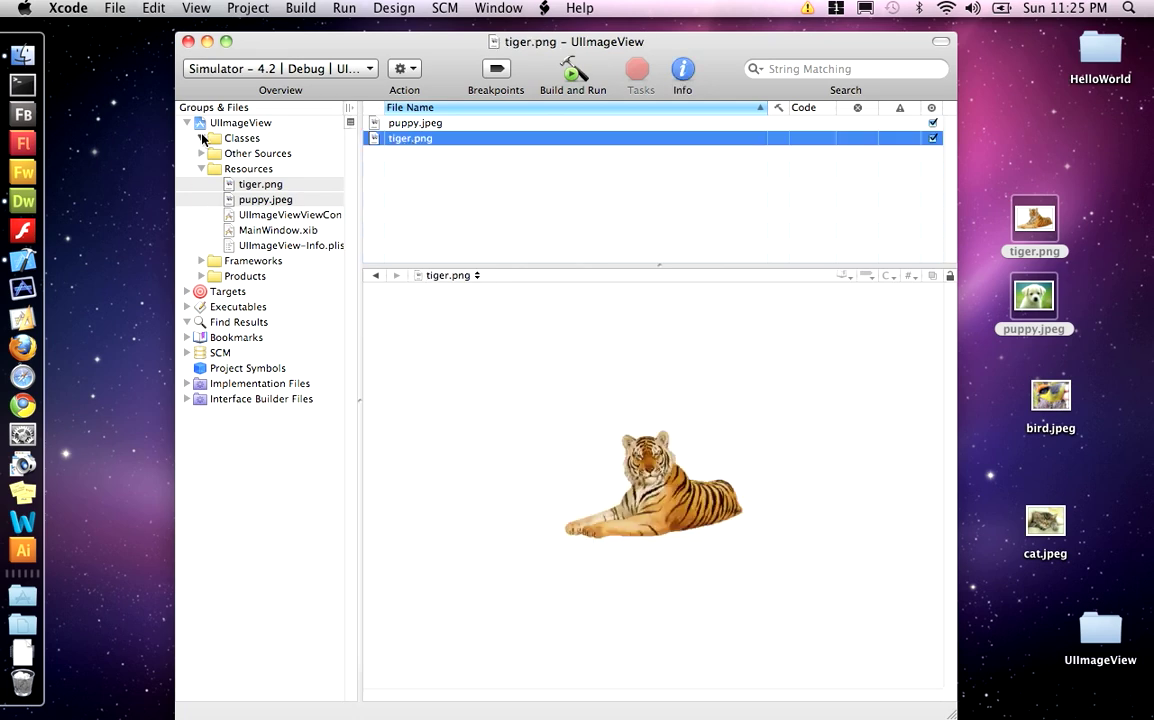
{"action": "left_click", "coordinate": [202, 138]}
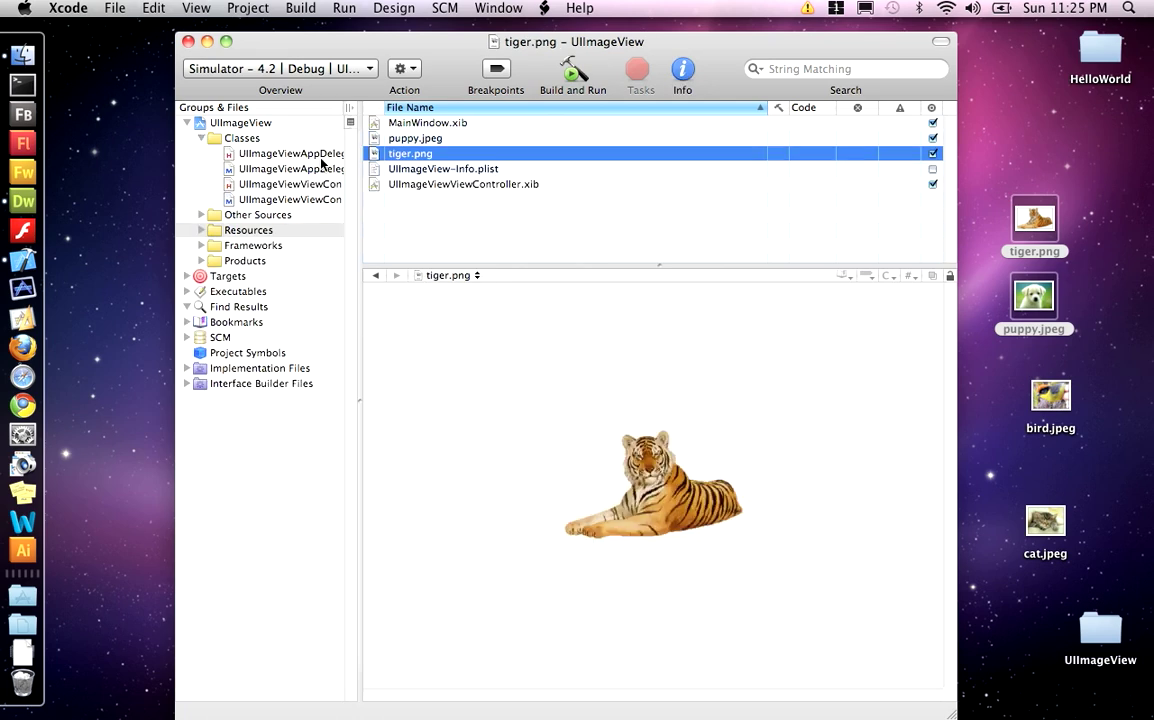
{"action": "left_click", "coordinate": [290, 153]}
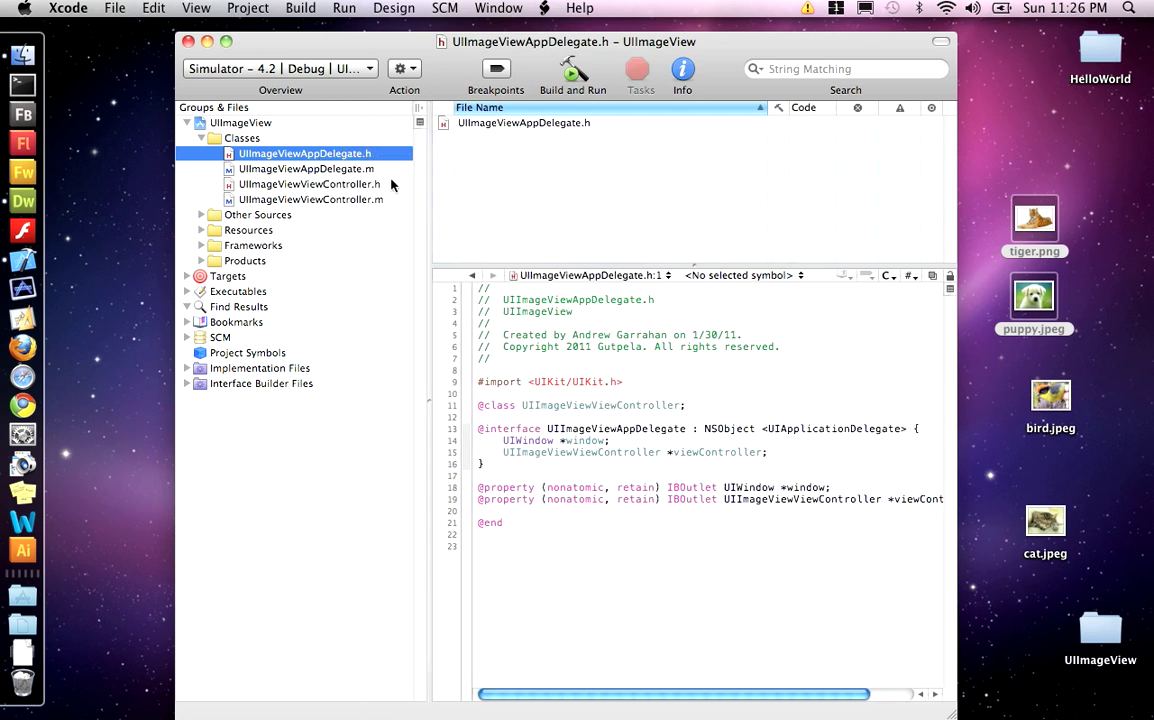
Step: Uncomment viewDidLoad in UIImageViewViewController.m and add blank lines above [super viewDidLoad]
{"action": "left_click", "coordinate": [310, 184]}
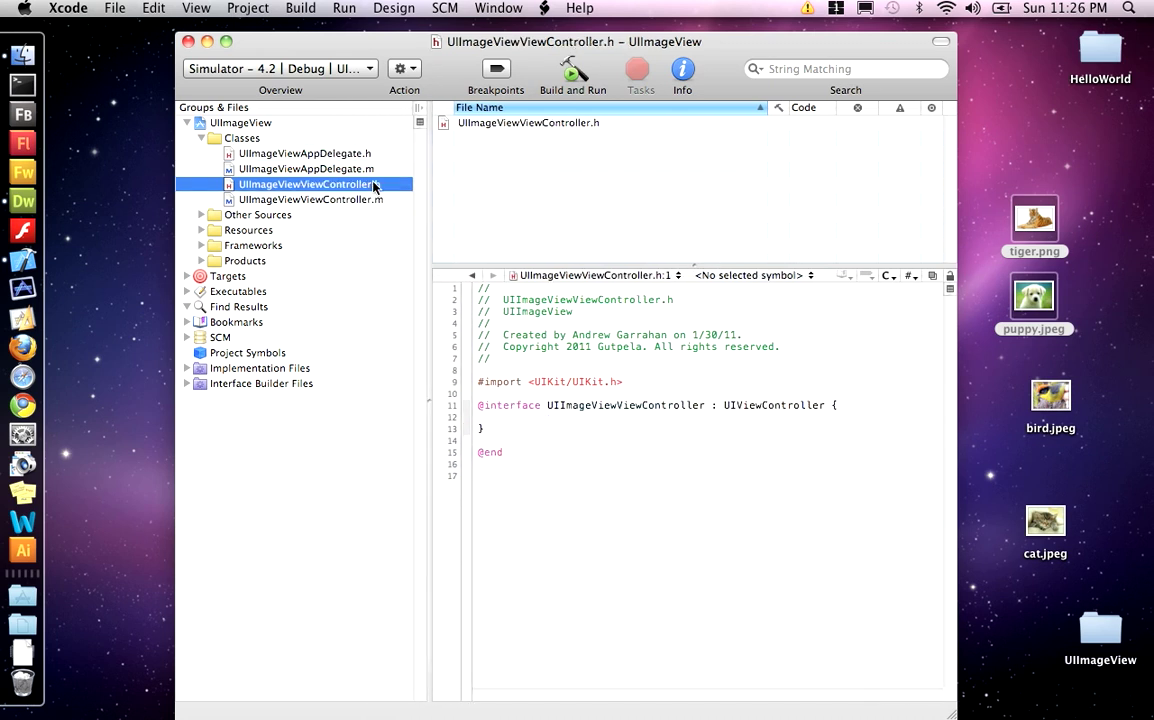
{"action": "left_click", "coordinate": [310, 199]}
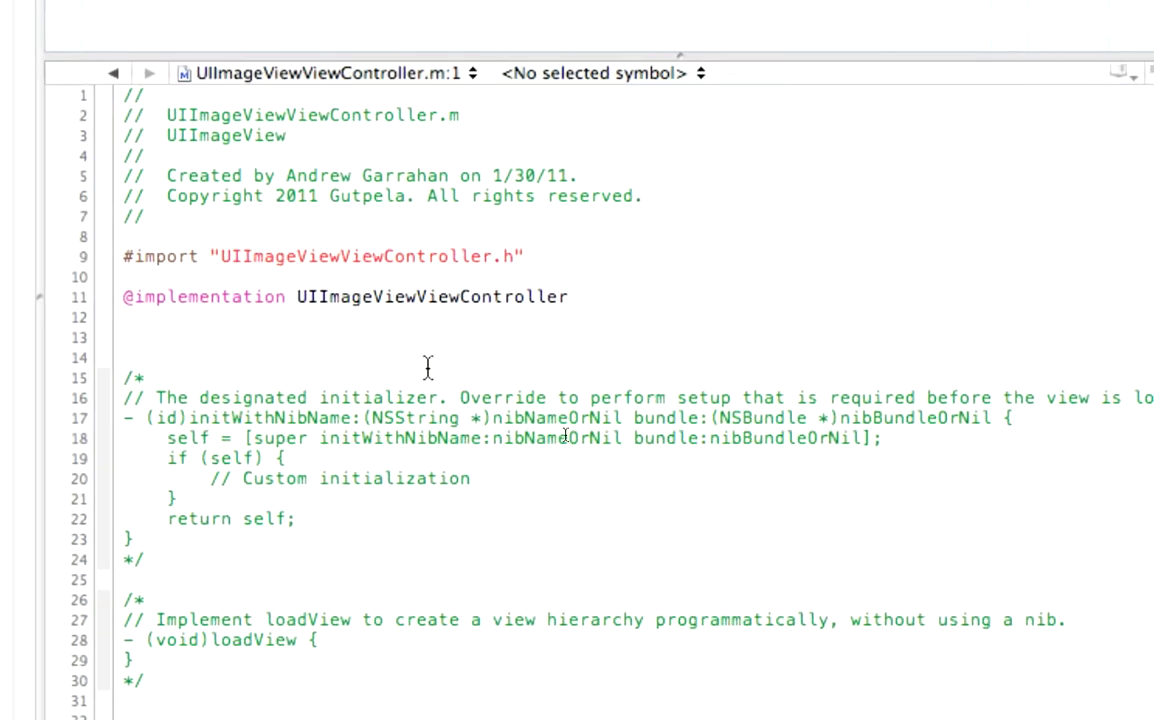
{"action": "scroll", "scroll_direction": "down", "scroll_amount": 3}
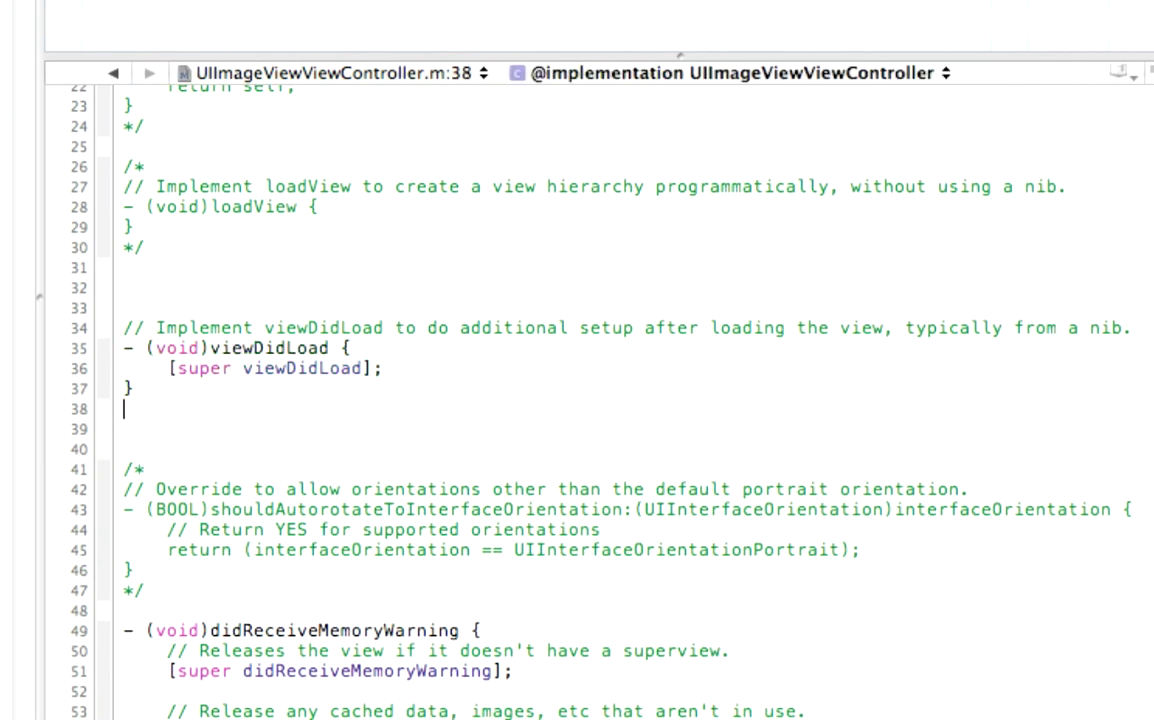
{"action": "double_click", "coordinate": [268, 348]}
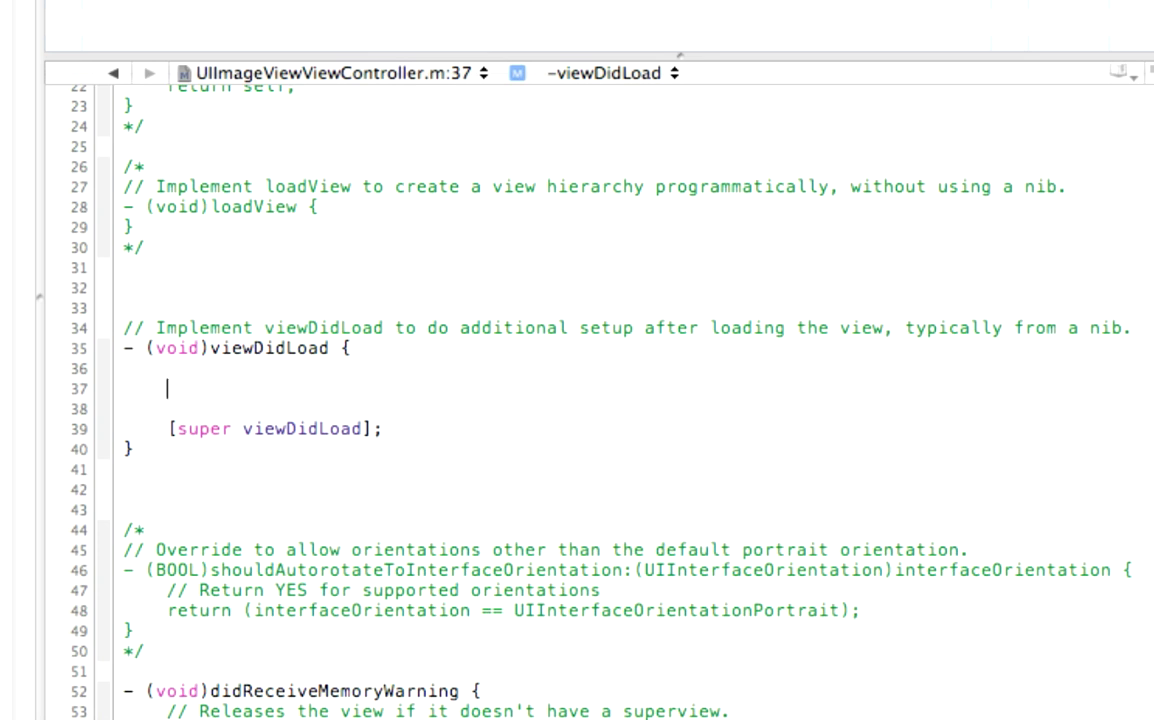
Step: Write UIImageView *myImage = [[UIImageView alloc] initWithImage:[UIImage imageNamed:@"puppy.jpeg"]
{"action": "type", "text": "UIIma"}
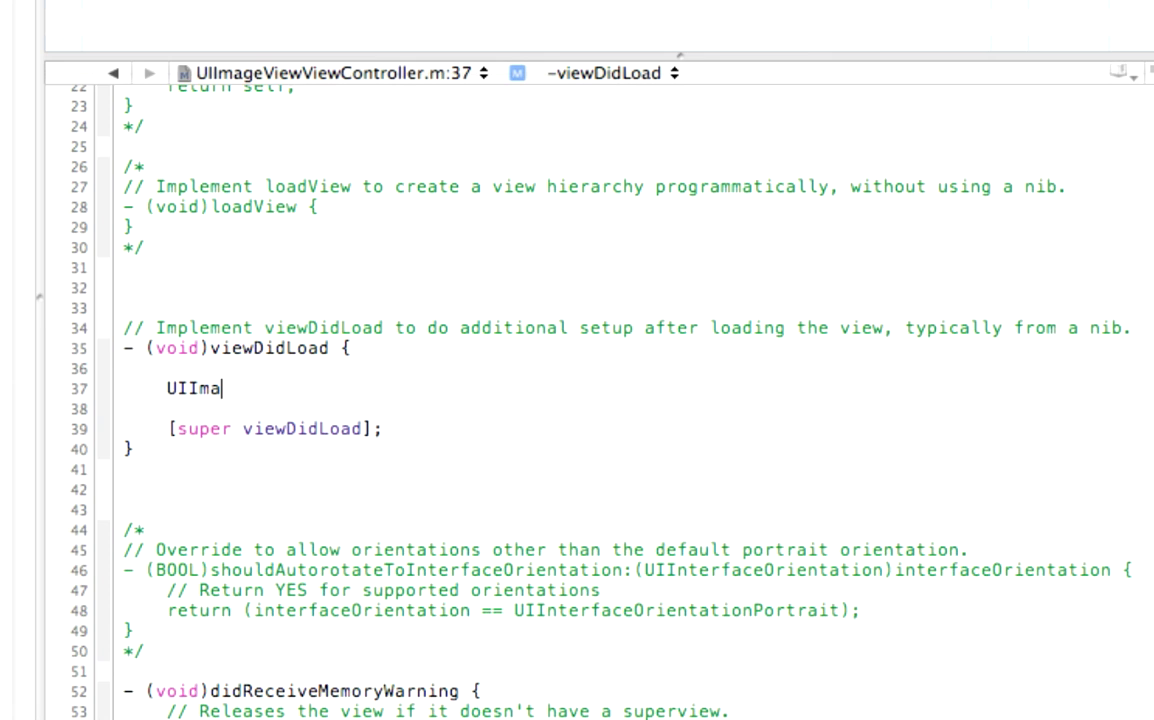
{"action": "type", "text": "geView *"}
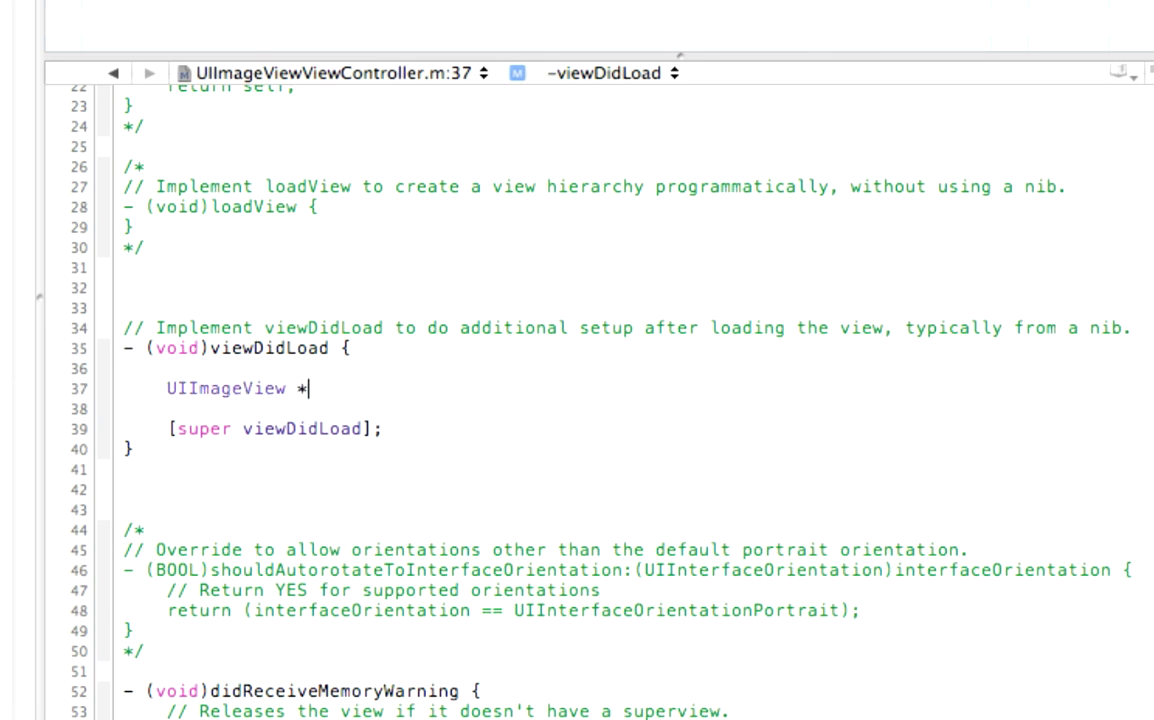
{"action": "type", "text": "myImage"}
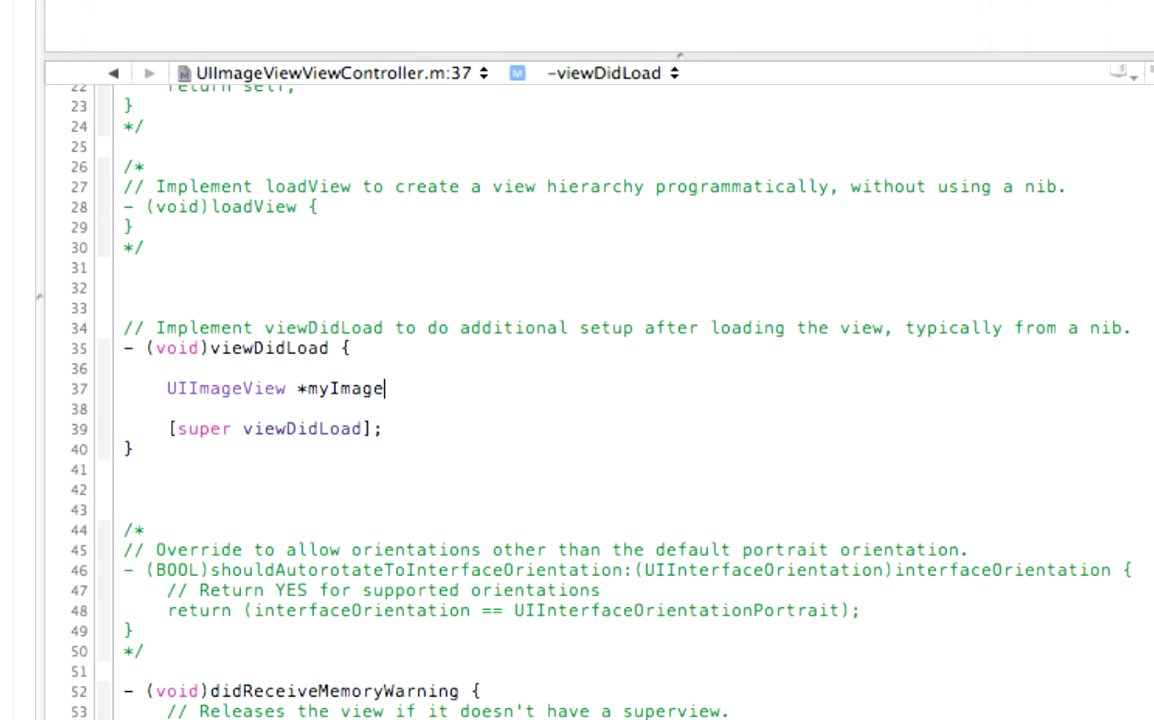
{"action": "type", "text": "= {"}
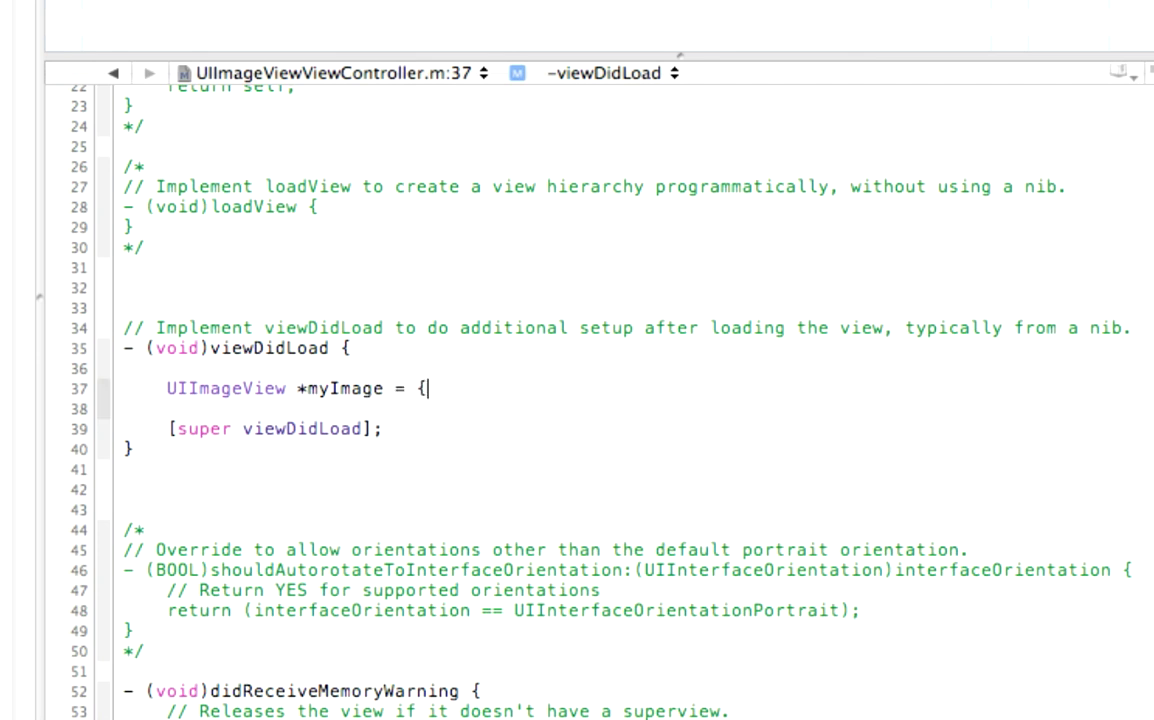
{"action": "type", "text": "[["}
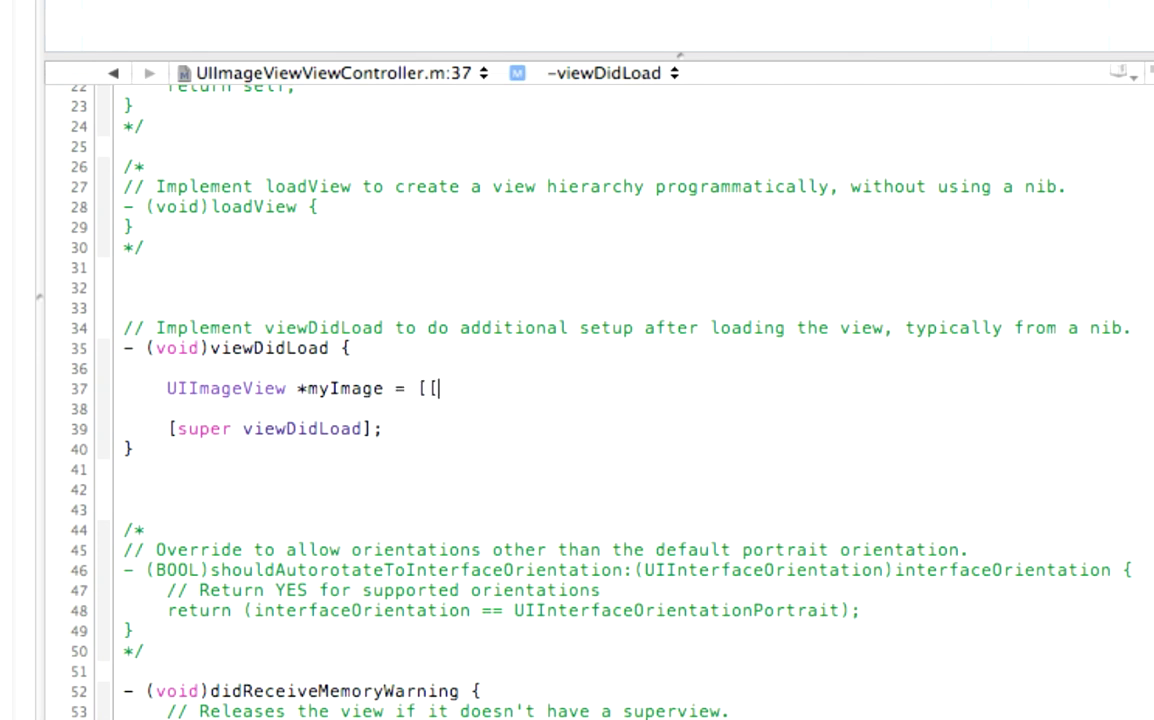
{"action": "type", "text": "UIImag"}
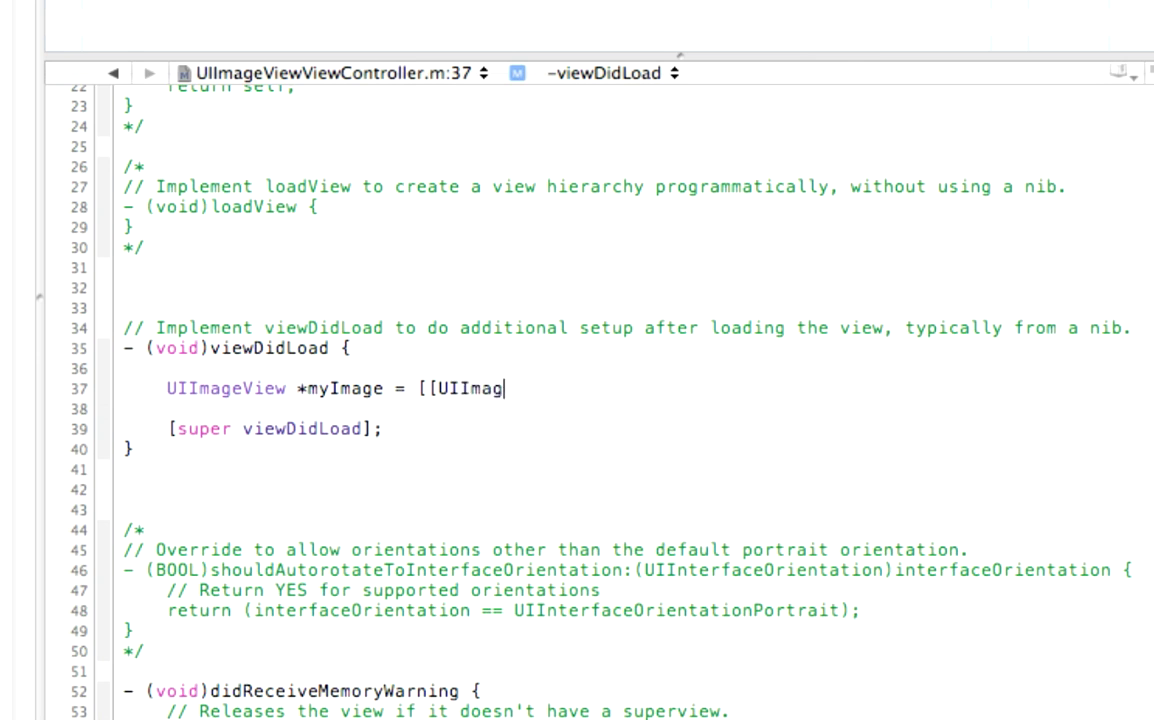
{"action": "type", "text": "eView"}
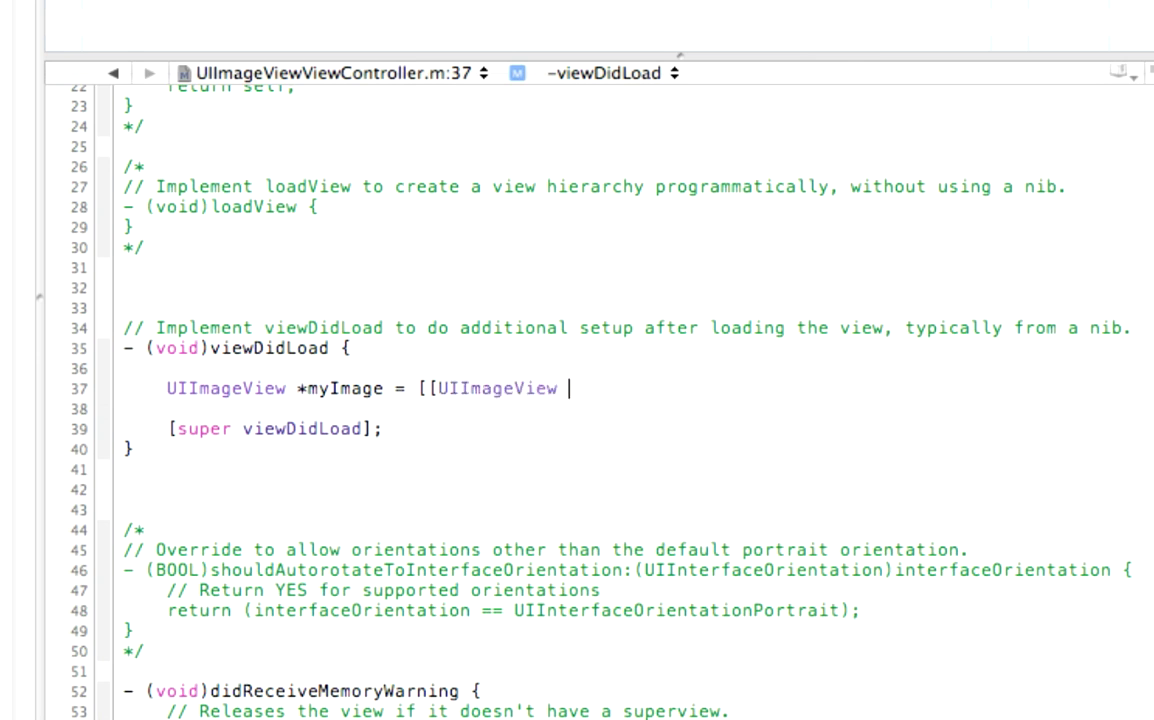
{"action": "type", "text": "alloc"}
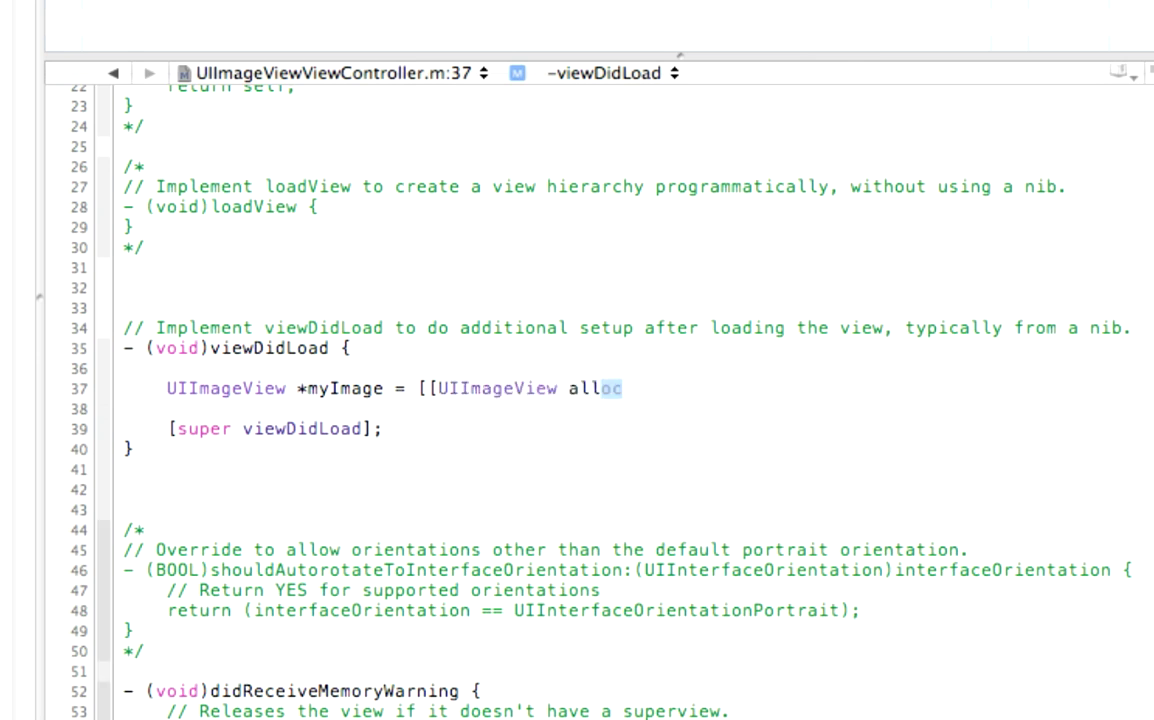
{"action": "type", "text": "]"}
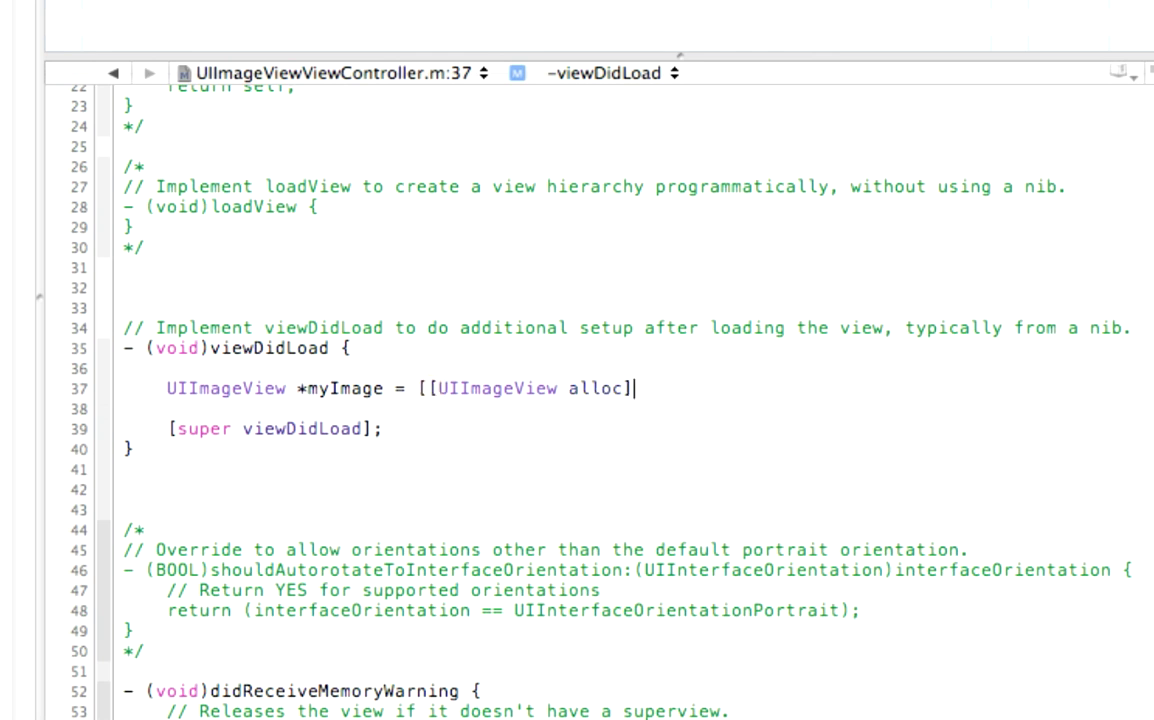
{"action": "type", "text": "init"}
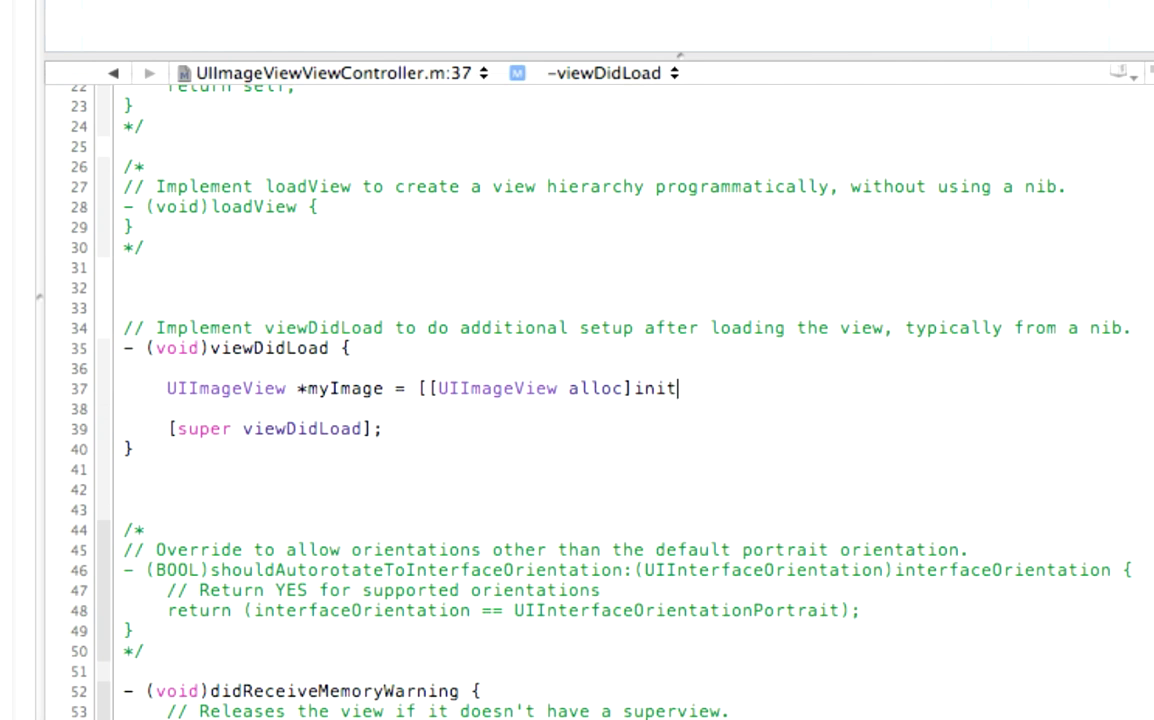
{"action": "type", "text": "WithImage:["}
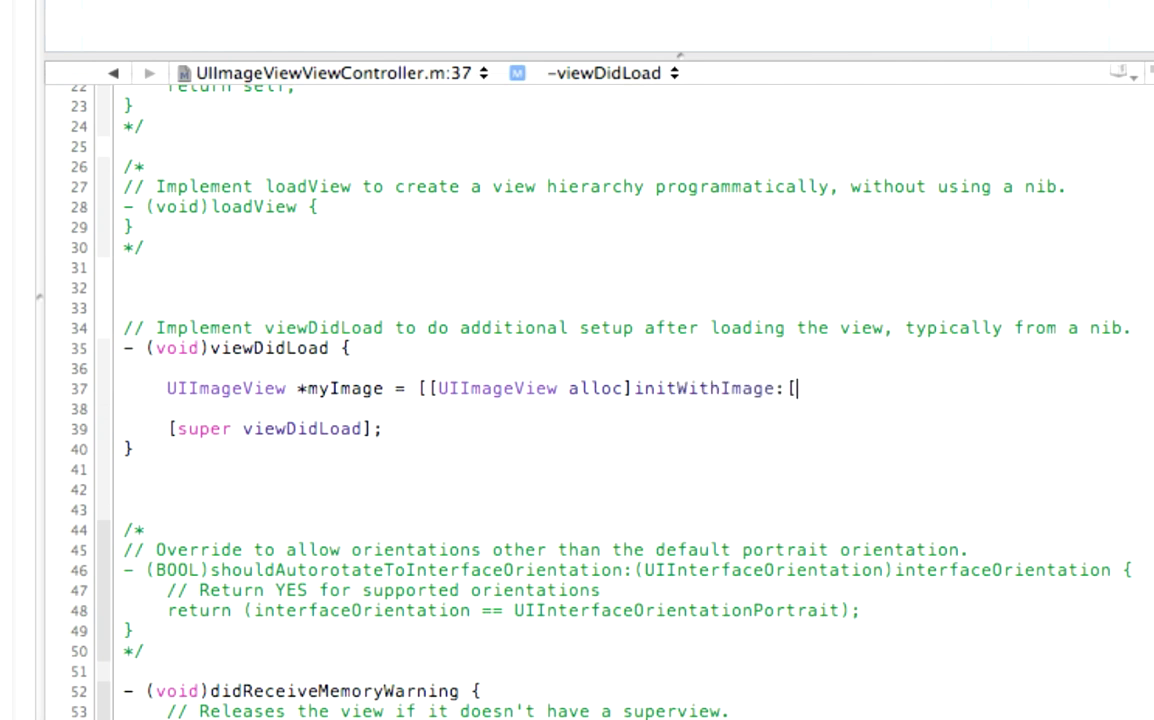
{"action": "type", "text": "U"}
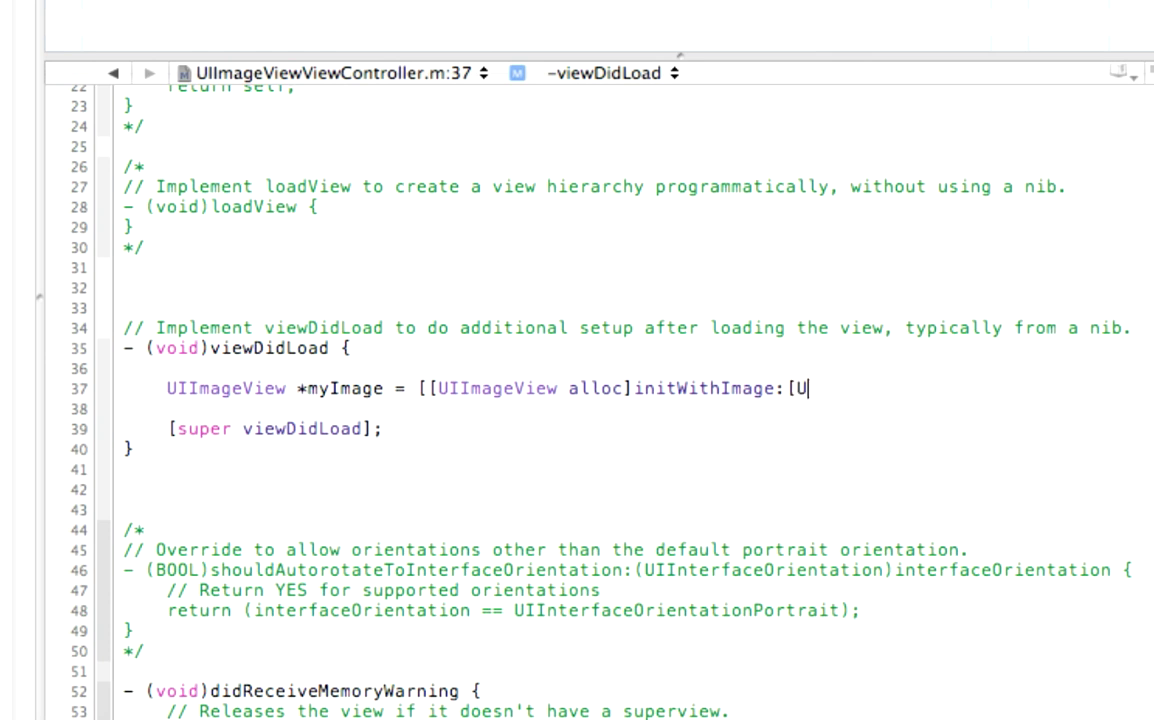
{"action": "type", "text": "IImage imageNamed:"}
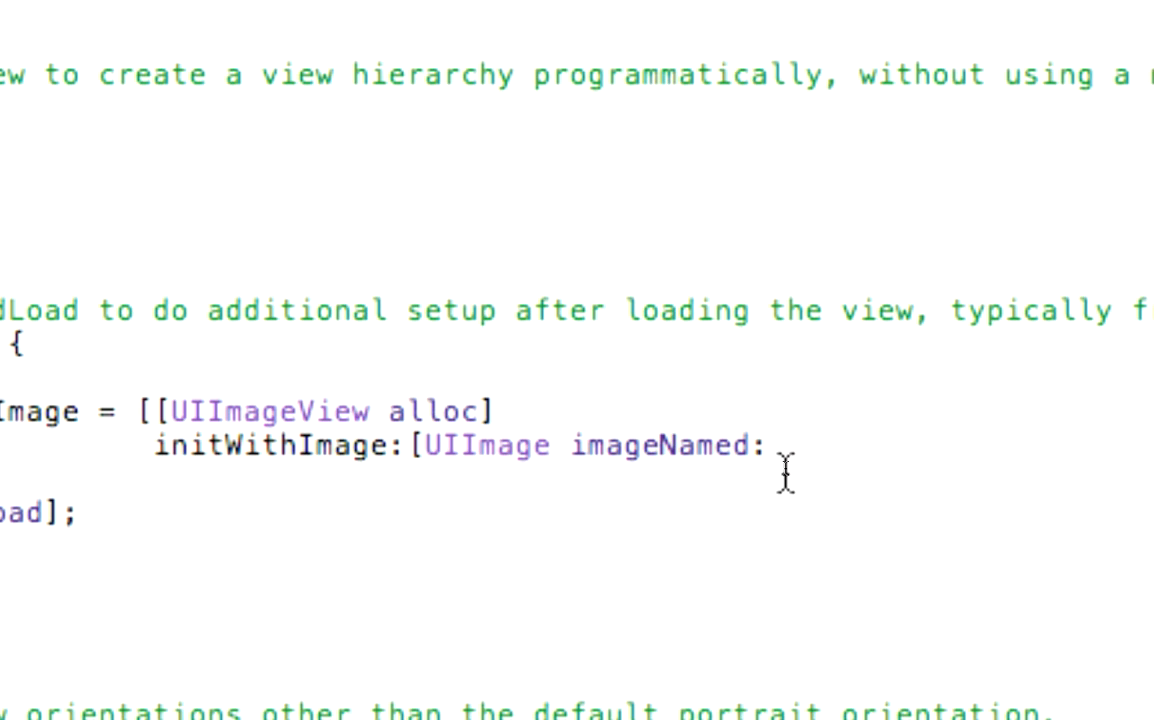
{"action": "type", "text": "@\"p"}
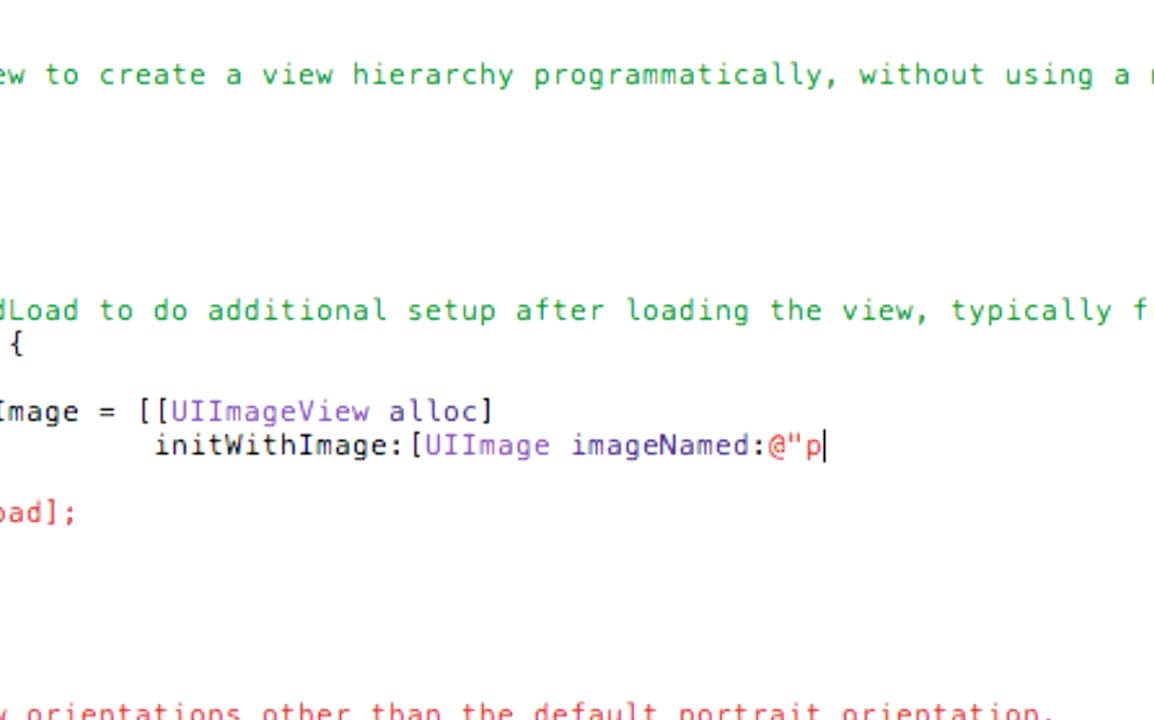
{"action": "type", "text": "uppy"}
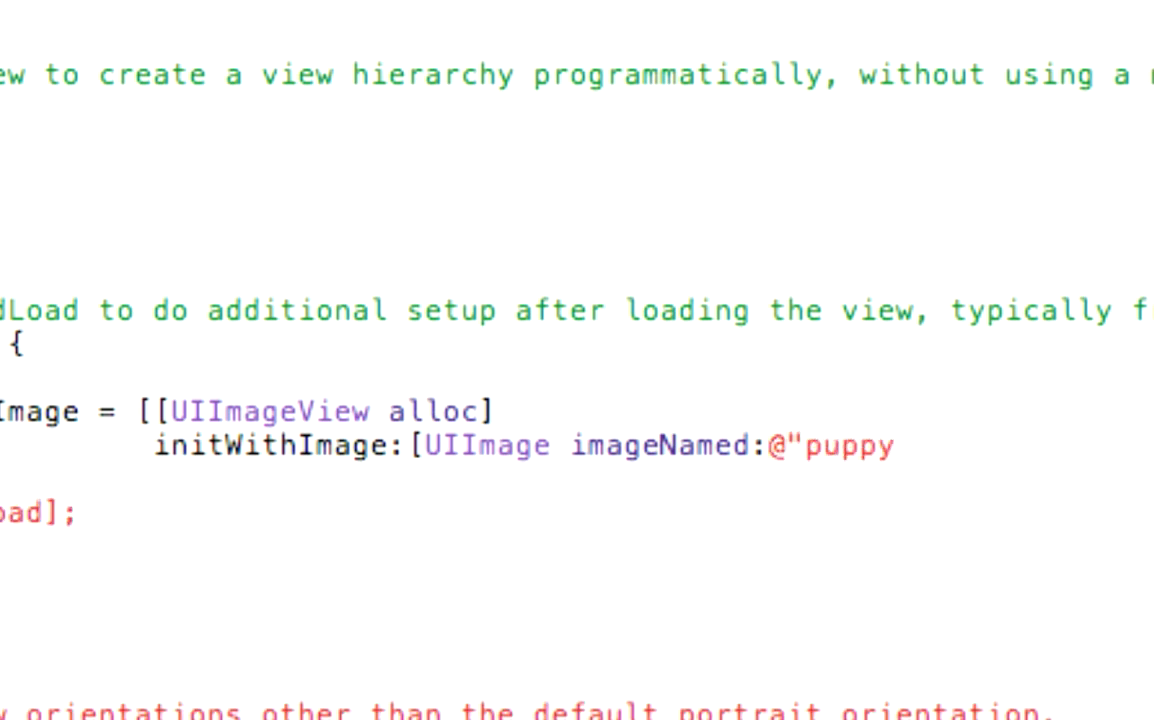
{"action": "type", "text": ".jpeg\";"}
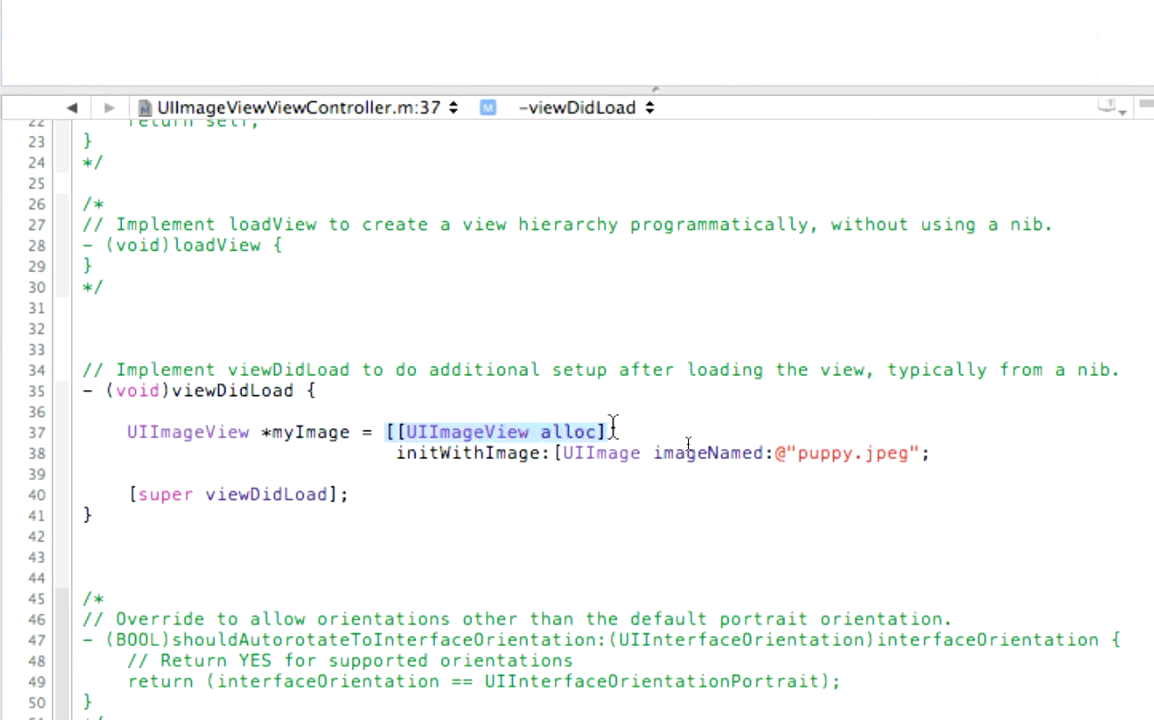
{"action": "double_click", "coordinate": [465, 452]}
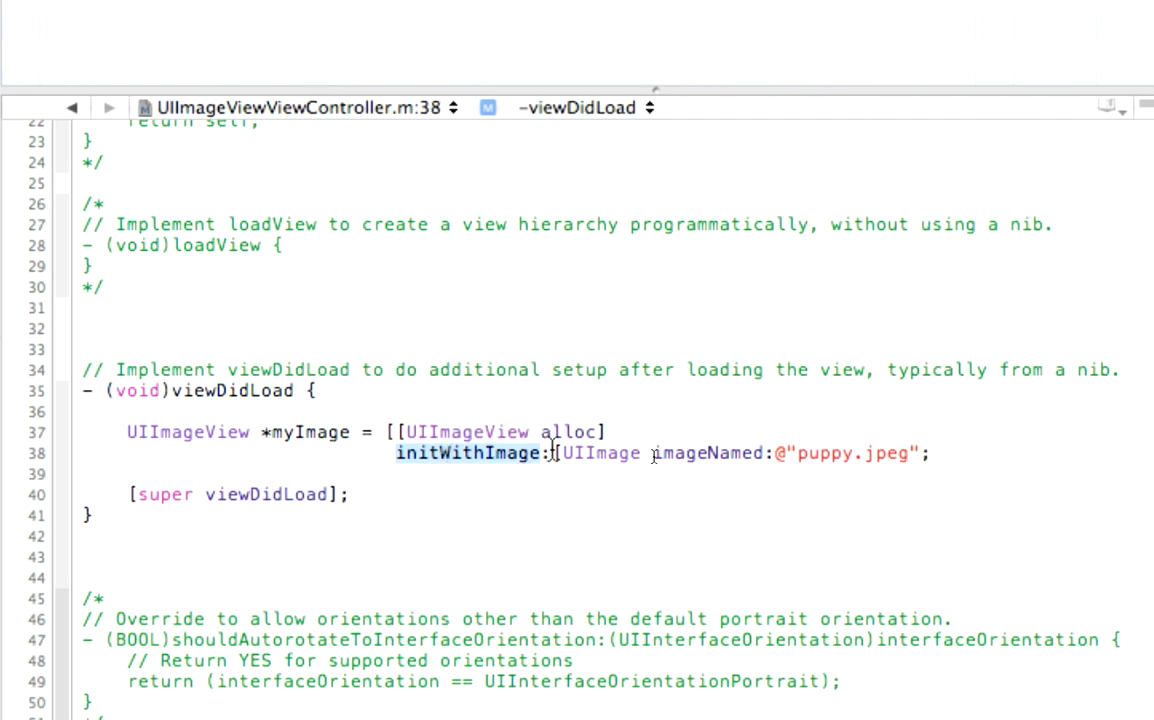
{"action": "mouse_move", "coordinate": [712, 438]}
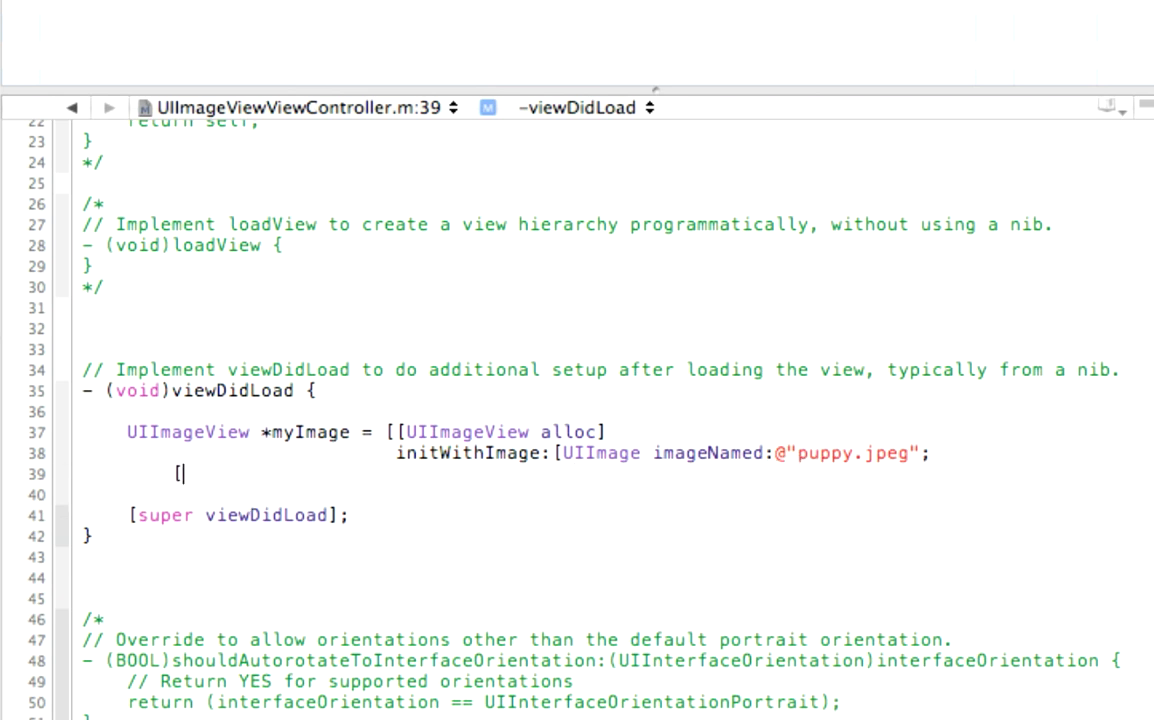
Step: Write [self.view addSubview:myImage]; on the line after the myImage declaration
{"action": "type", "text": "self"}
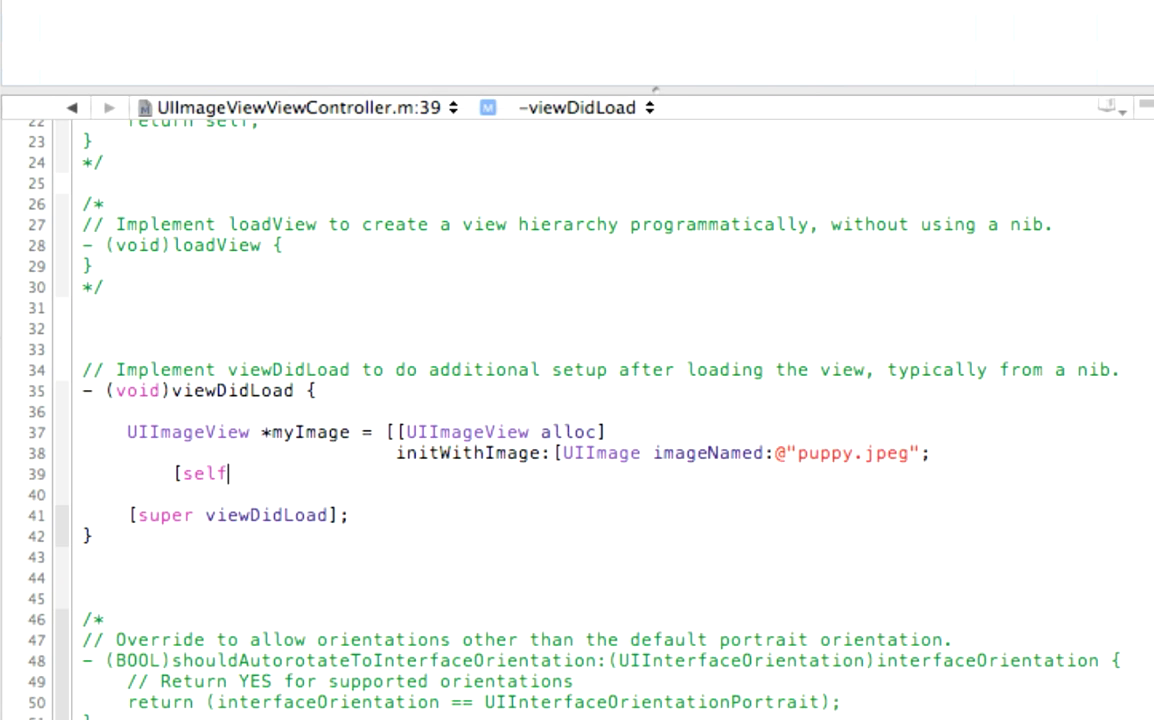
{"action": "type", "text": "."}
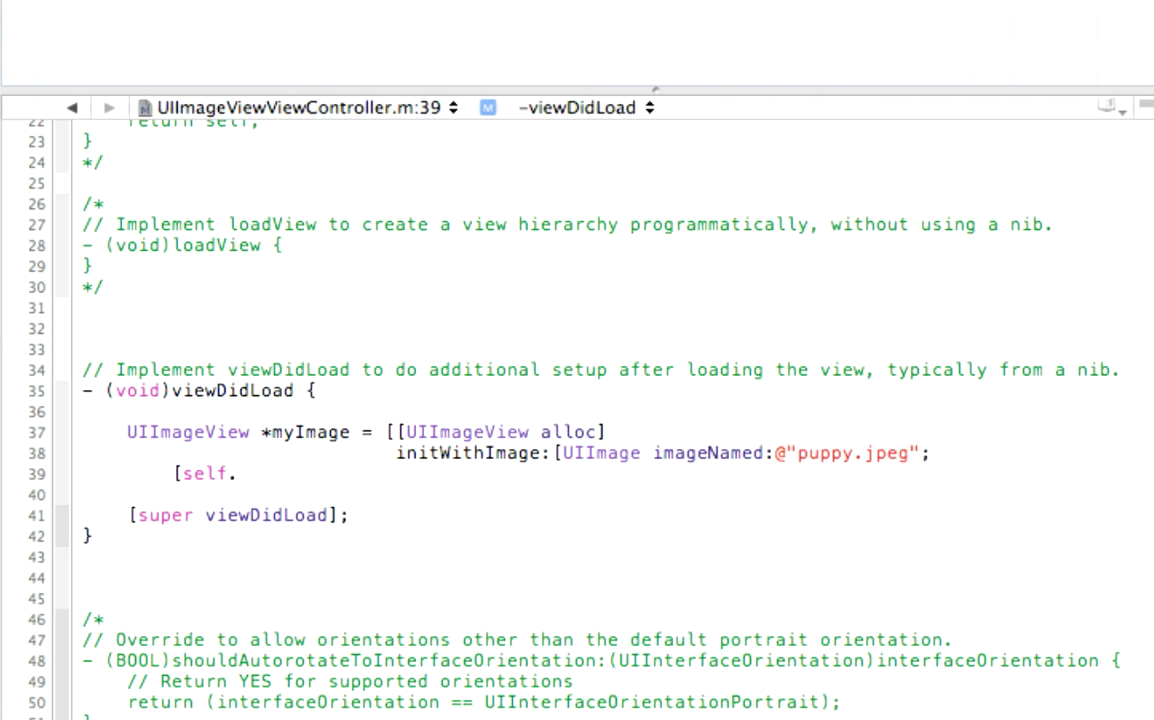
{"action": "type", "text": "view"}
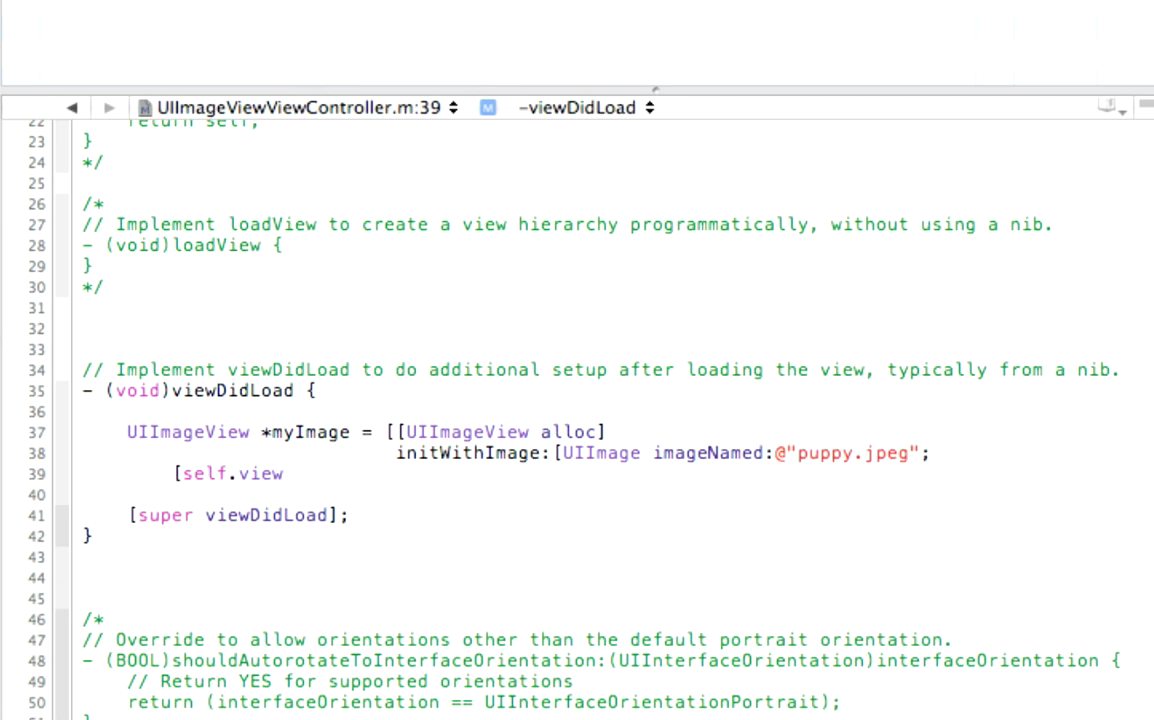
{"action": "type", "text": "addSubview:my"}
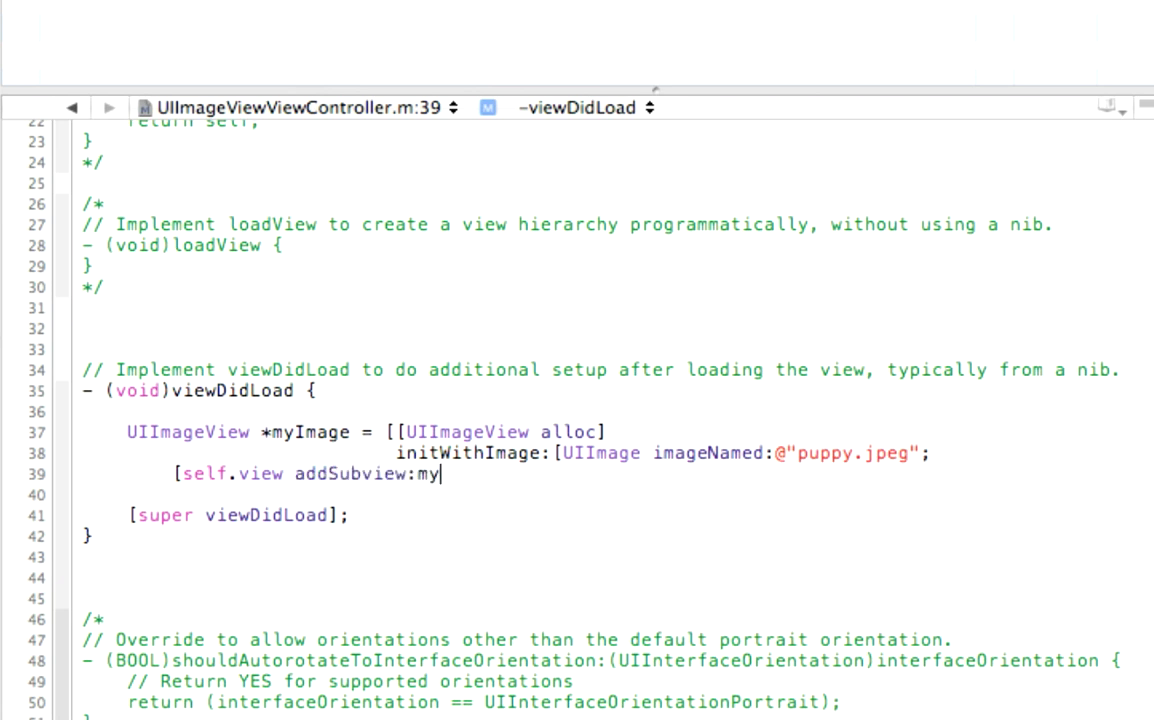
{"action": "type", "text": "Image."}
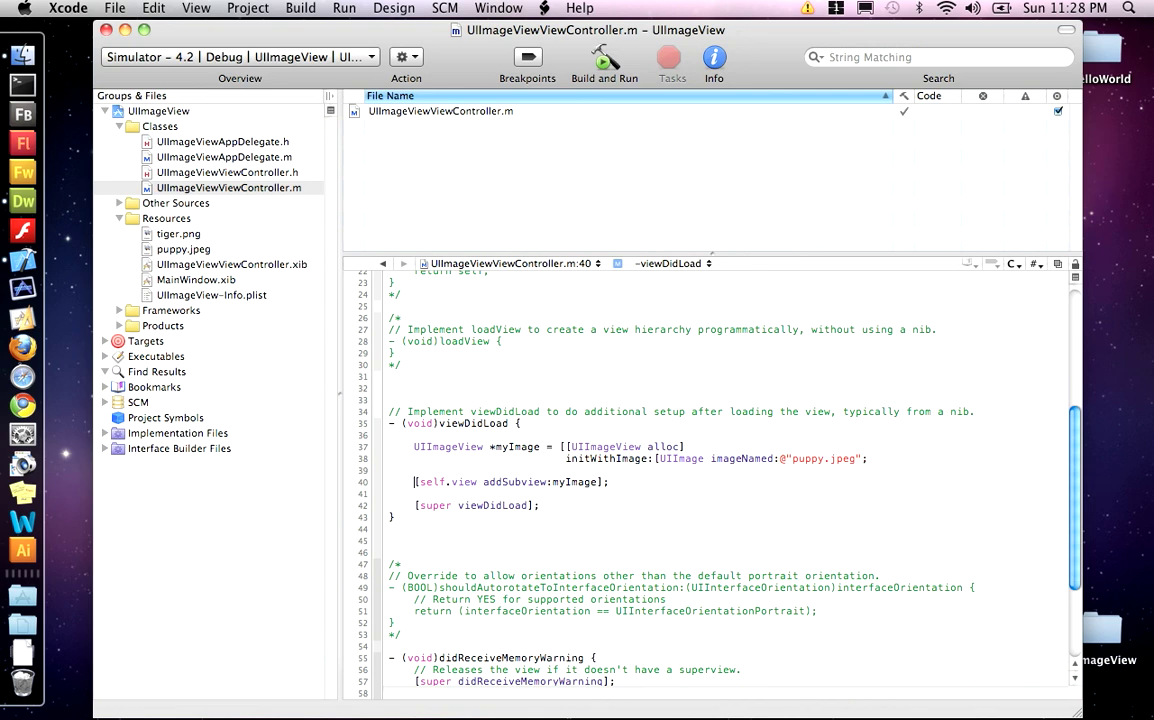
Step: Fix the missing ] on the myImage line after a failed build, then rebuild successfully
{"action": "left_click", "coordinate": [606, 57]}
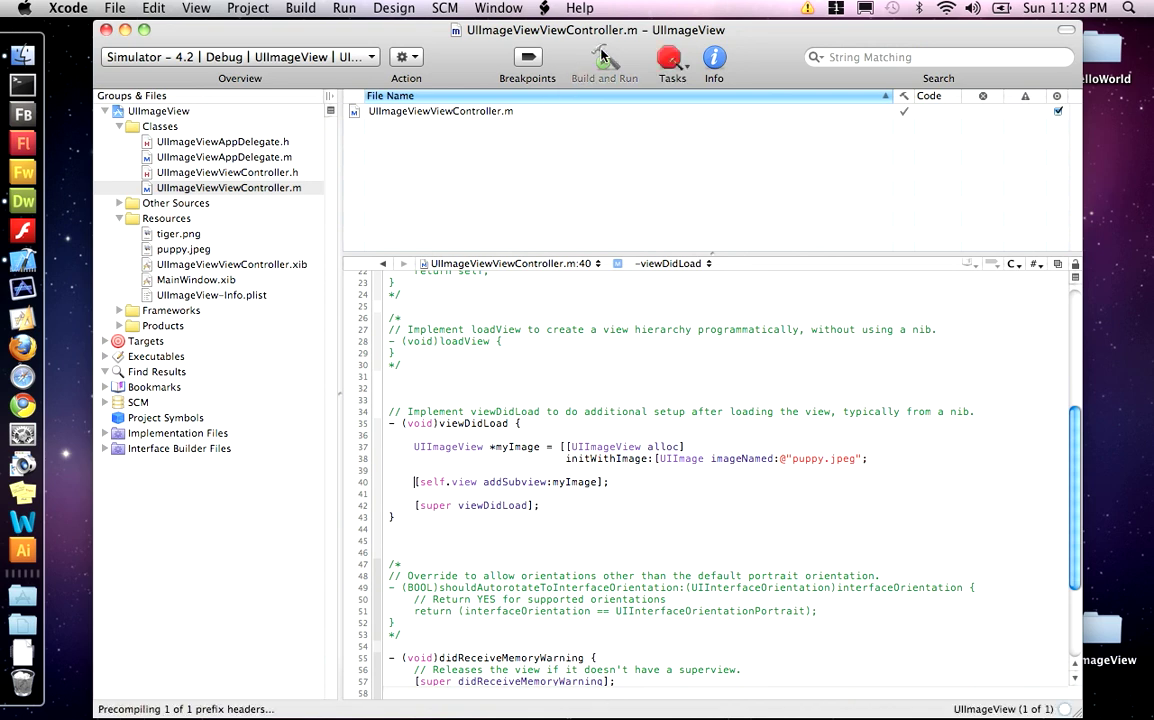
{"action": "left_click", "coordinate": [606, 58]}
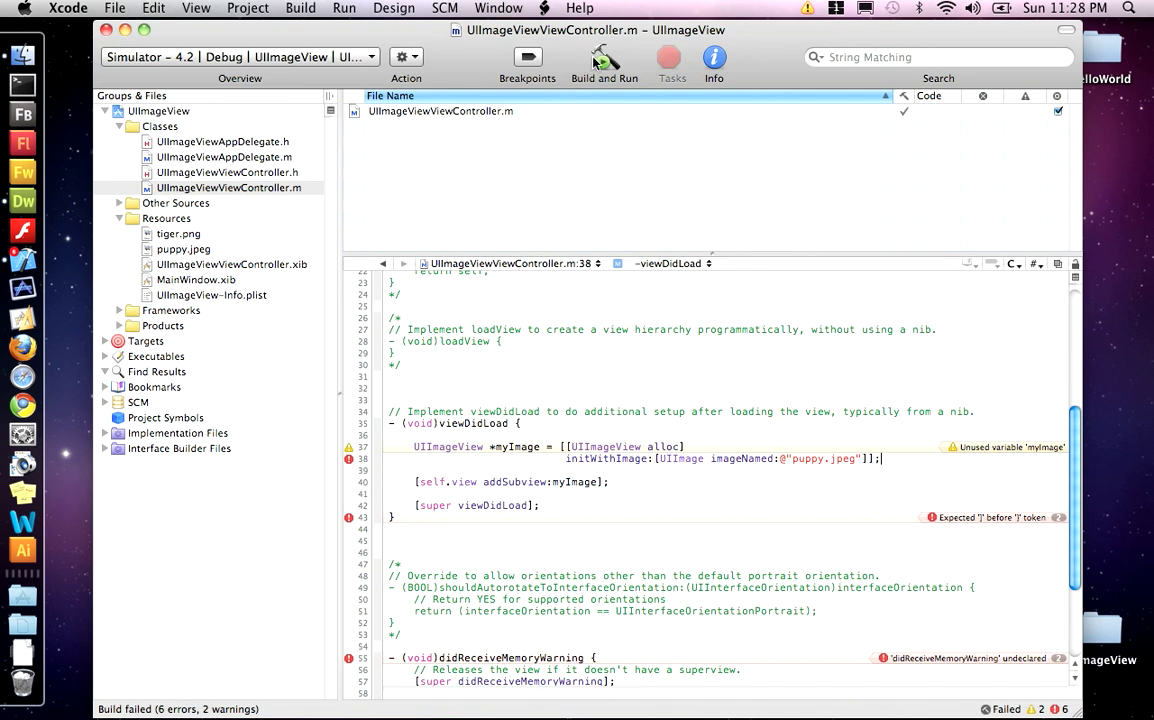
{"action": "left_click", "coordinate": [601, 57]}
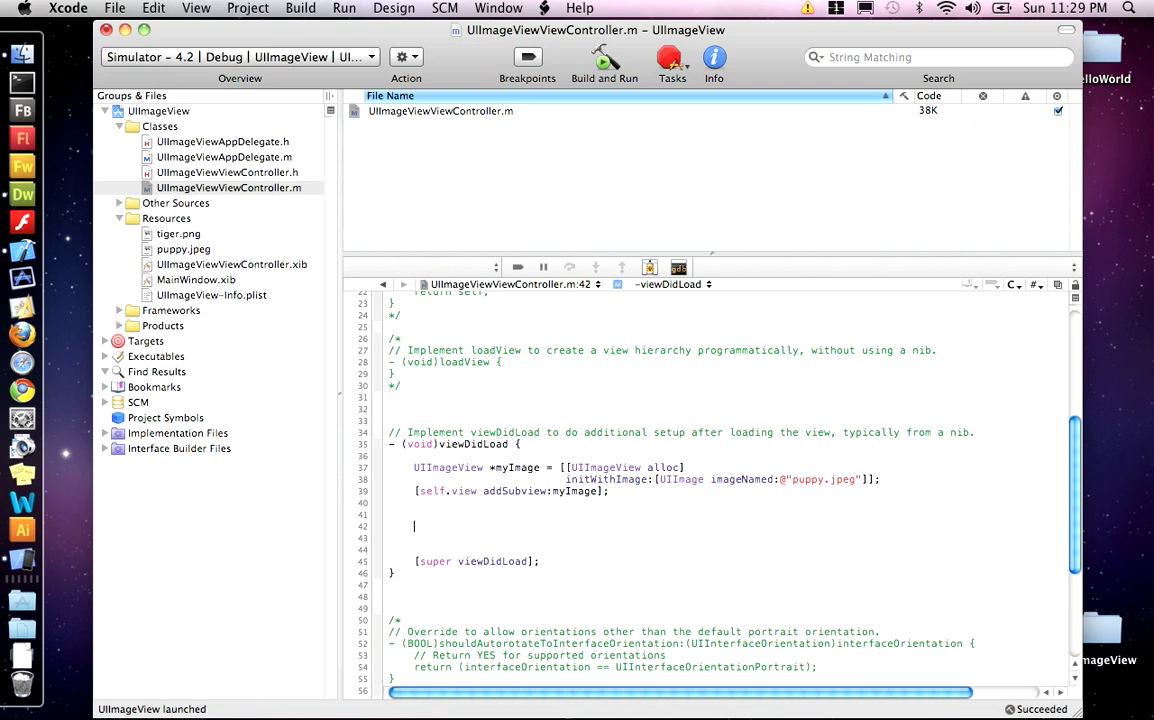
Step: Write UIImageView *myImage2 = [[UIImageView alloc] initWithImage:[UIImage imageNamed:@"tiger.png"]];
{"action": "type", "text": "UIImage"}
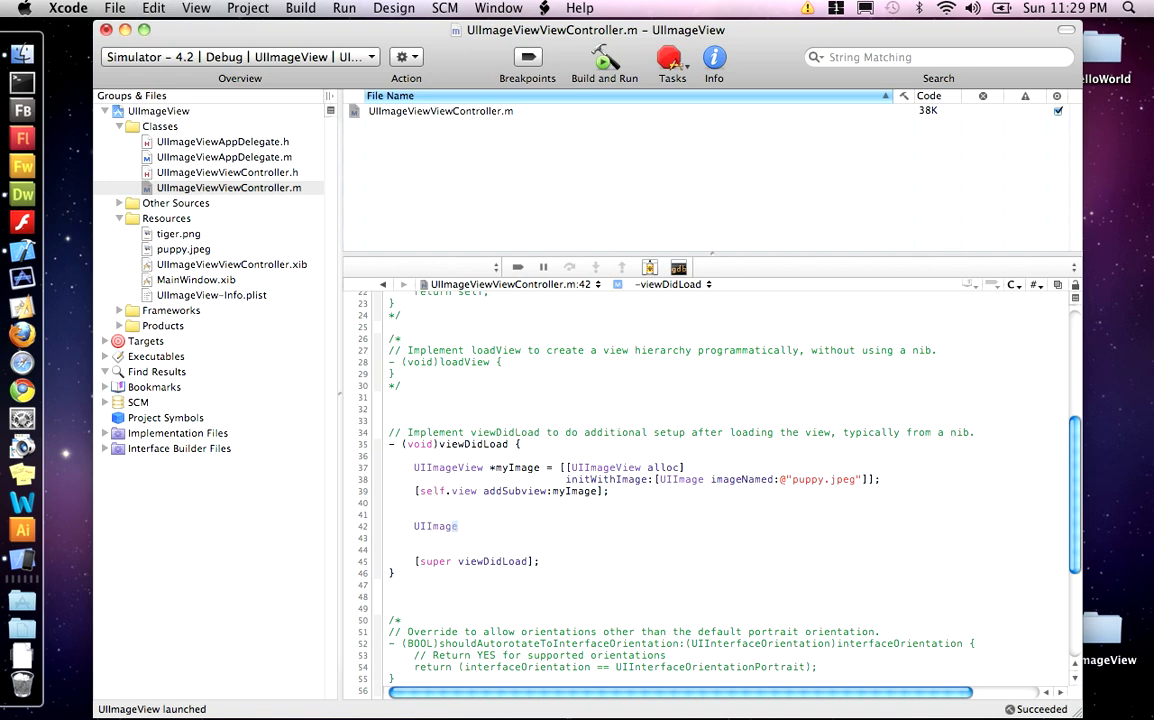
{"action": "type", "text": "*"}
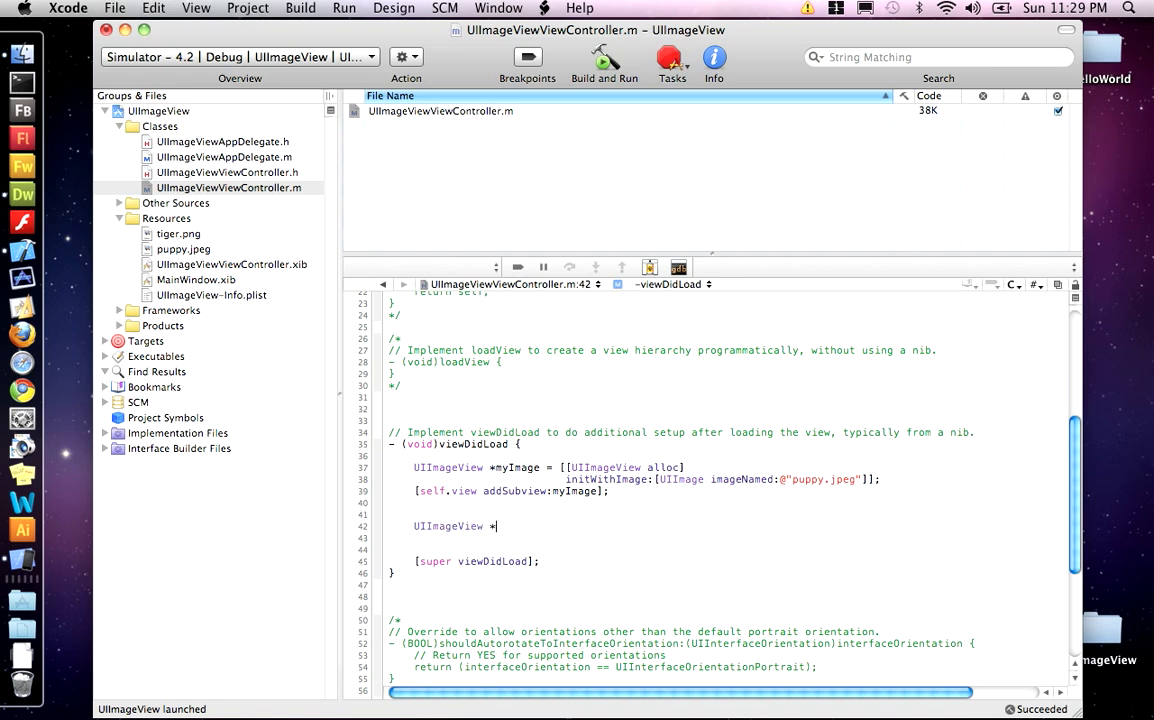
{"action": "type", "text": "myImage2 = [["}
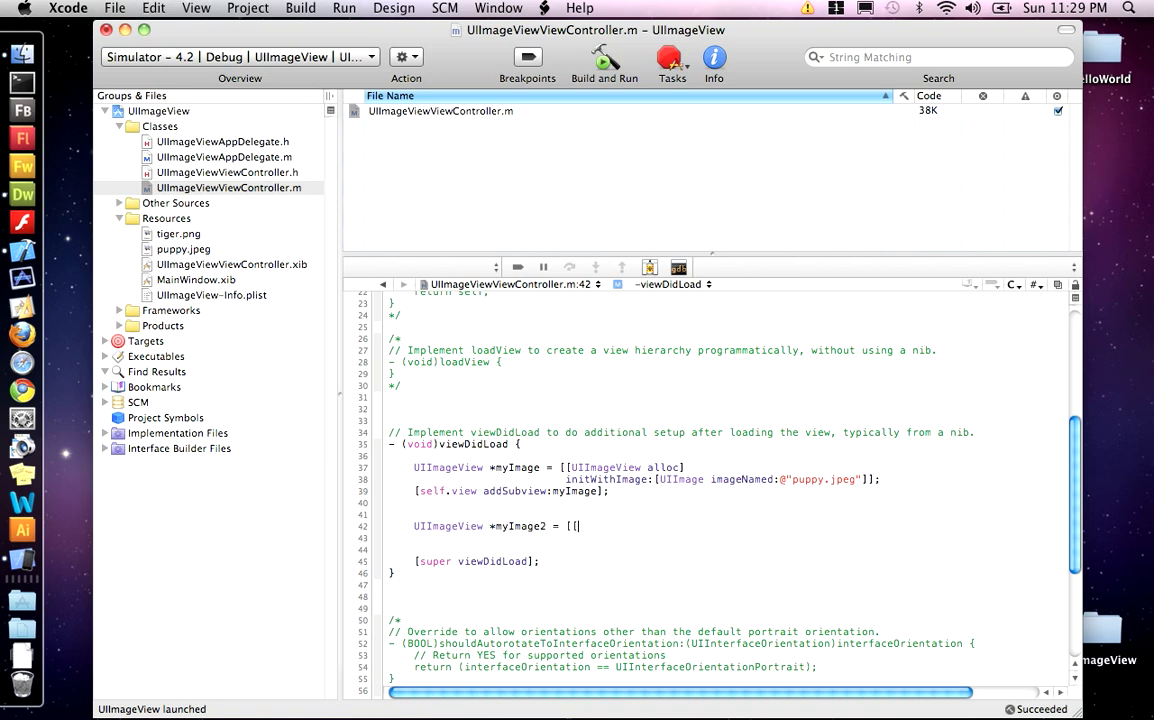
{"action": "type", "text": "UIImageView alloc]"}
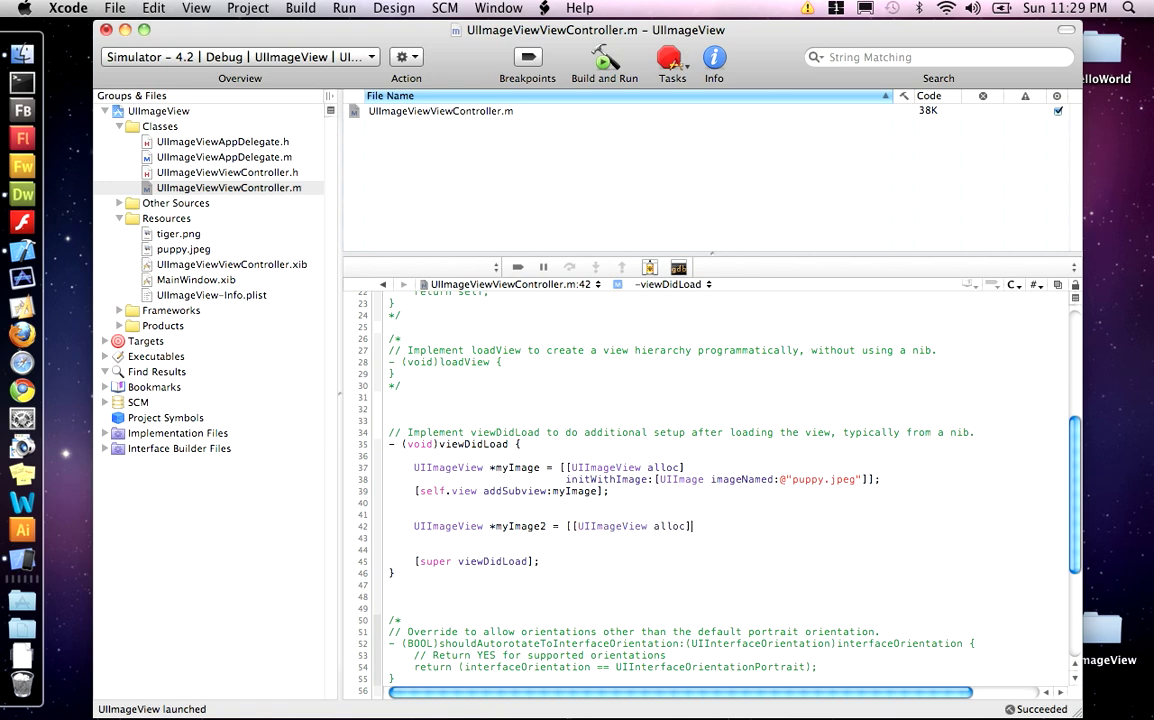
{"action": "type", "text": "initWithImage:(UIImage *)image"}
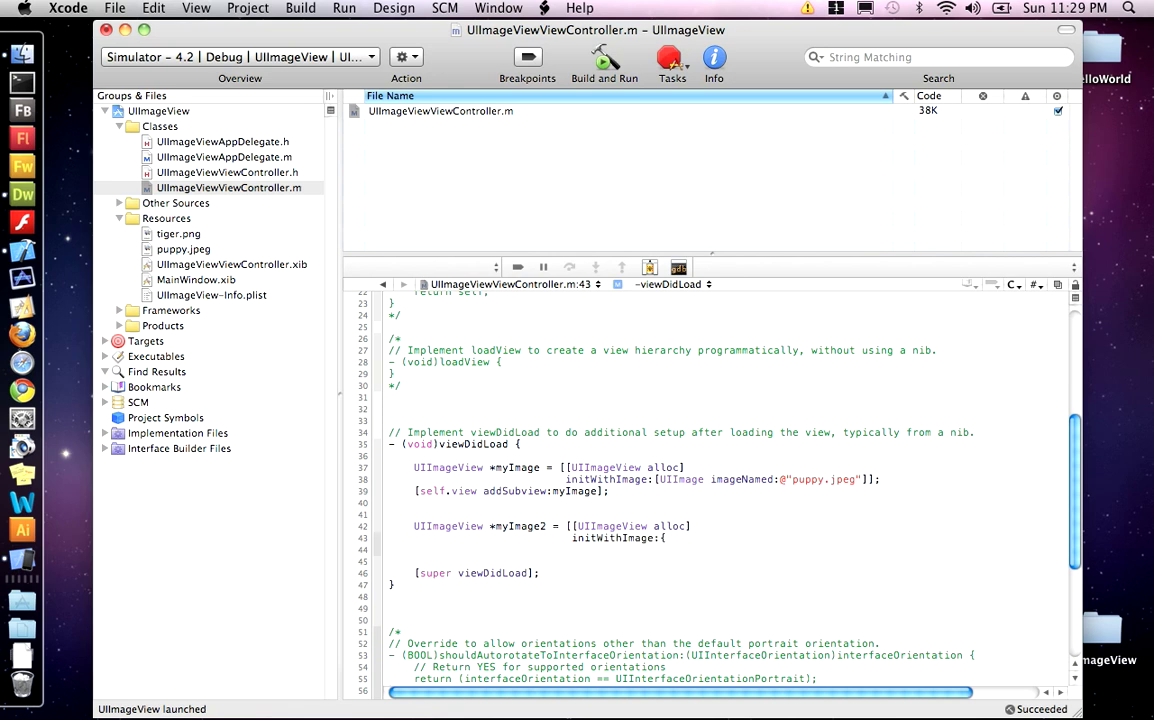
{"action": "type", "text": "[UIImage imageNamed:ti"}
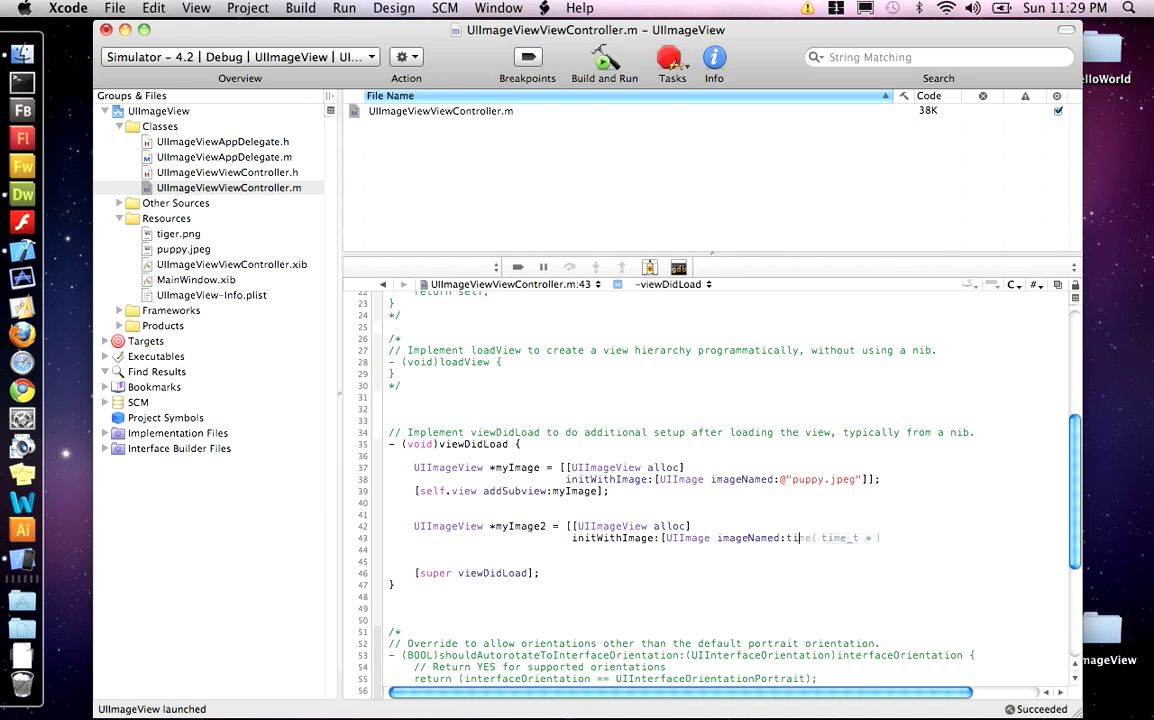
{"action": "key", "text": "Backspace"}
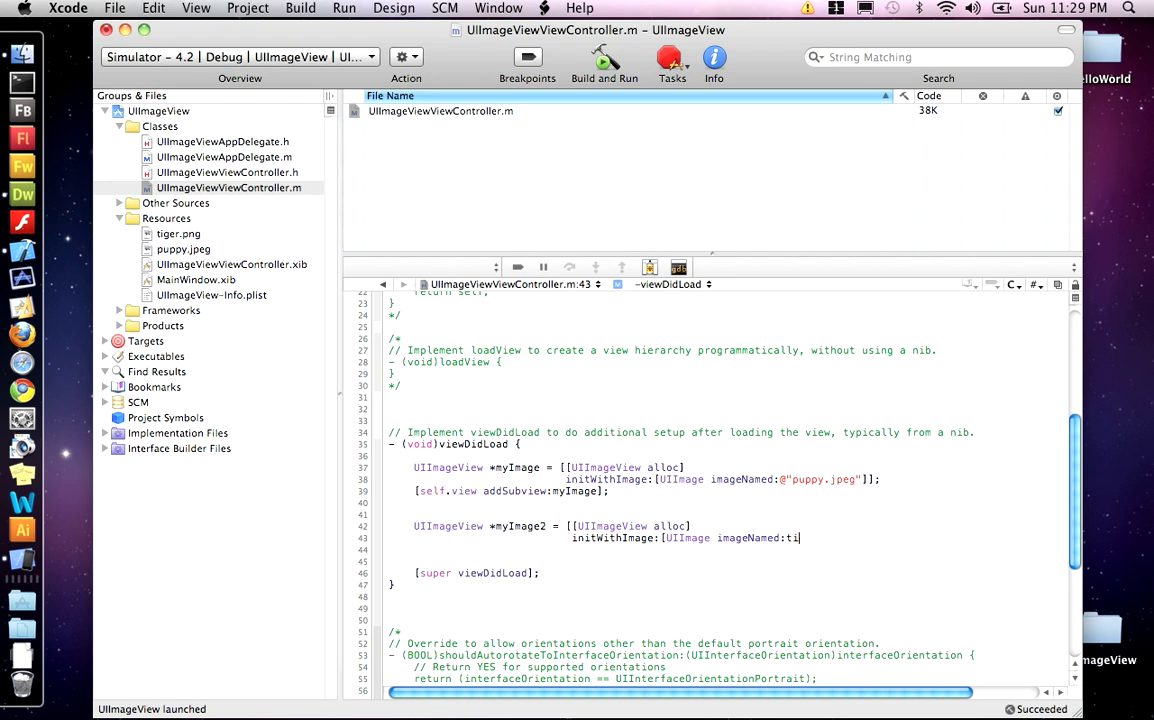
{"action": "type", "text": "@\""}
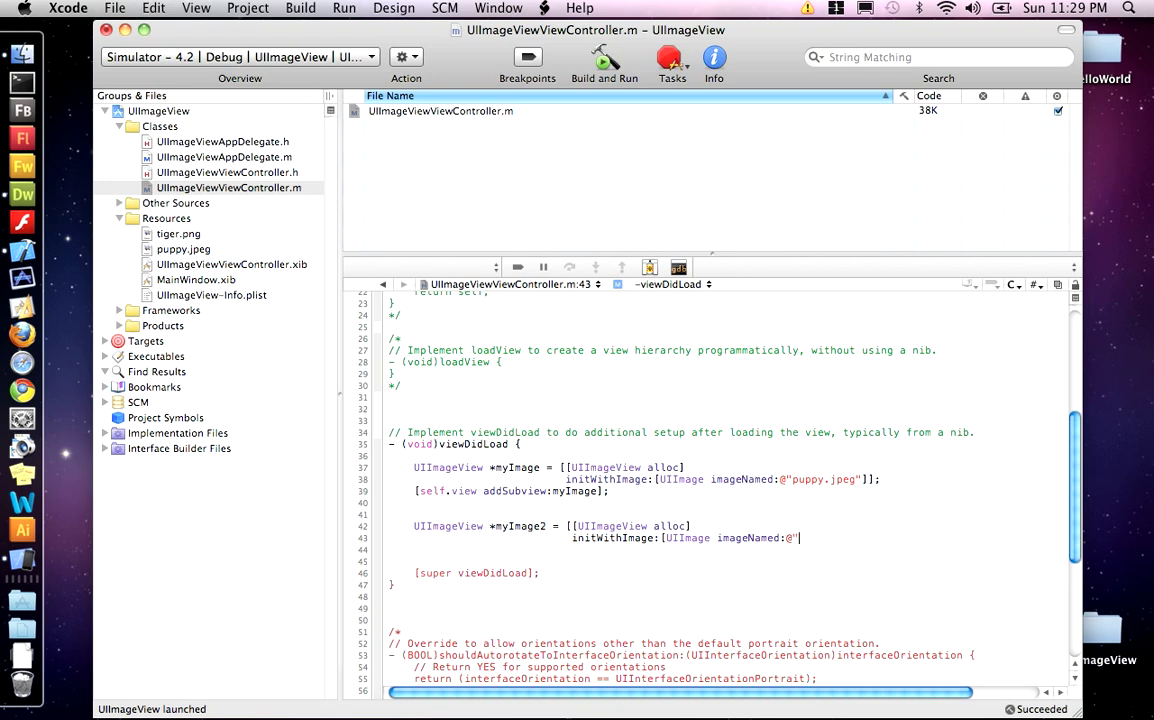
{"action": "type", "text": "tiger.png"}
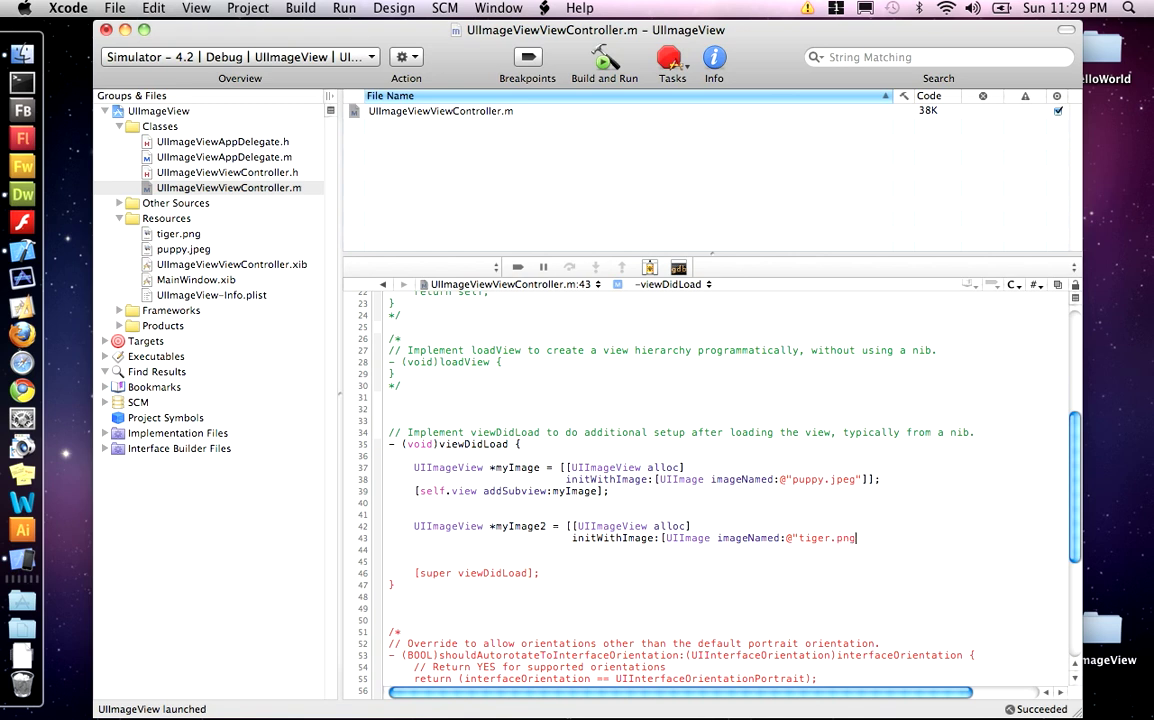
{"action": "type", "text": "]];"}
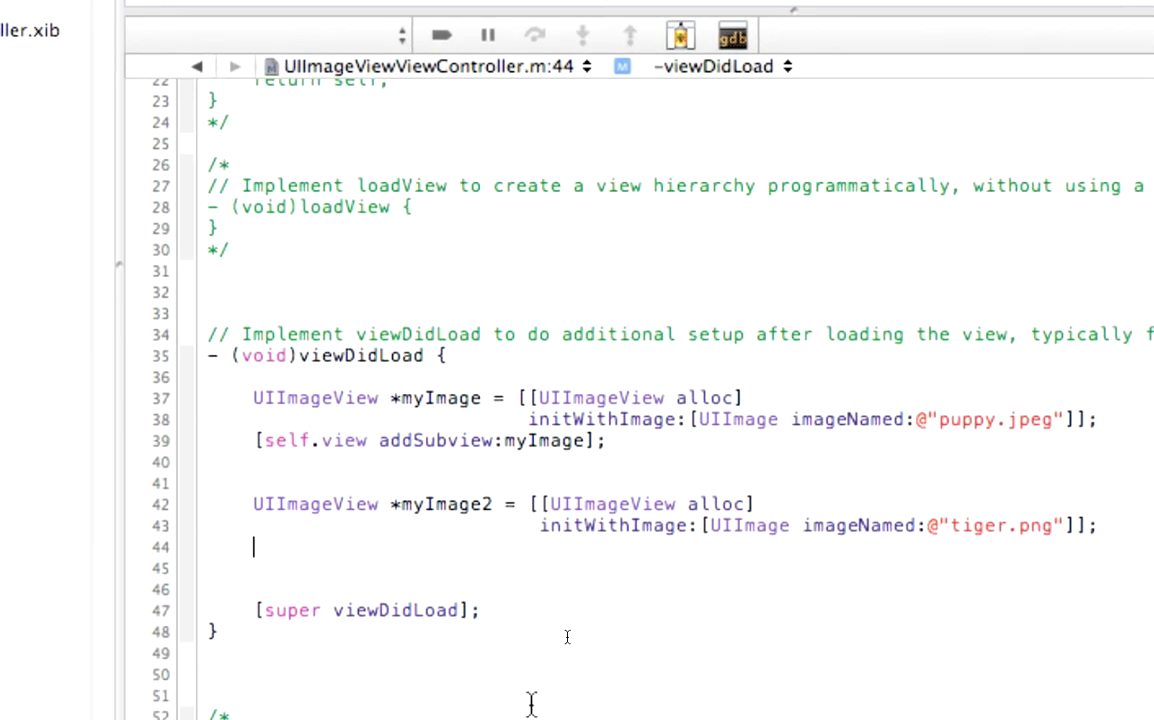
{"action": "mouse_move", "coordinate": [661, 580]}
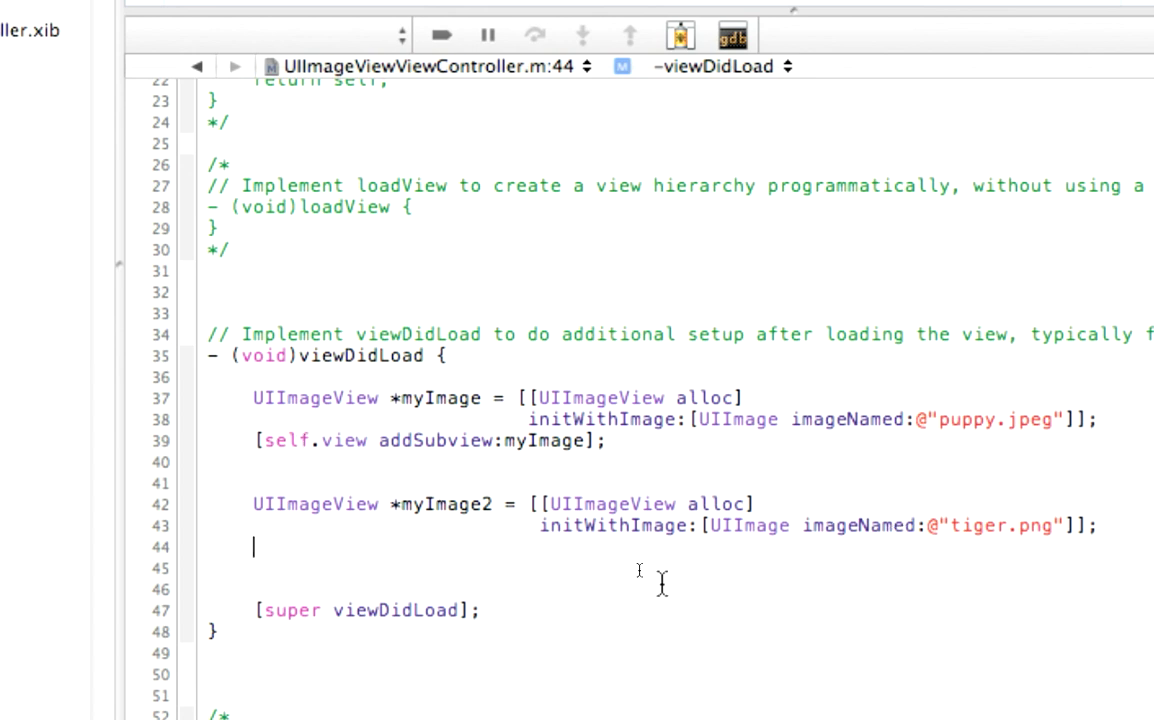
Step: Write [self.view addSubview:myImage2]; below the tiger image declaration
{"action": "type", "text": "["}
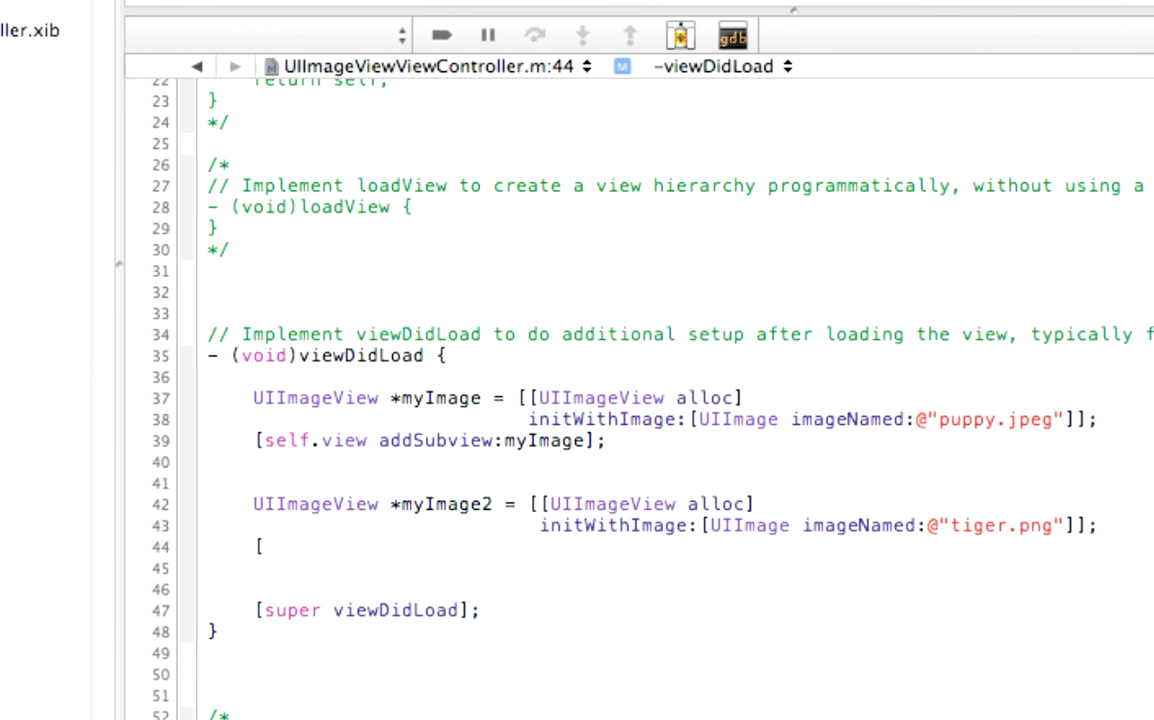
{"action": "type", "text": "self.vew addSubview:"}
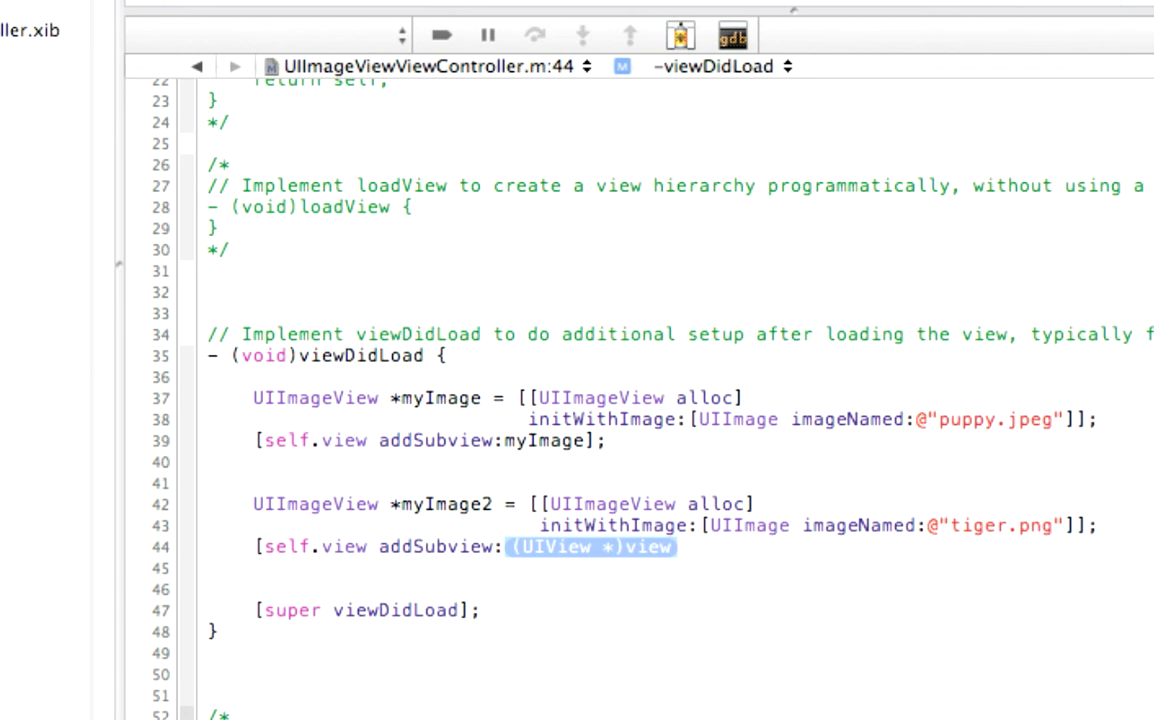
{"action": "type", "text": "myImage"}
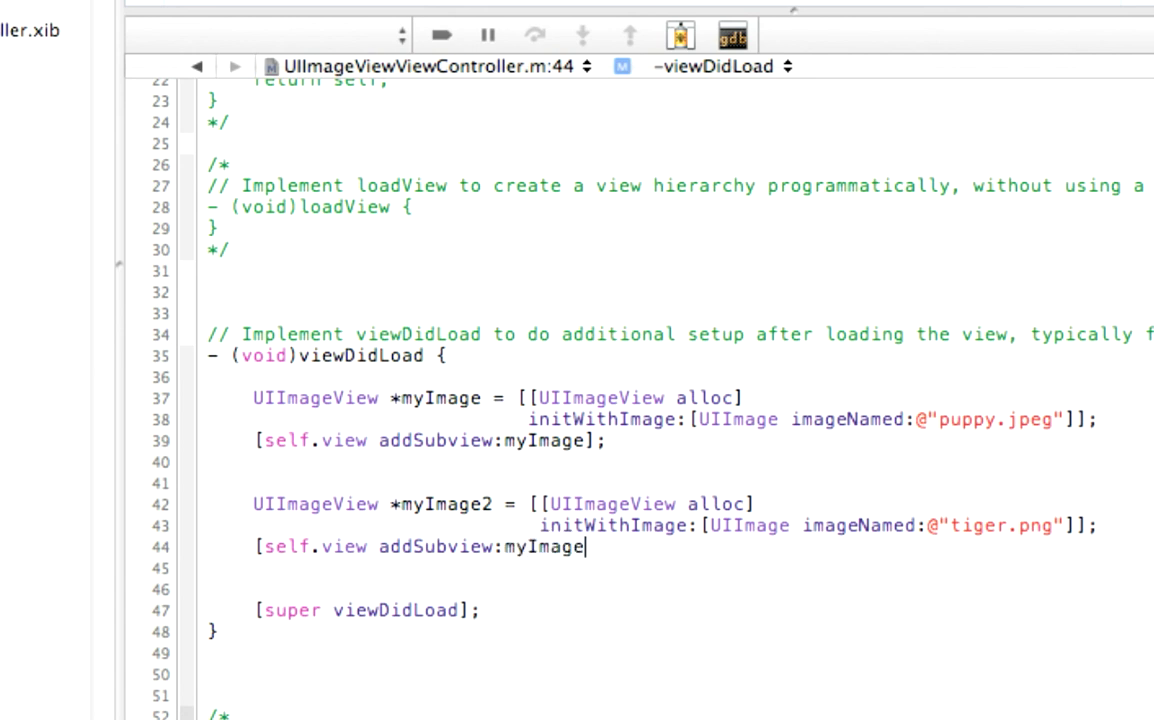
{"action": "type", "text": "2"}
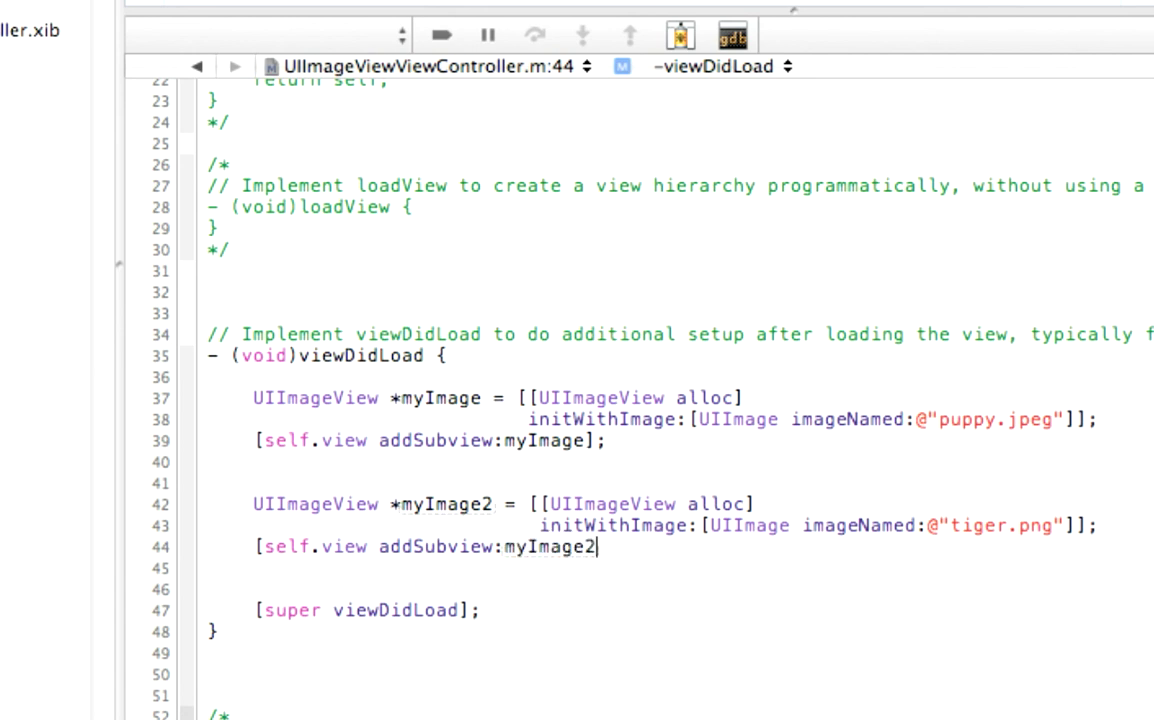
{"action": "type", "text": "];"}
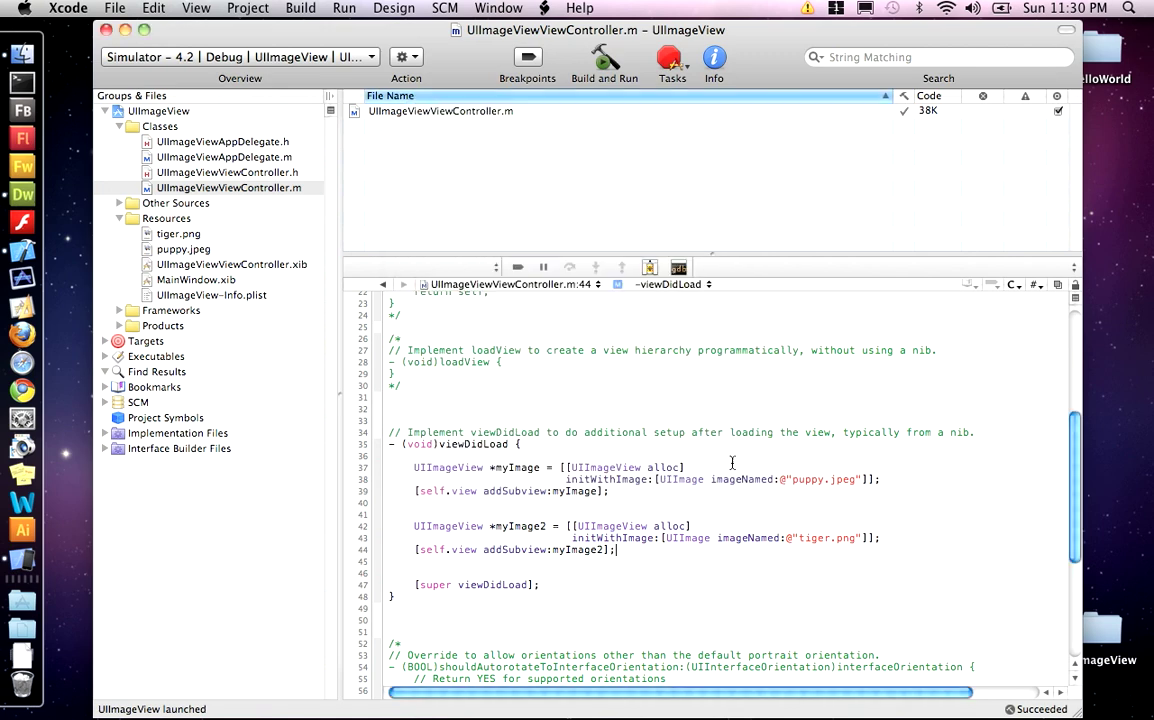
Step: Build and run the app, showing the tiger over the puppy photo in the Simulator
{"action": "left_click", "coordinate": [605, 57]}
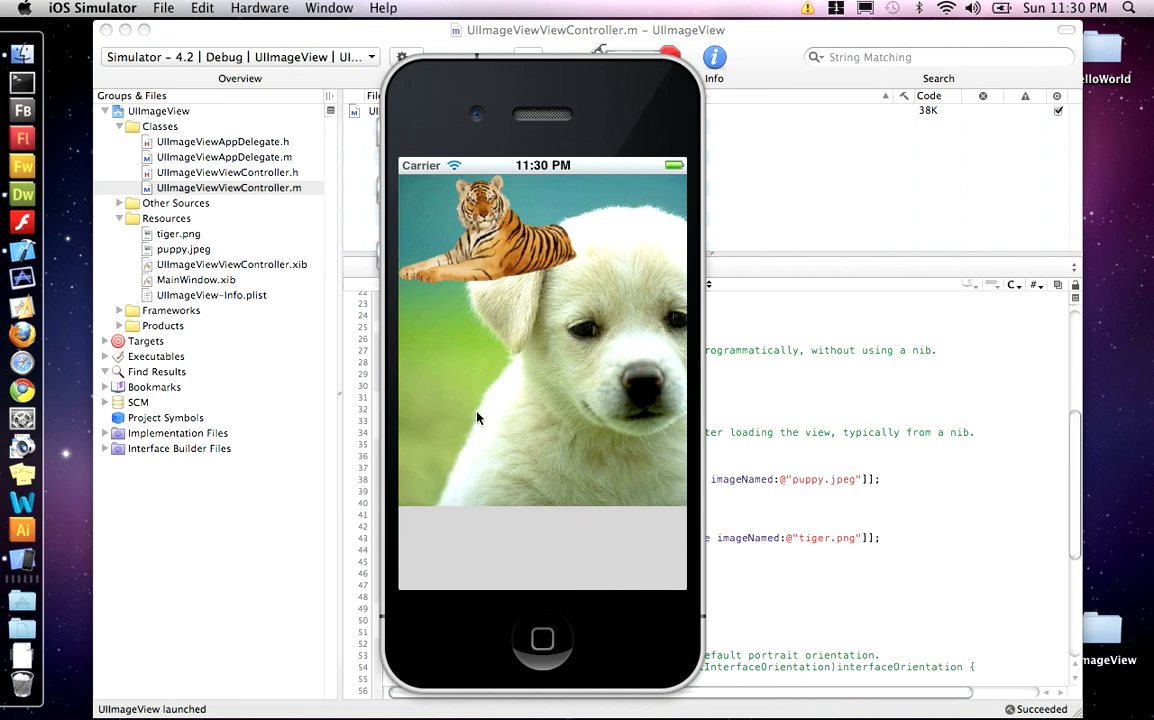
{"action": "mouse_move", "coordinate": [480, 75]}
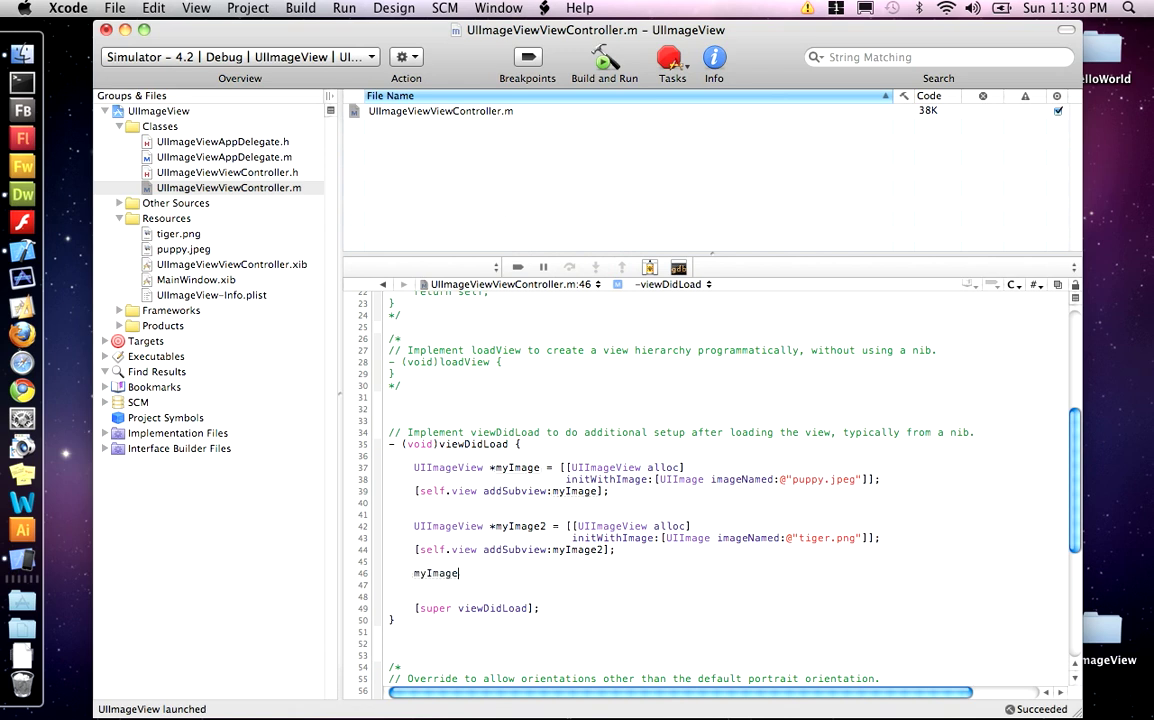
Step: Add myImage2.center = CGPointMake(150, 200); to viewDidLoad using code completion
{"action": "type", "text": "2"}
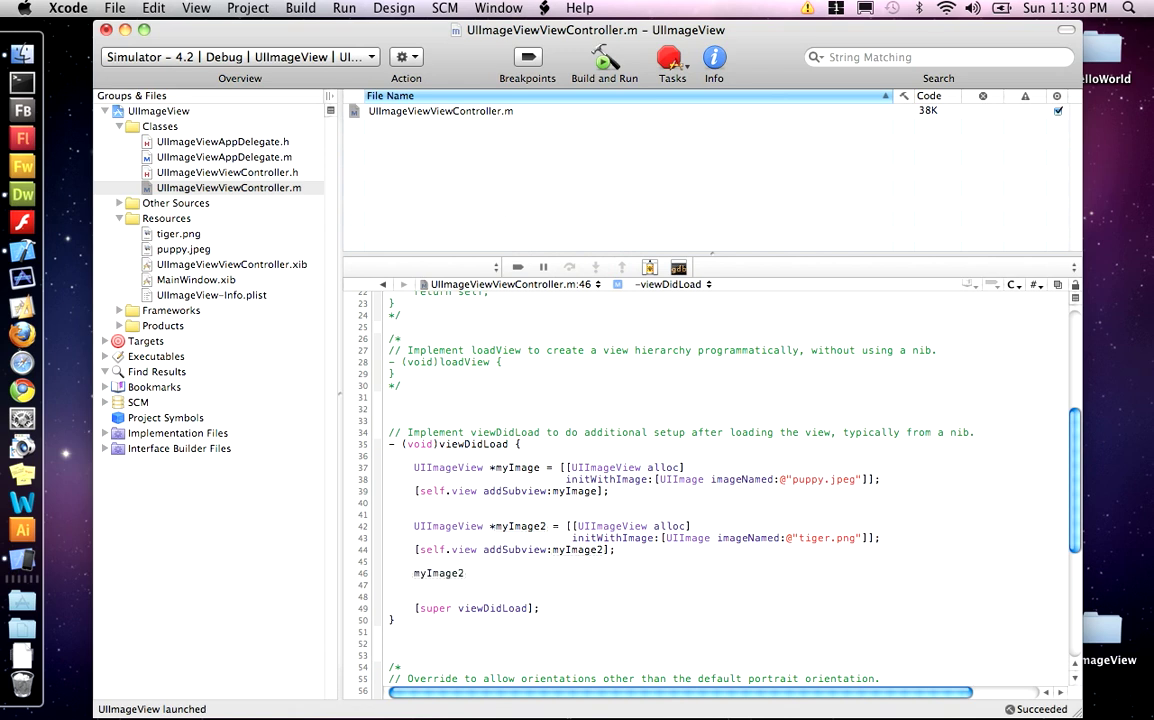
{"action": "type", "text": "."}
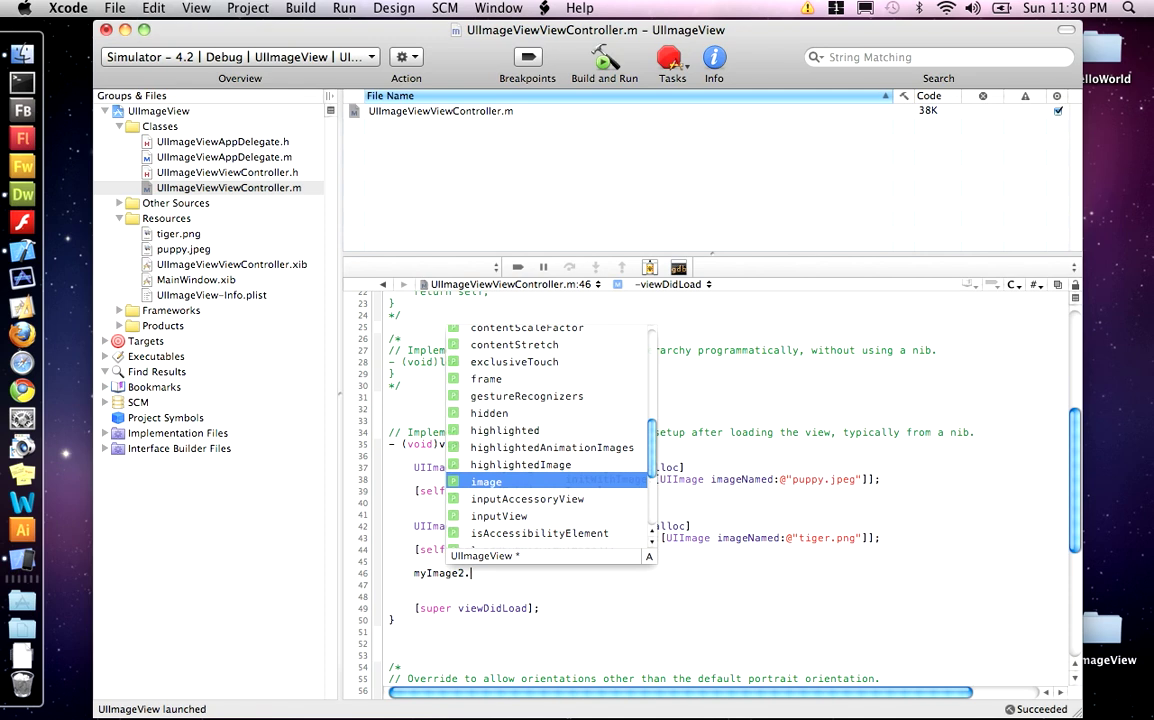
{"action": "mouse_move", "coordinate": [485, 379]}
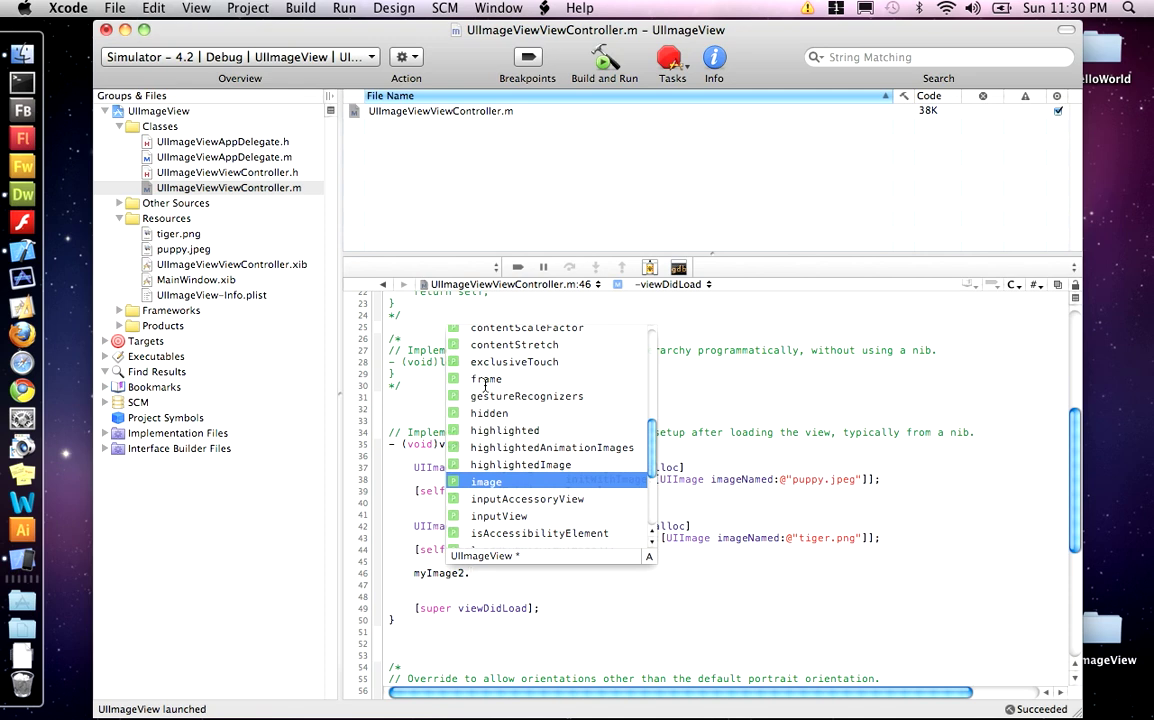
{"action": "mouse_move", "coordinate": [490, 430]}
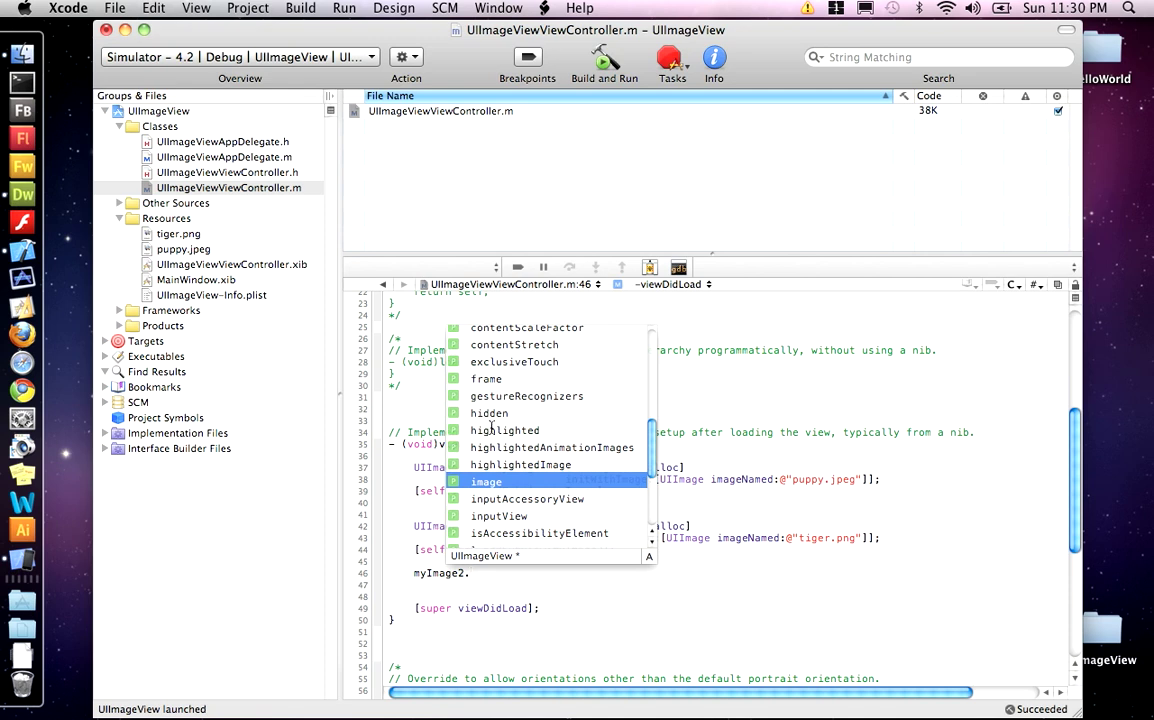
{"action": "type", "text": ".c"}
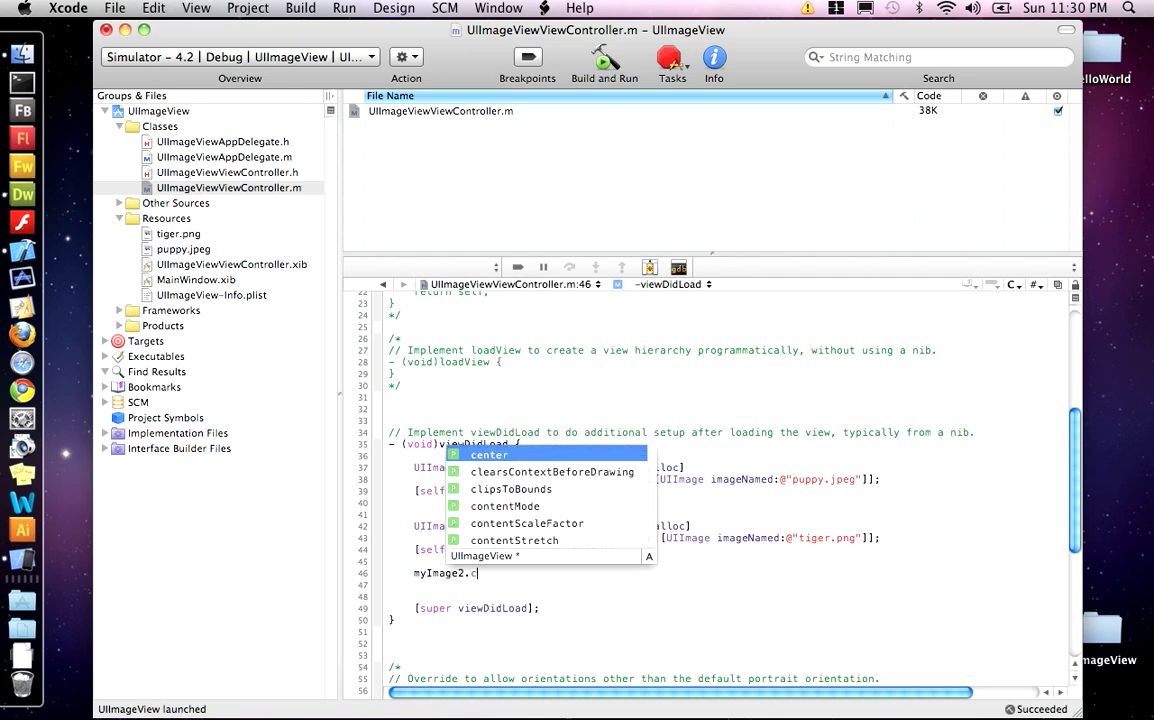
{"action": "key", "text": "Return"}
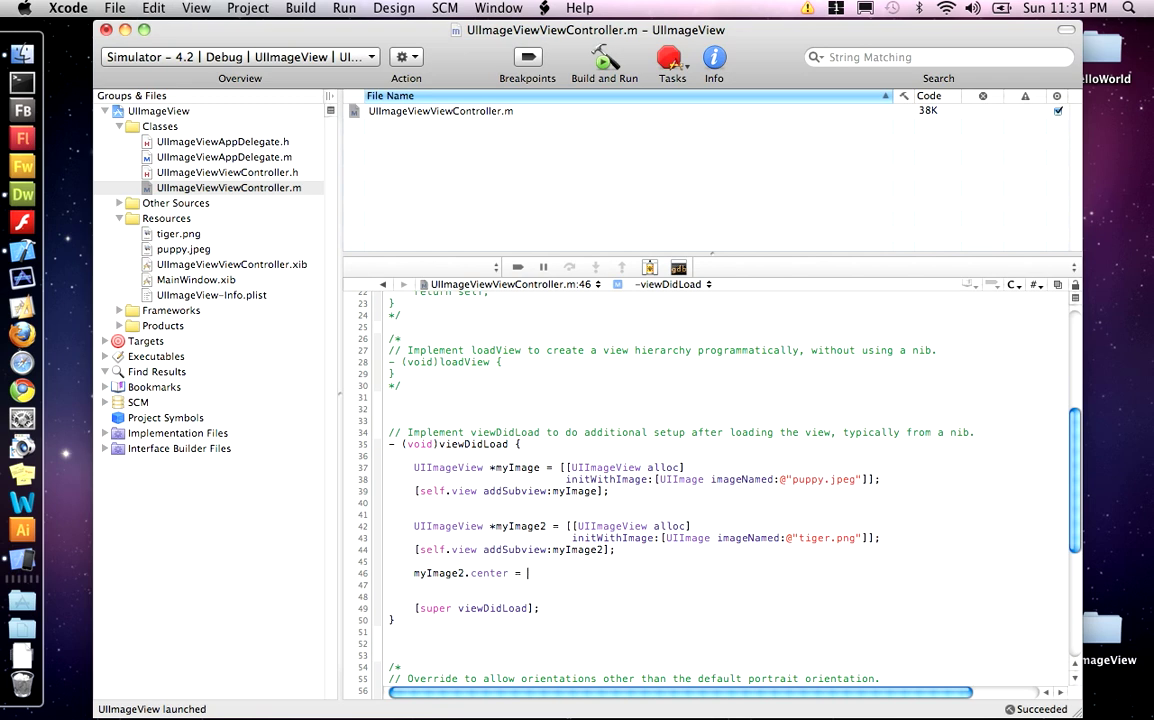
{"action": "type", "text": "CGPointMake(CGFloat x, CGFloat y"}
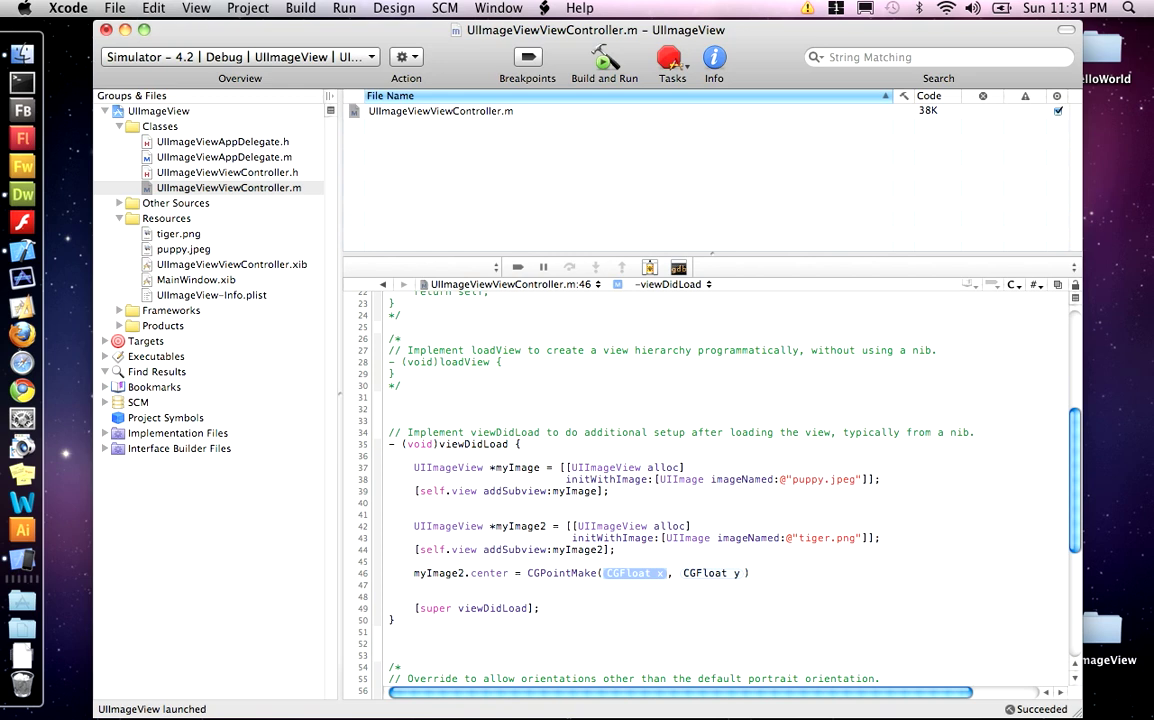
{"action": "type", "text": "150"}
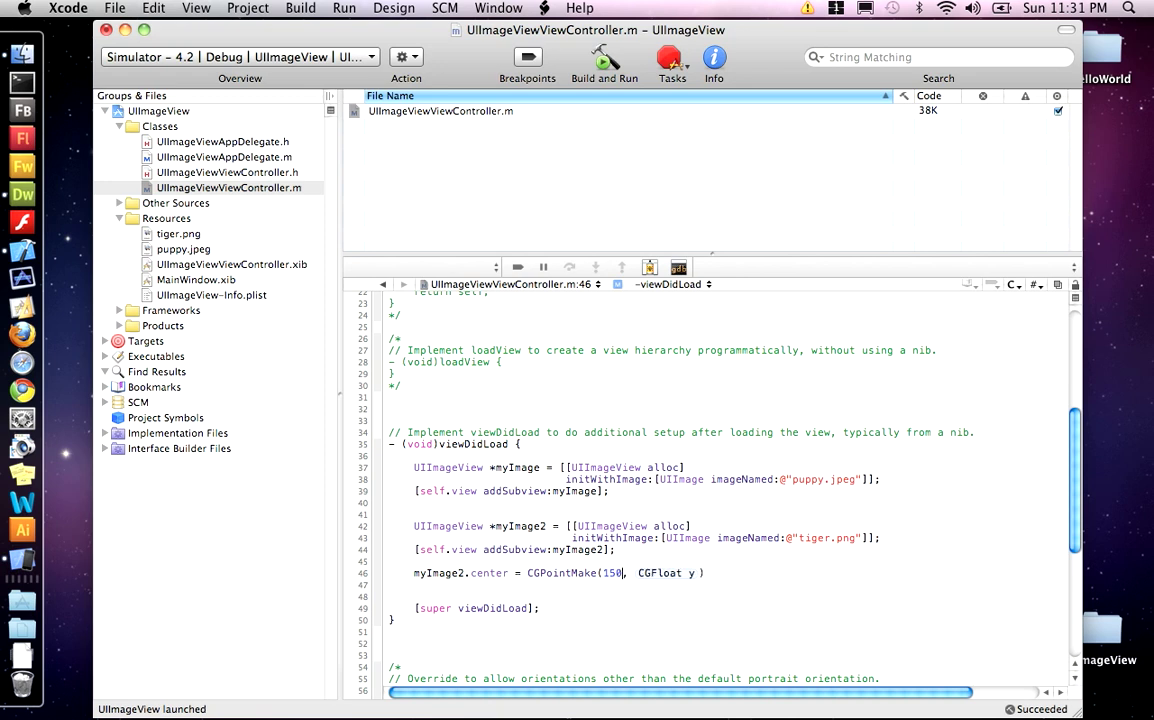
{"action": "double_click", "coordinate": [669, 573]}
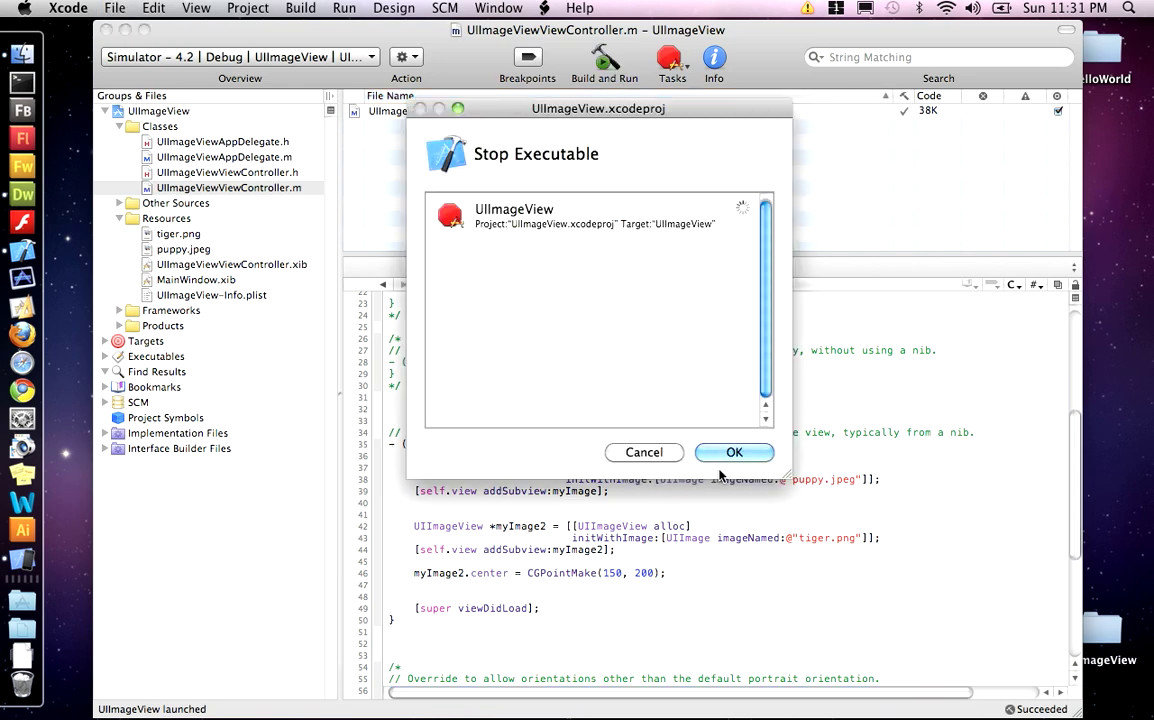
Step: Stop the running app and view the rebuilt app with the tiger over the puppy's face
{"action": "left_click", "coordinate": [734, 452]}
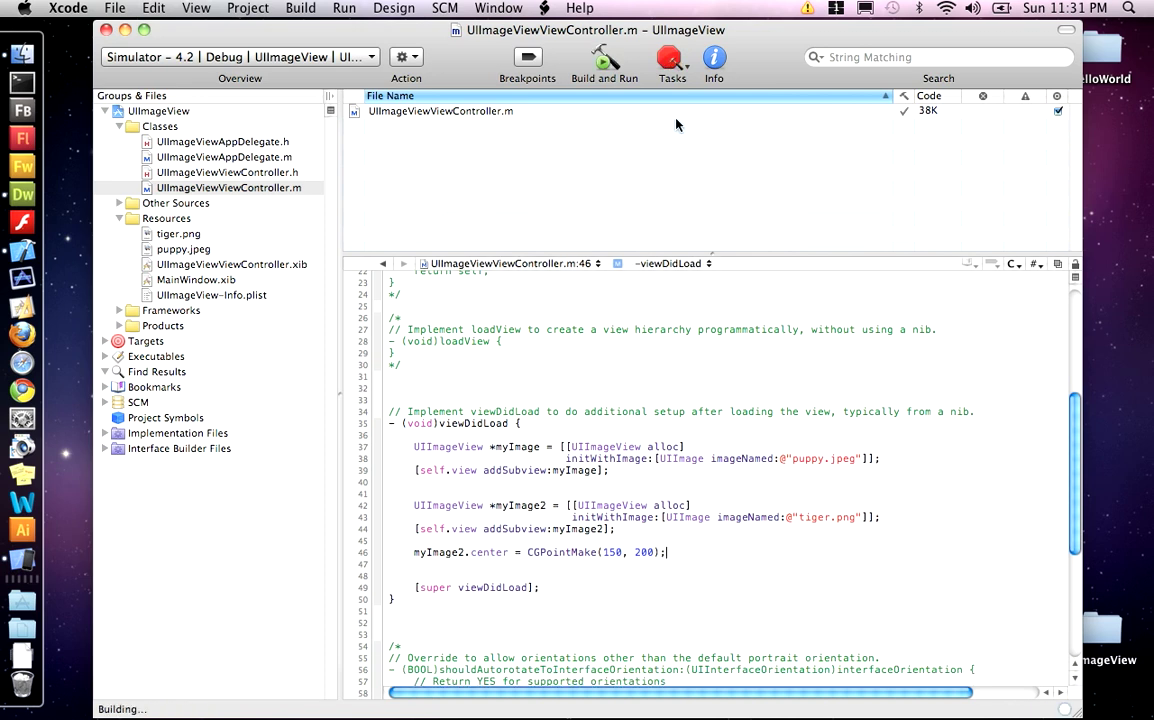
{"action": "left_click", "coordinate": [606, 57]}
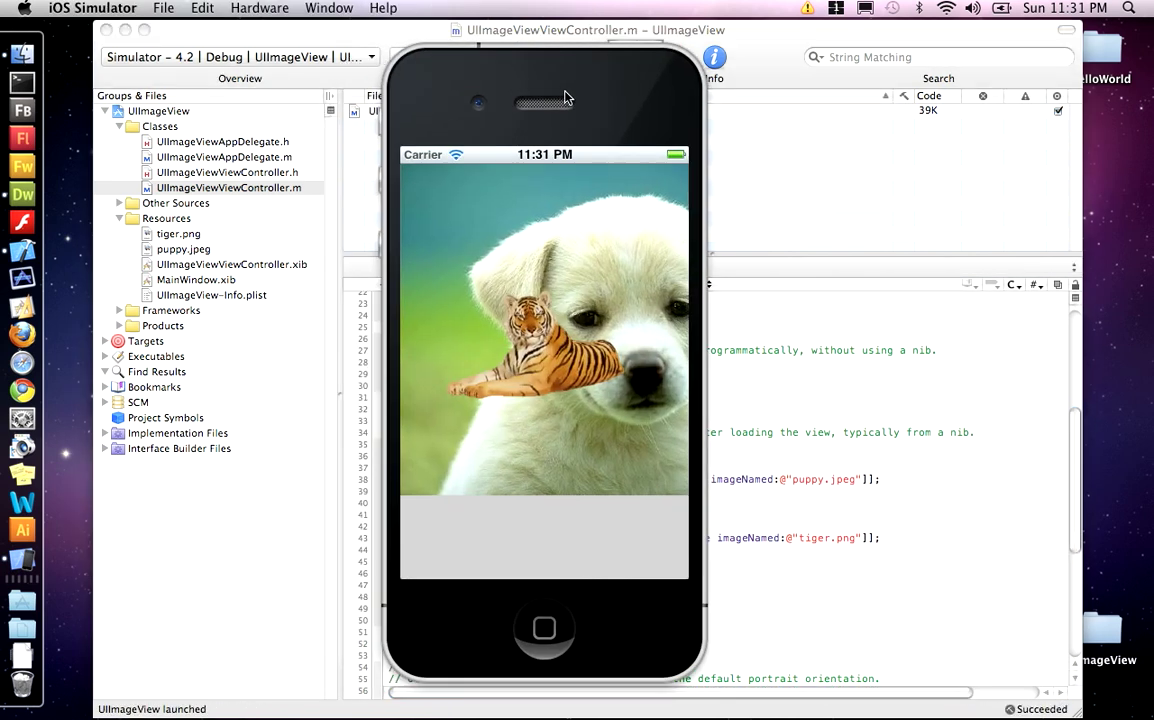
{"action": "mouse_move", "coordinate": [534, 403]}
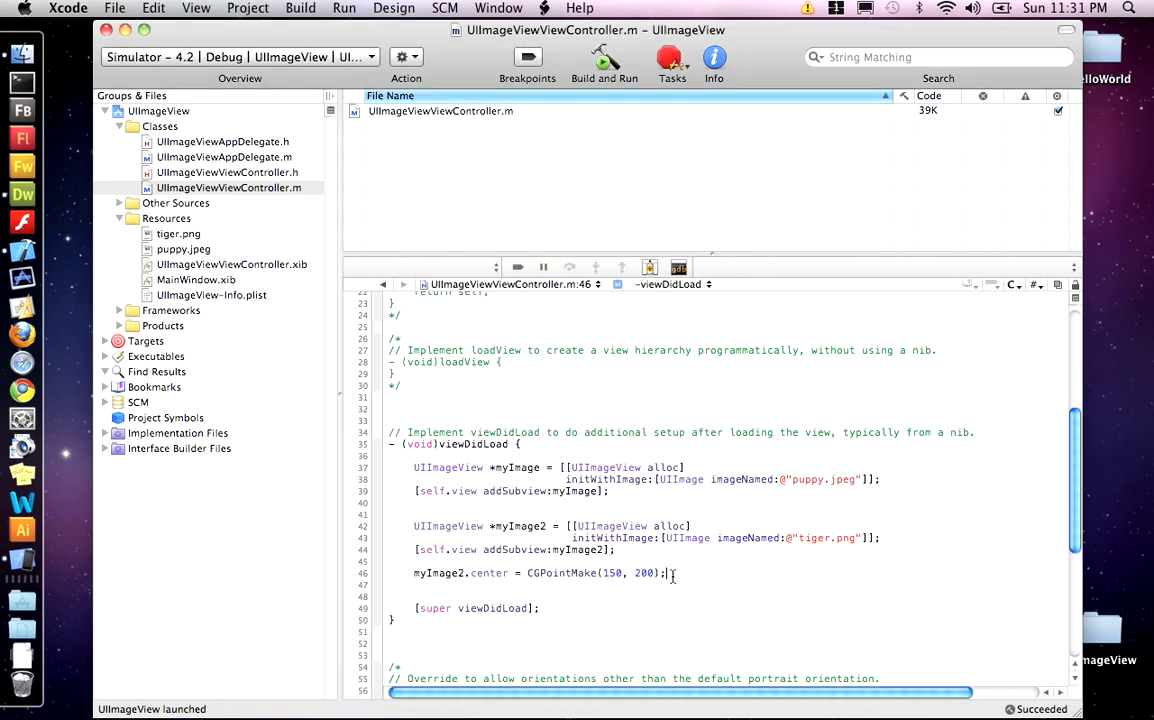
Step: Add myImage2.frame = CGRectMake(0, 0, 50, 25); on a new line below the center line
{"action": "key", "text": "Return"}
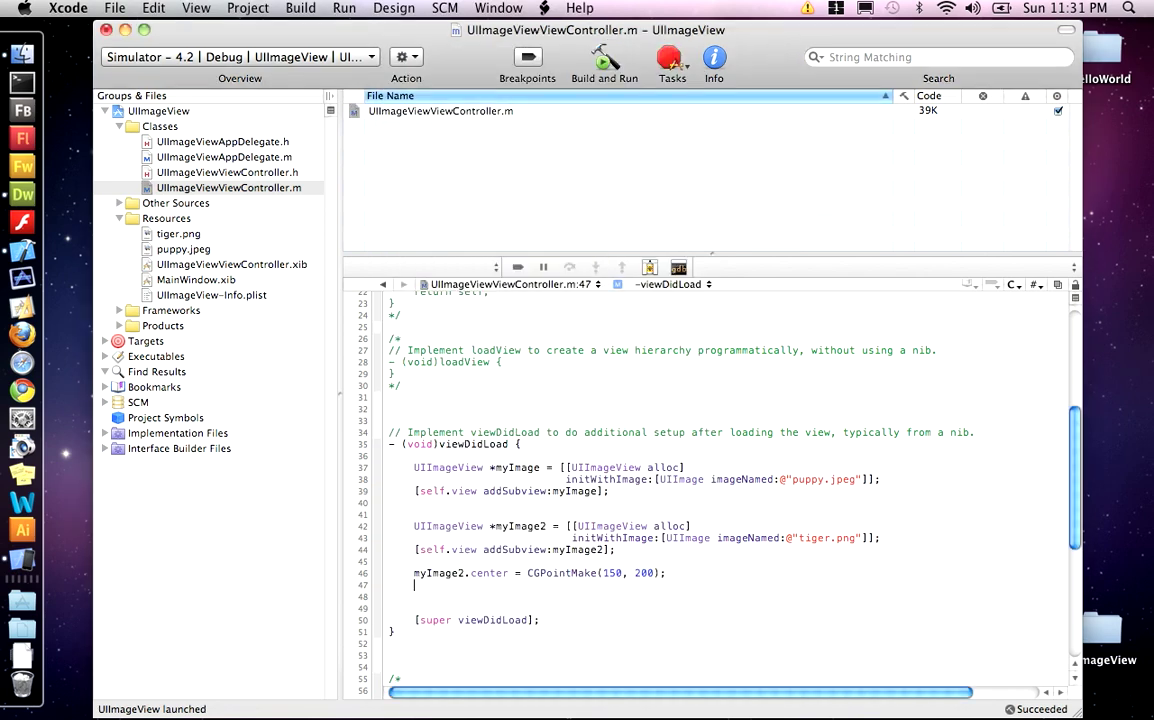
{"action": "type", "text": "myImage"}
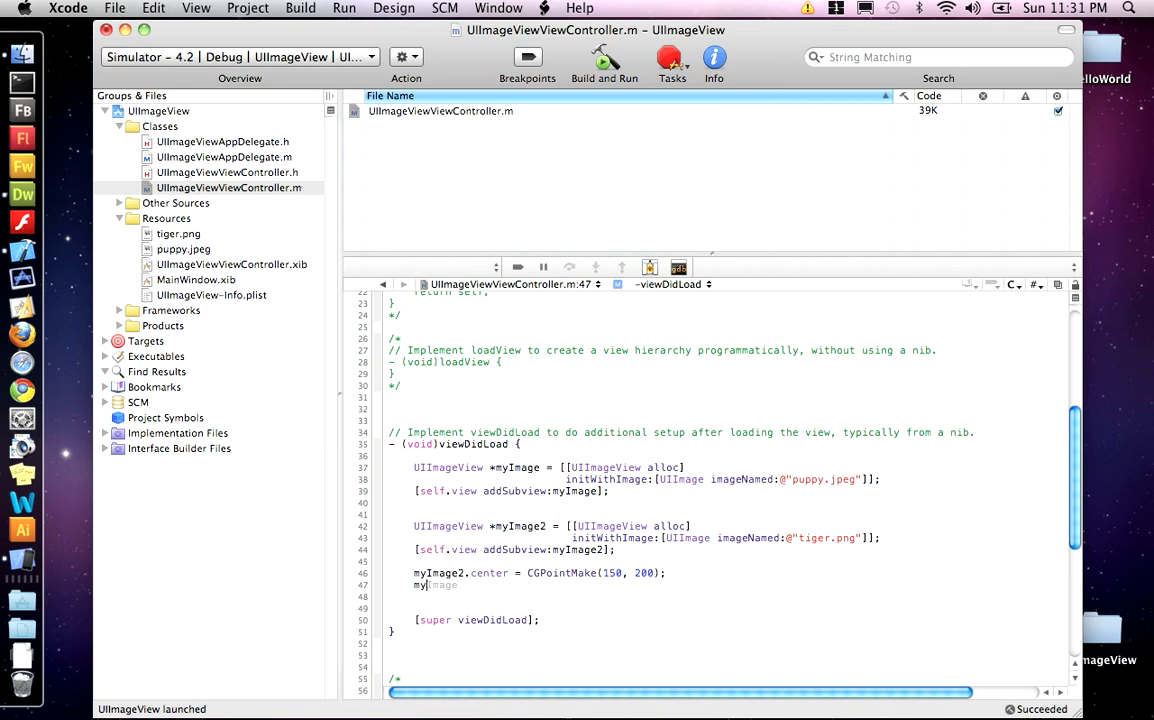
{"action": "type", "text": "Image2"}
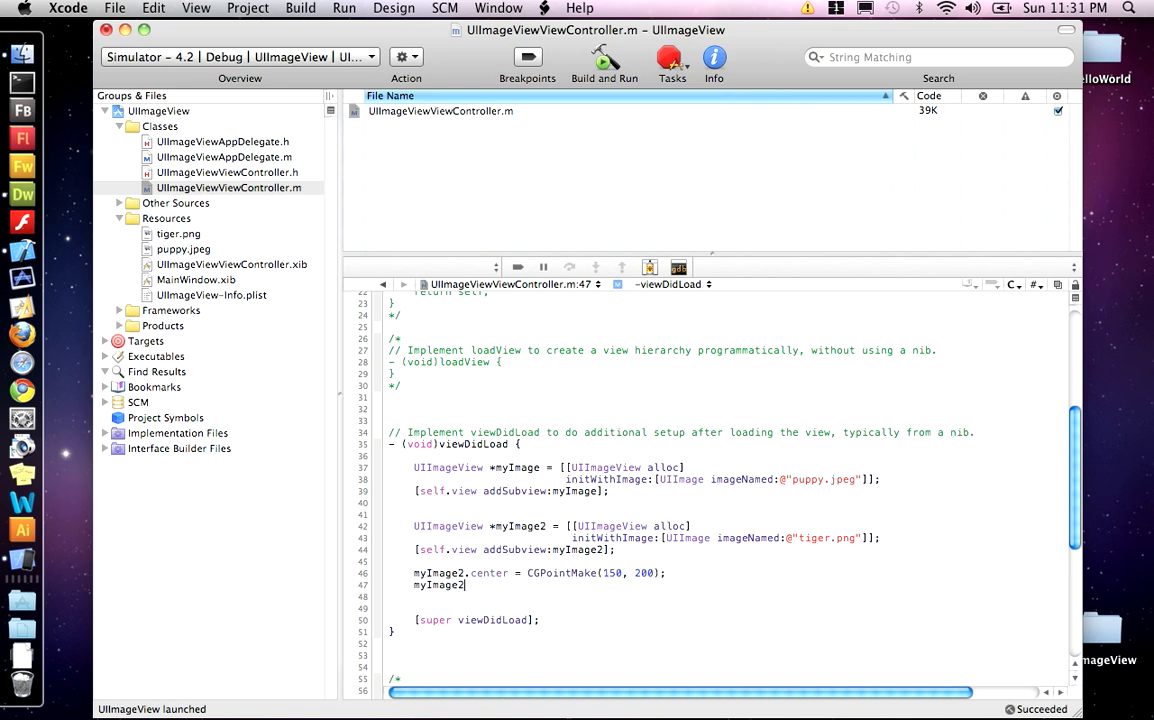
{"action": "type", "text": ".frame ="}
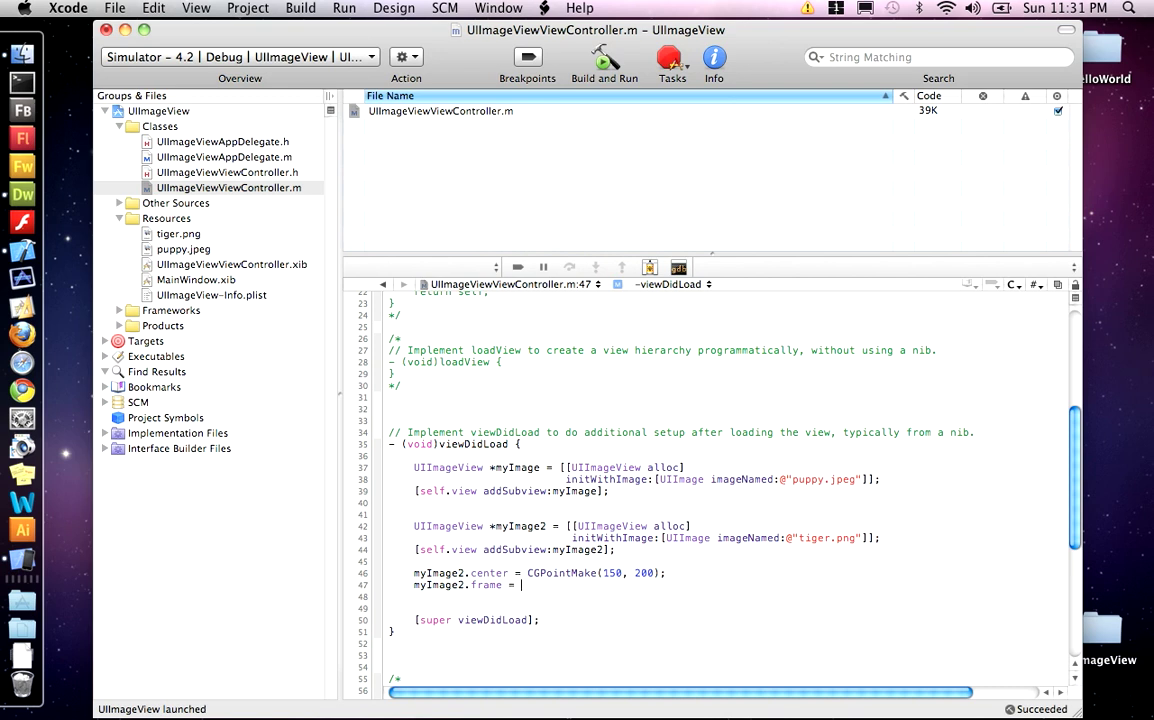
{"action": "type", "text": "CG"}
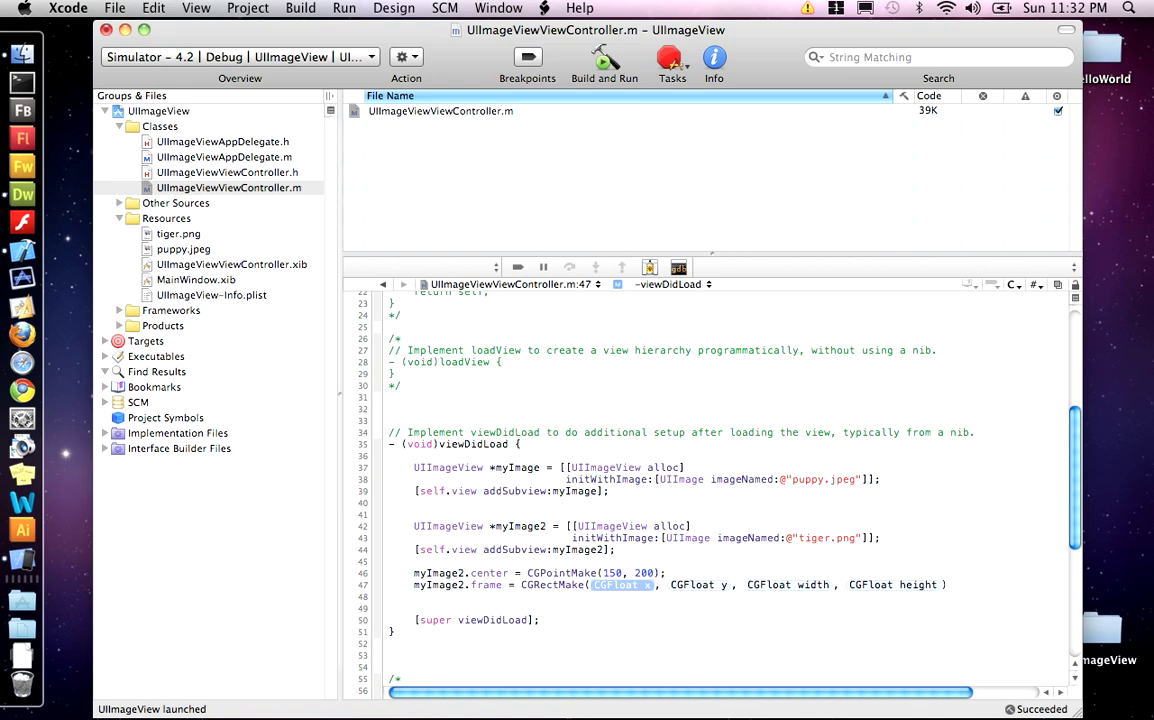
{"action": "type", "text": "0"}
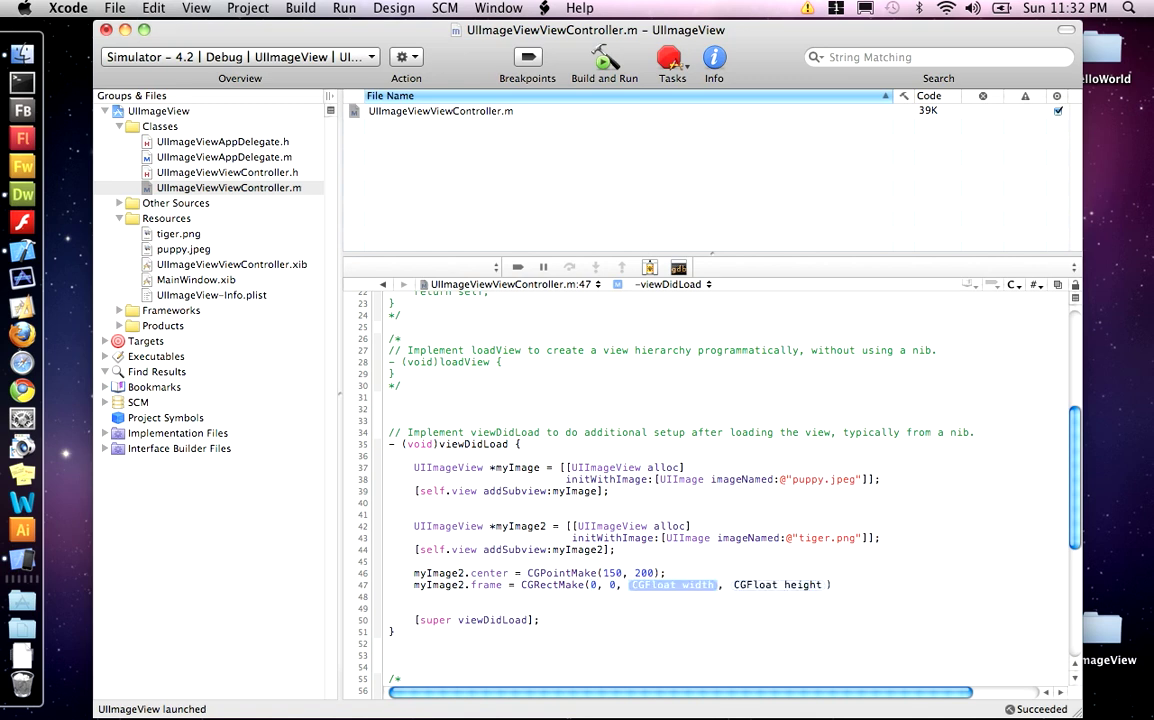
{"action": "type", "text": "50"}
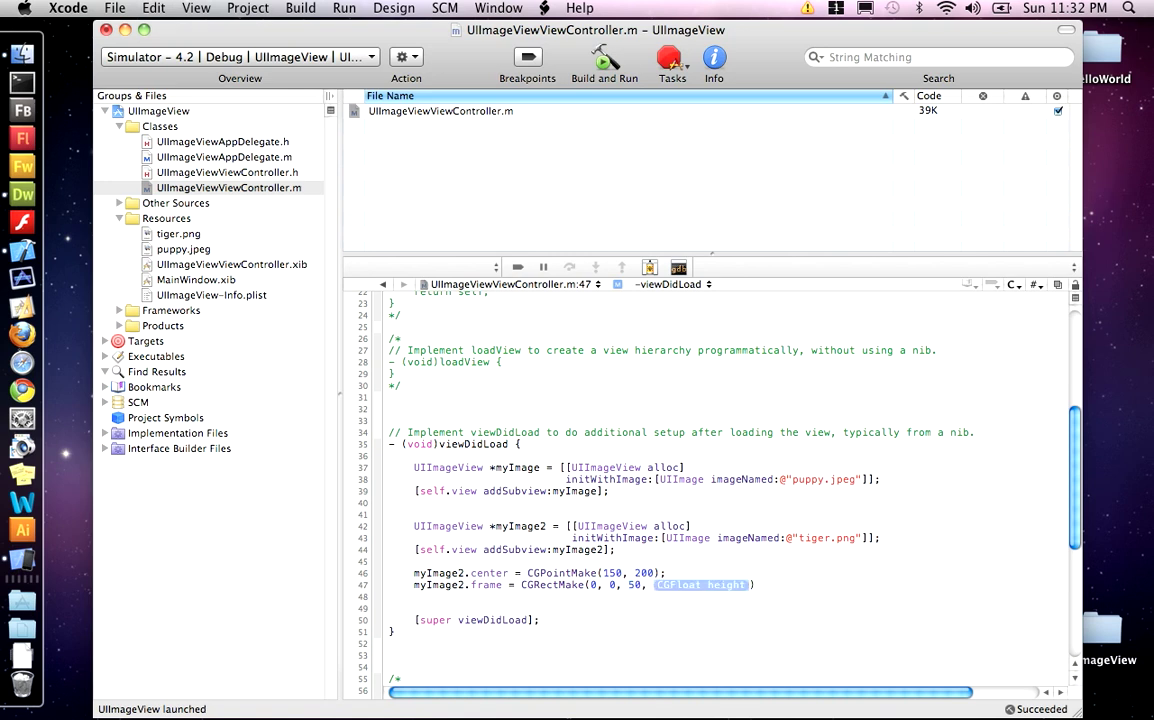
{"action": "type", "text": "25"}
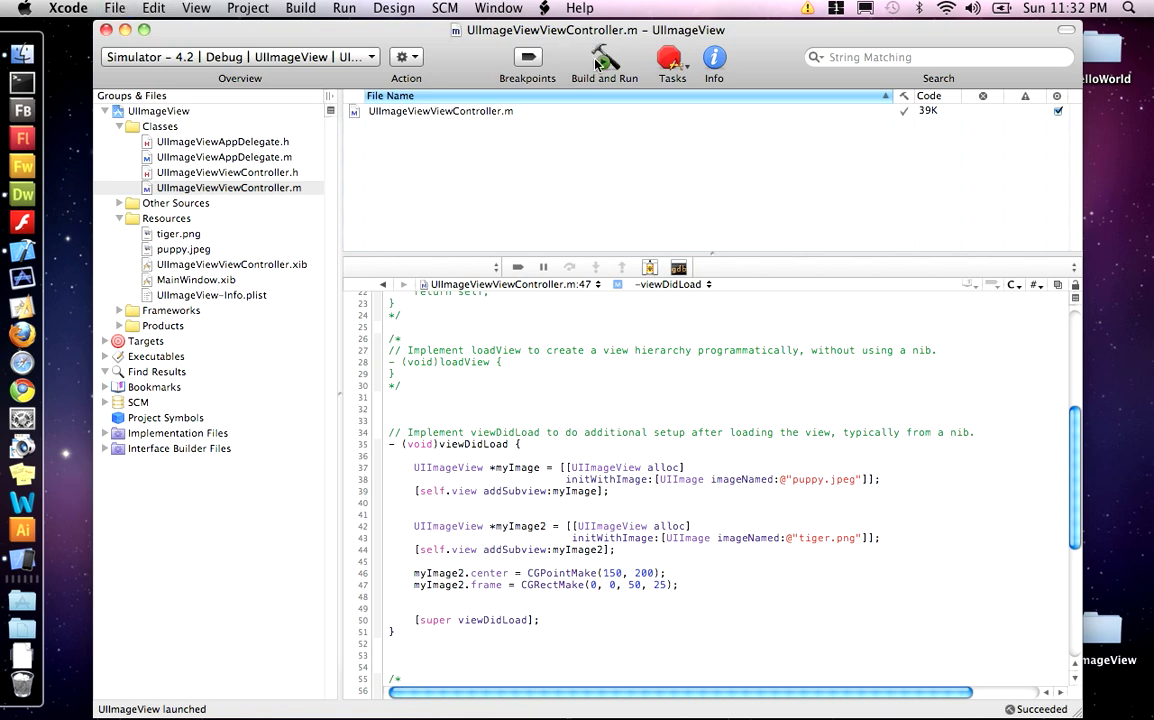
Step: Build and run, stopping the old app so the resized-tiger version launches
{"action": "left_click", "coordinate": [606, 58]}
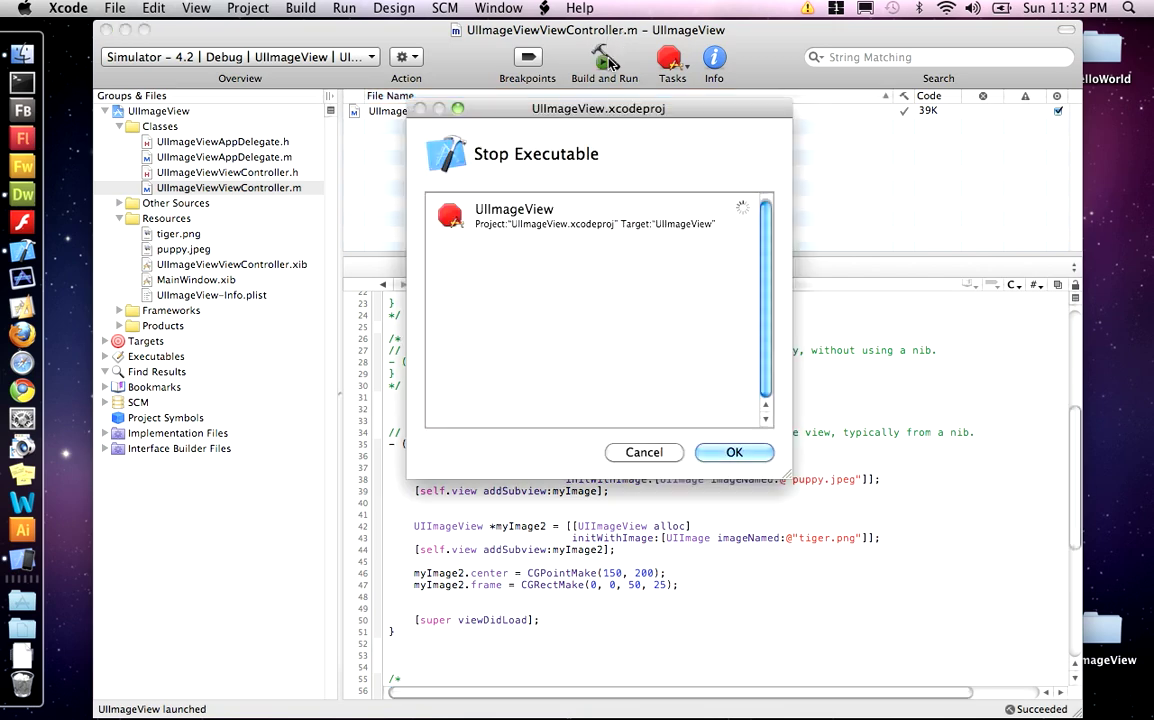
{"action": "left_click", "coordinate": [734, 452]}
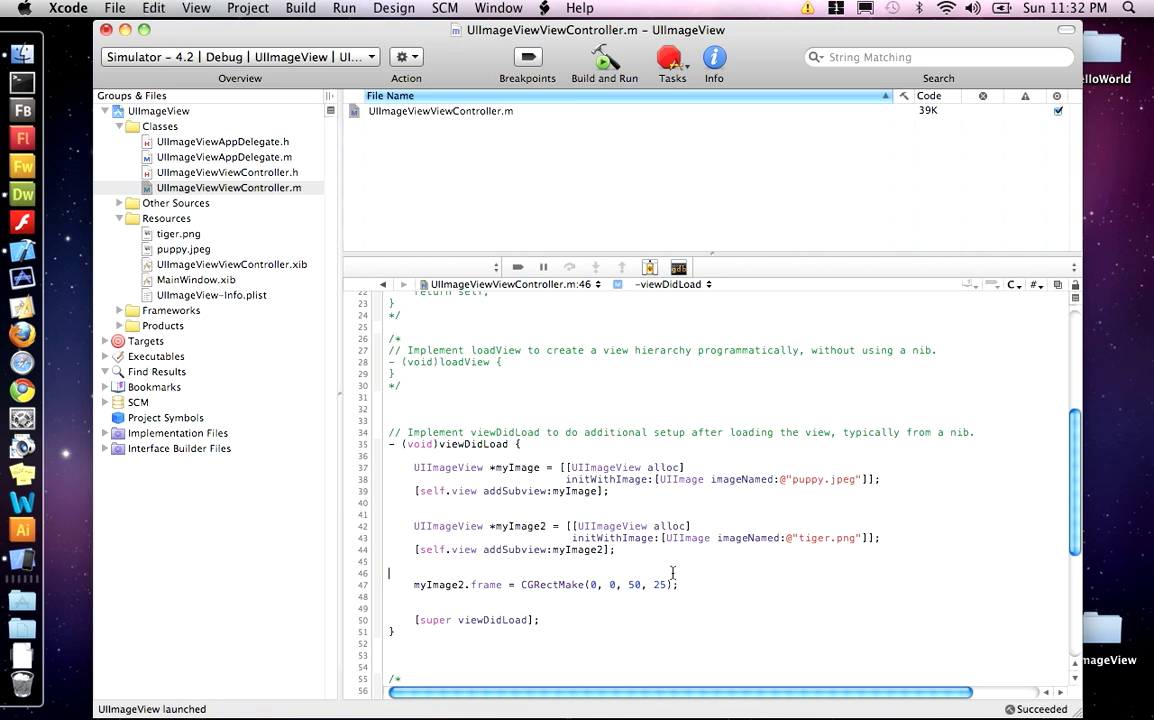
Step: Retype myImage2.center = CGPointMake(150, 200); below the frame line, then rebuild, relaunch and save
{"action": "type", "text": "myImage2.center = CGPointMake(150, 200);"}
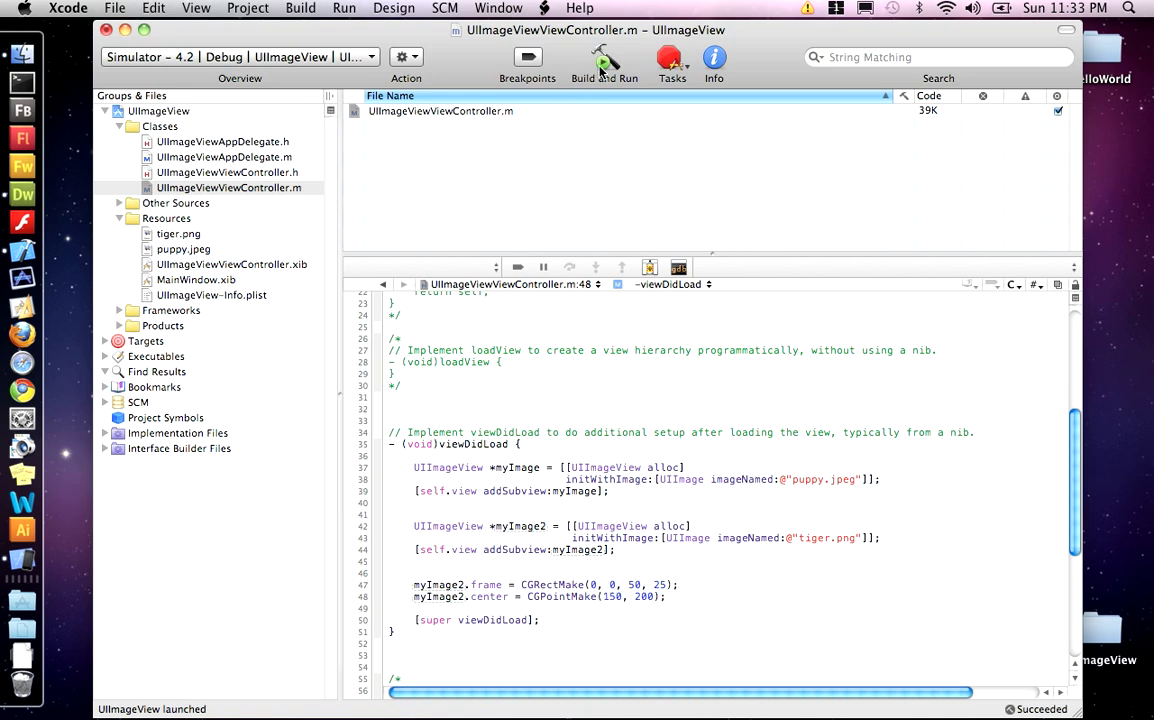
{"action": "left_click", "coordinate": [607, 58]}
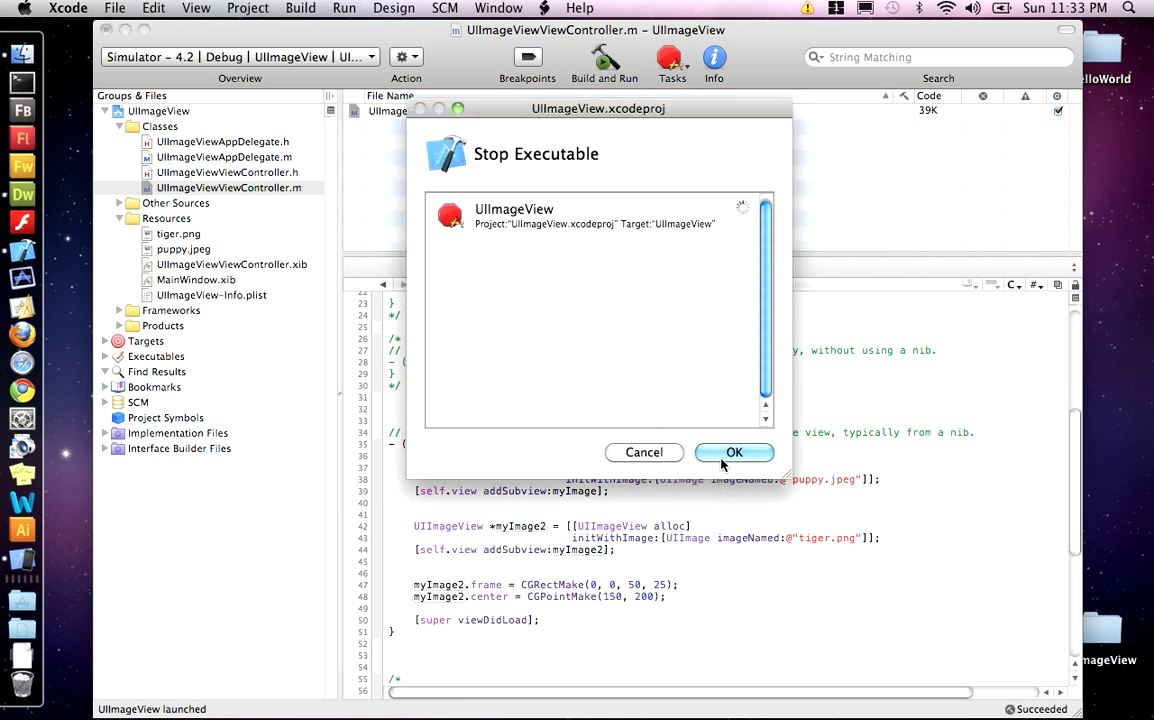
{"action": "left_click", "coordinate": [734, 452]}
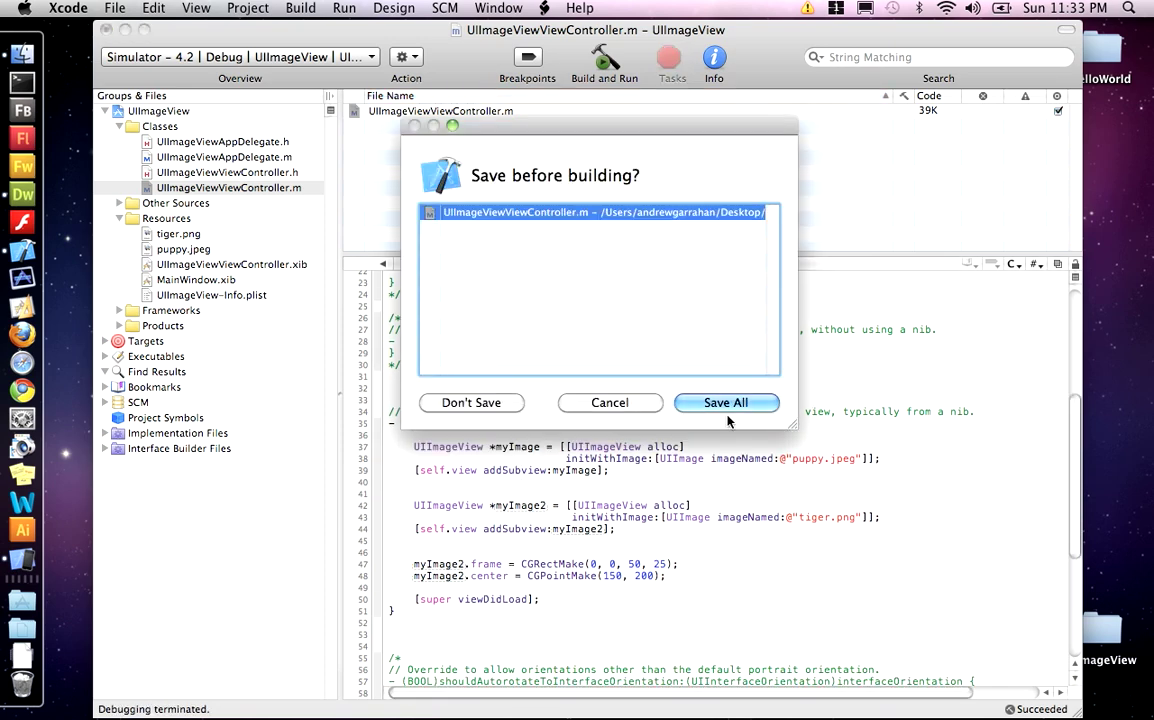
{"action": "left_click", "coordinate": [726, 403]}
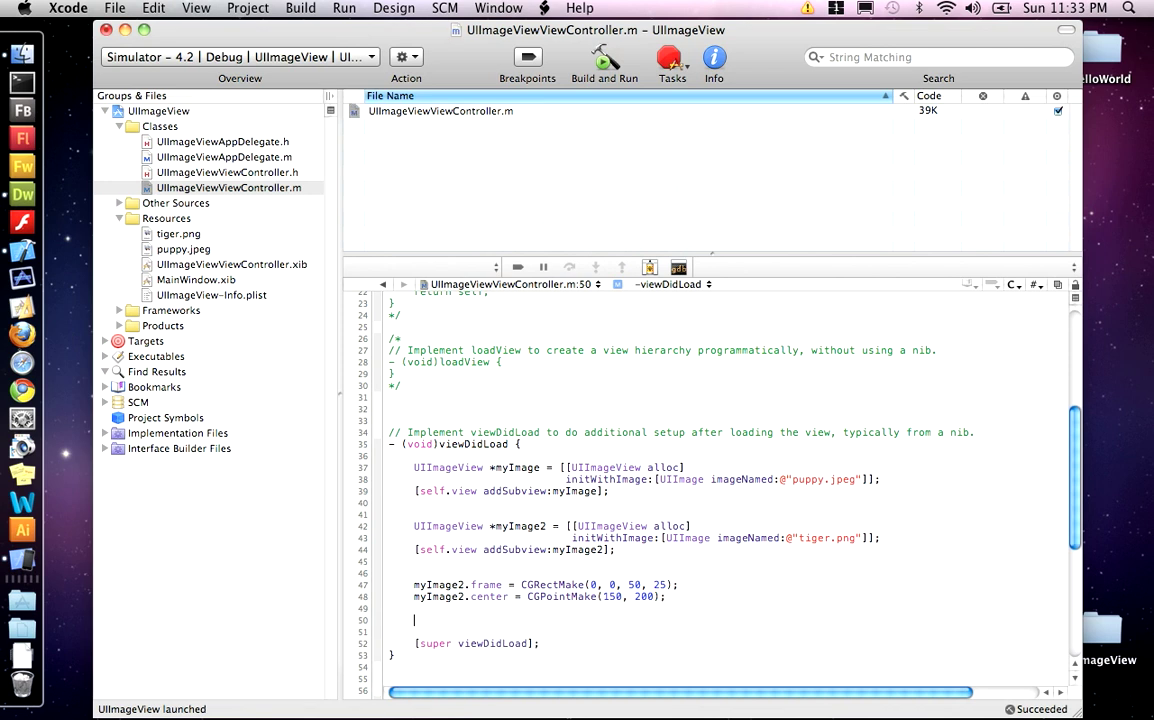
Step: Add [myImage release]; and [myImage2 release]; before [super viewDidLoad]
{"action": "type", "text": "["}
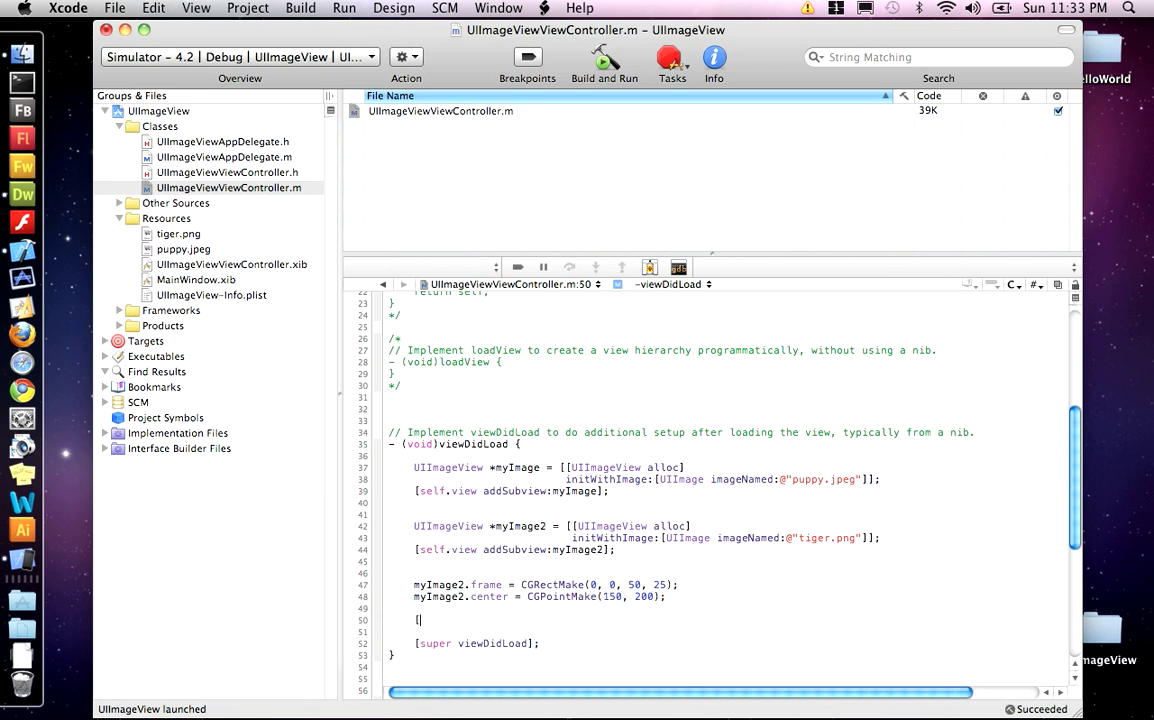
{"action": "type", "text": "myImage"}
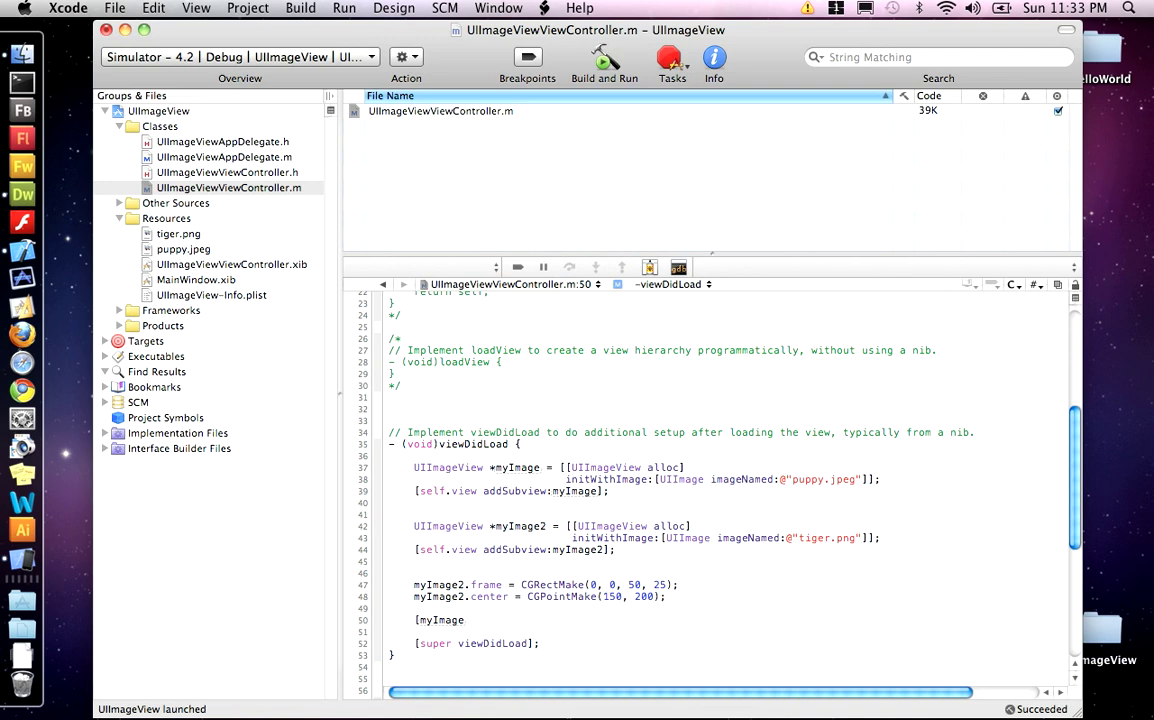
{"action": "type", "text": "release"}
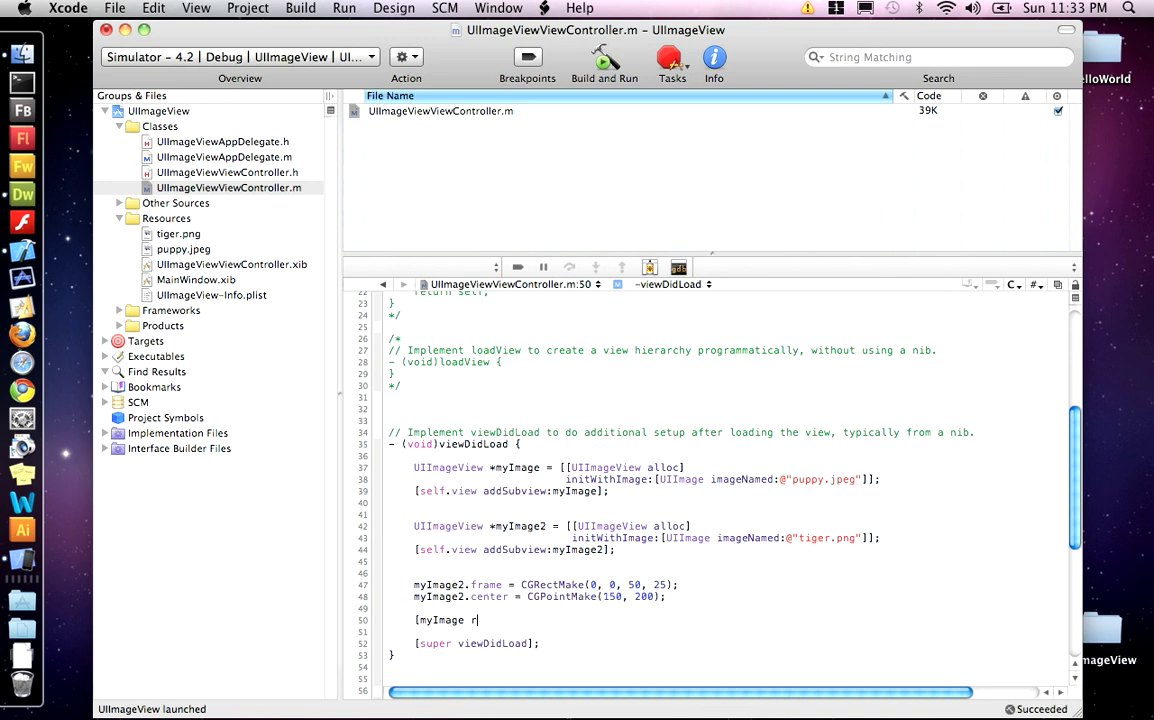
{"action": "type", "text": "loadInputViews"}
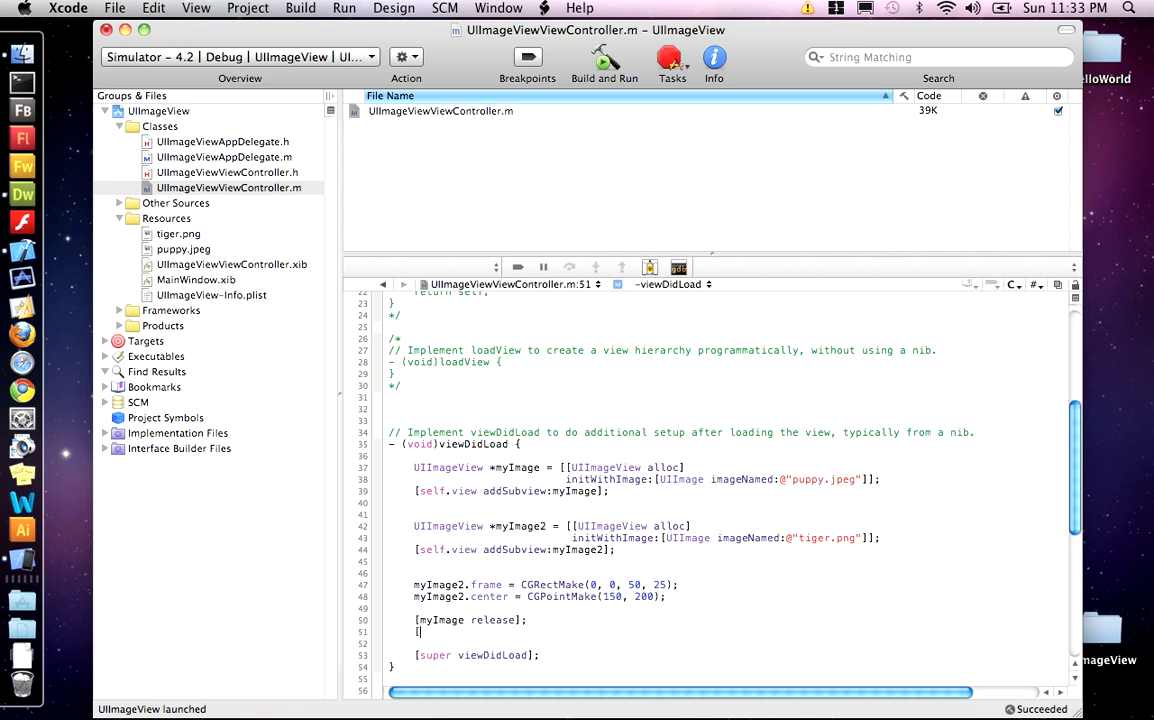
{"action": "type", "text": "myImage2 release];"}
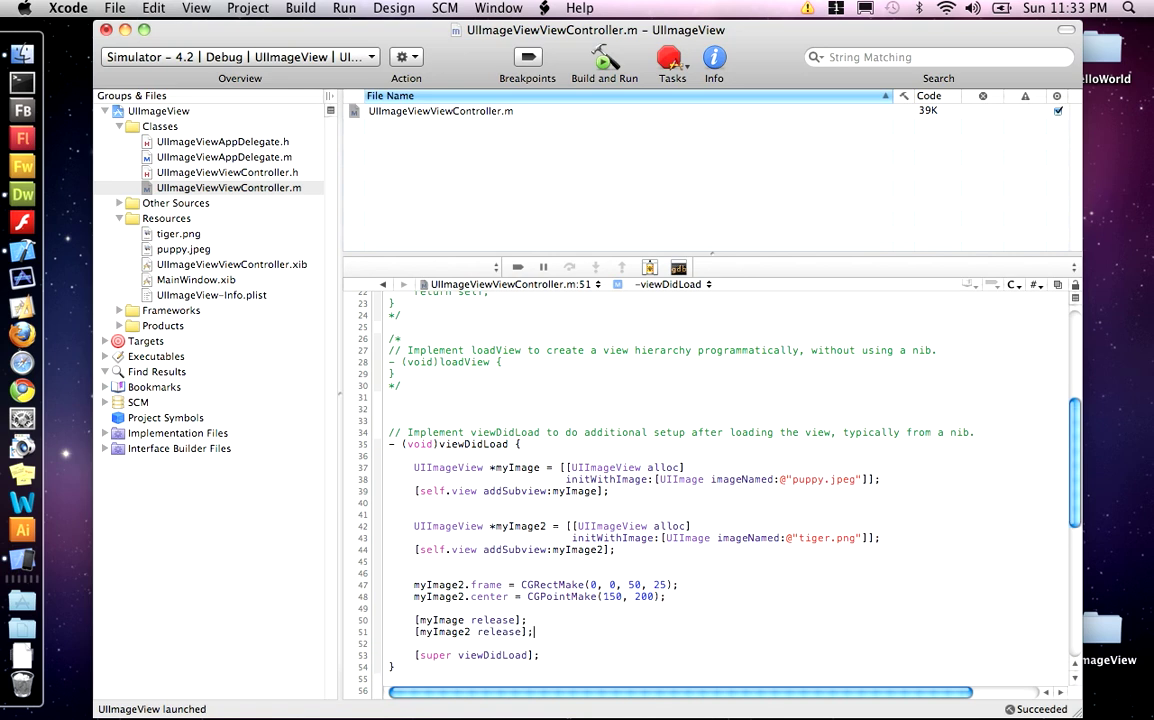
Step: Rebuild and relaunch the app with the release calls, then select CGRectMake in the frame line
{"action": "left_click", "coordinate": [605, 57]}
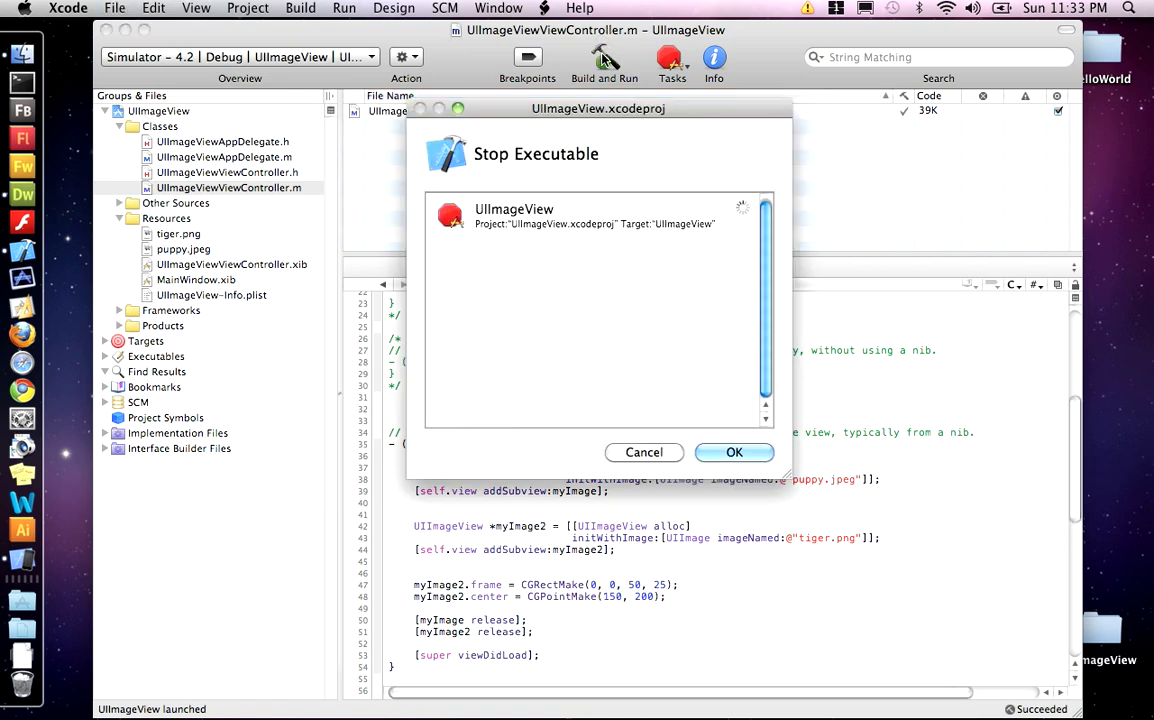
{"action": "left_click", "coordinate": [734, 452]}
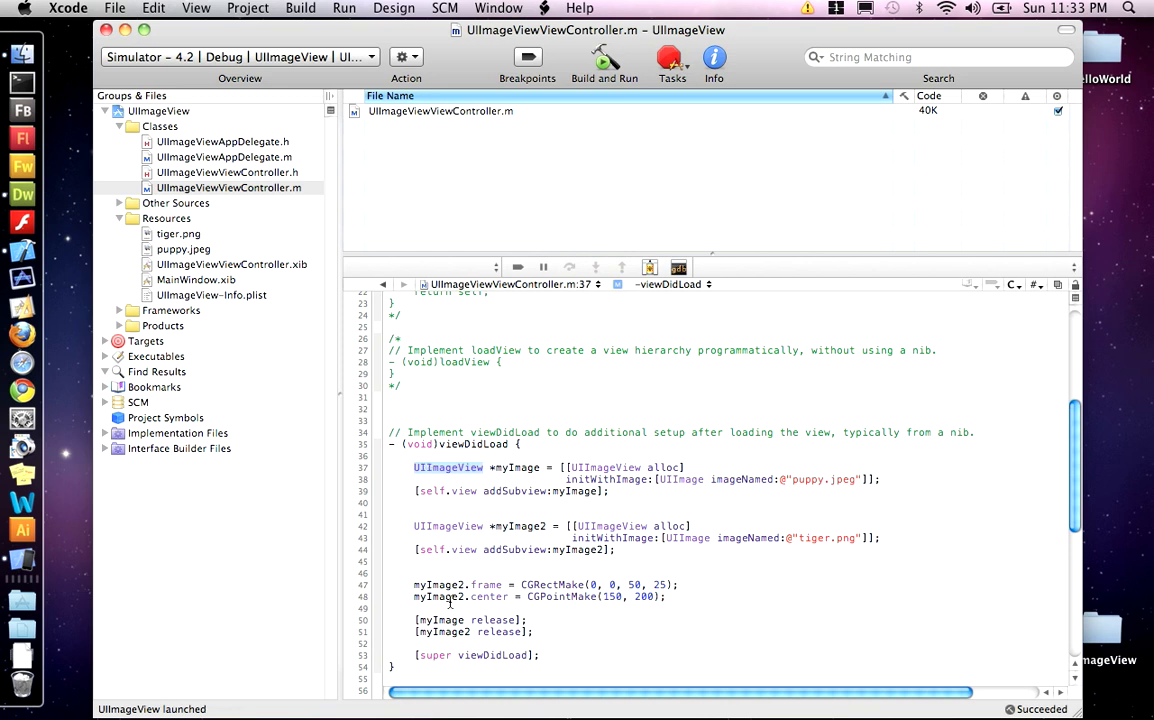
{"action": "double_click", "coordinate": [550, 584]}
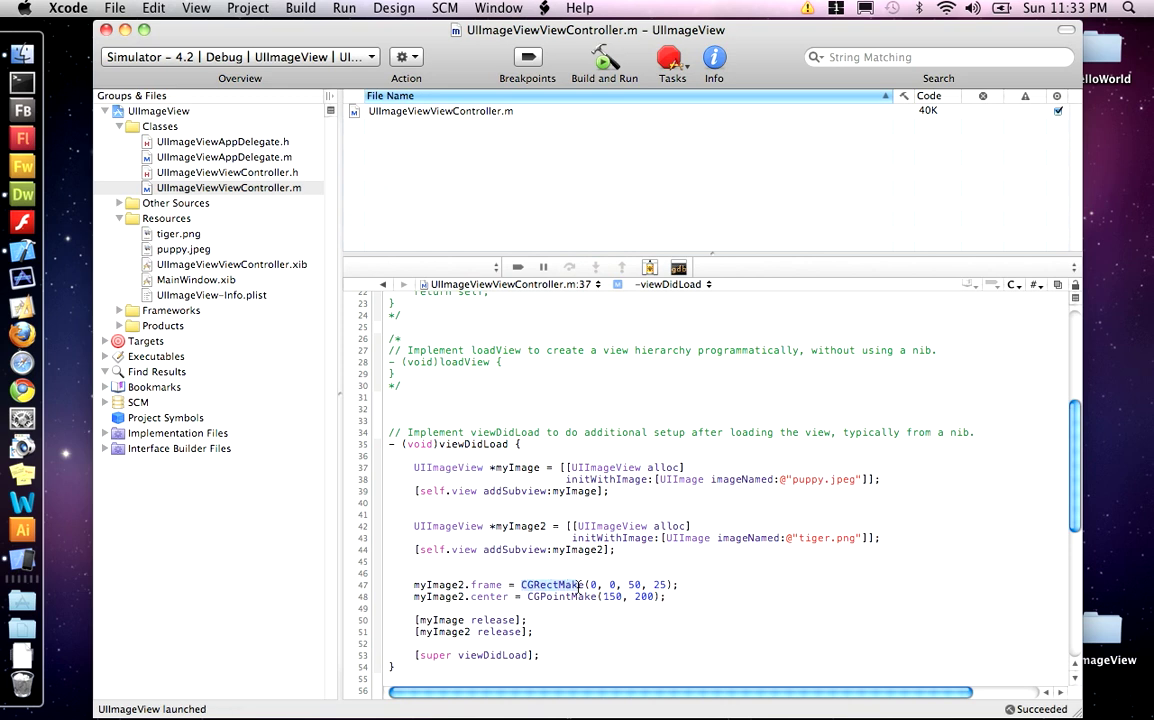